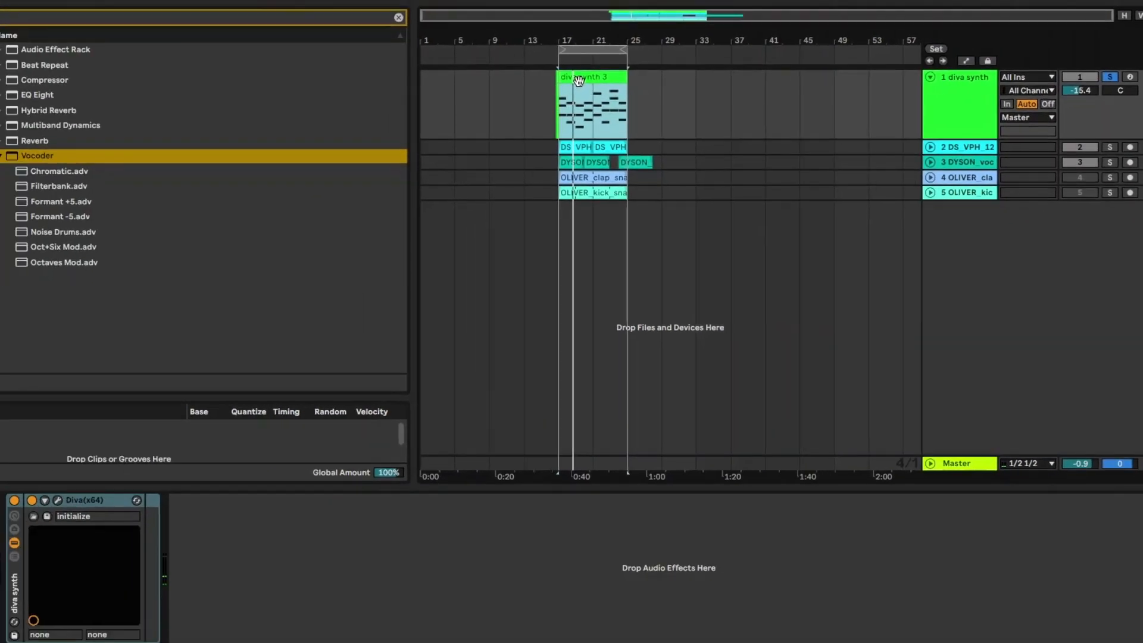
- Load the Vocoder audio effect onto the vocal track from the browser
{"action": "double_click", "coordinate": [592, 77]}
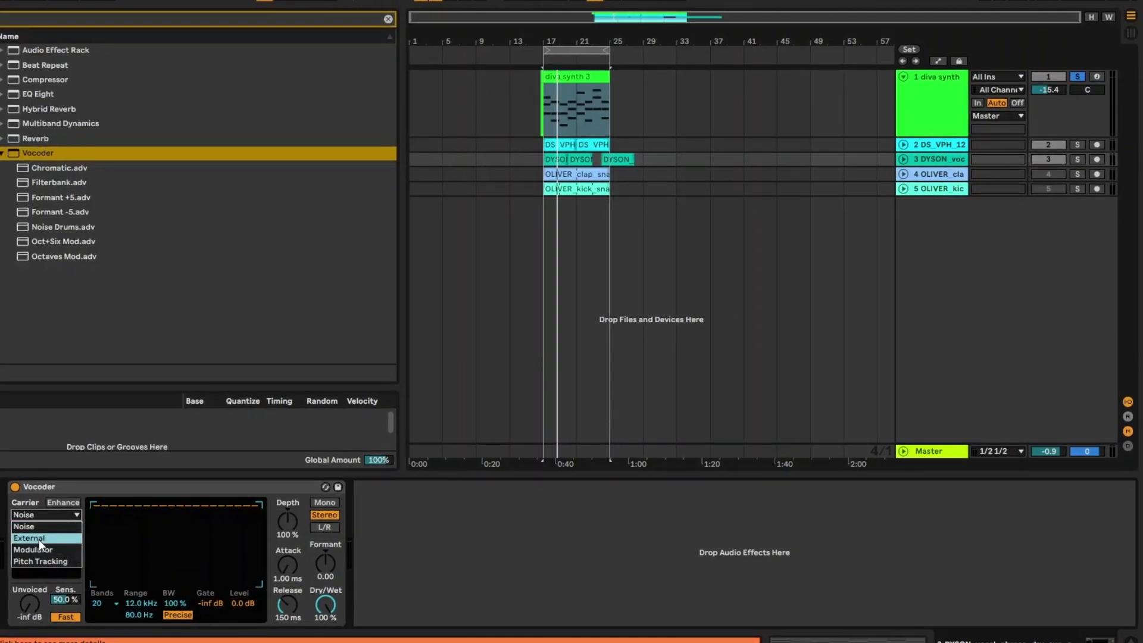
- Set the carrier to External from the diva synth track (Post FX) and solo the vocal track
{"action": "left_click", "coordinate": [28, 538]}
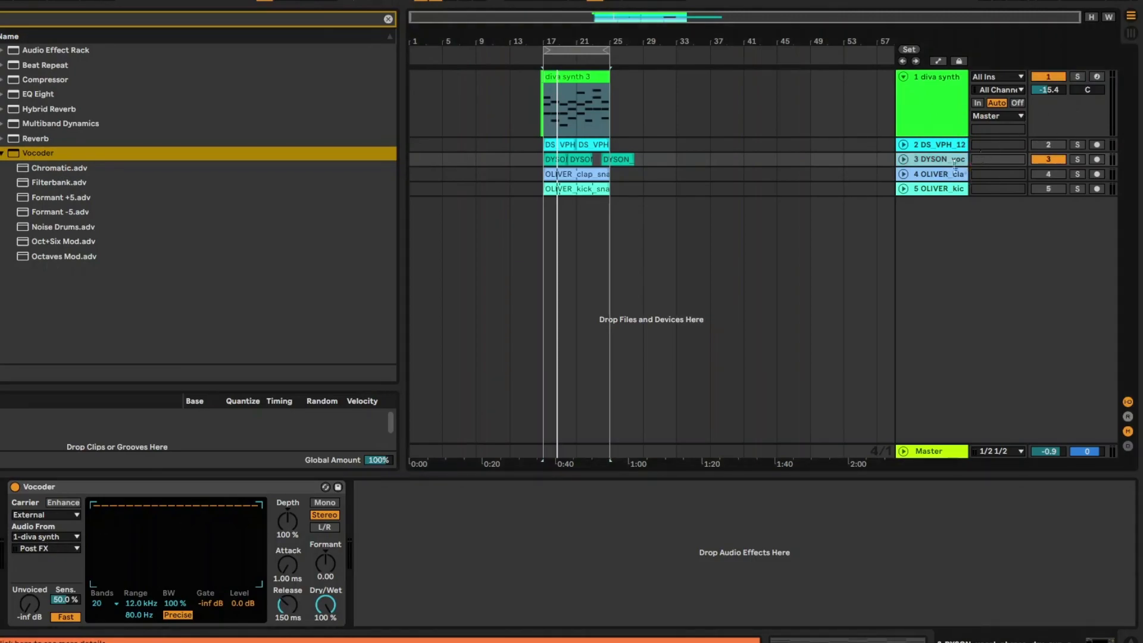
{"action": "left_click", "coordinate": [1076, 159]}
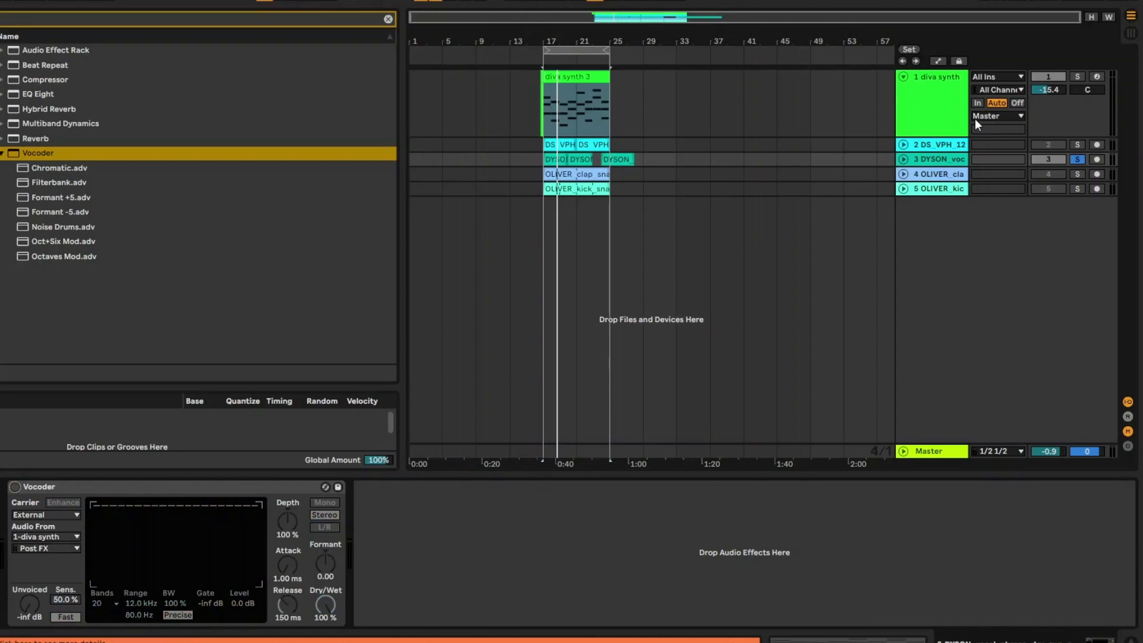
{"action": "mouse_move", "coordinate": [955, 165]}
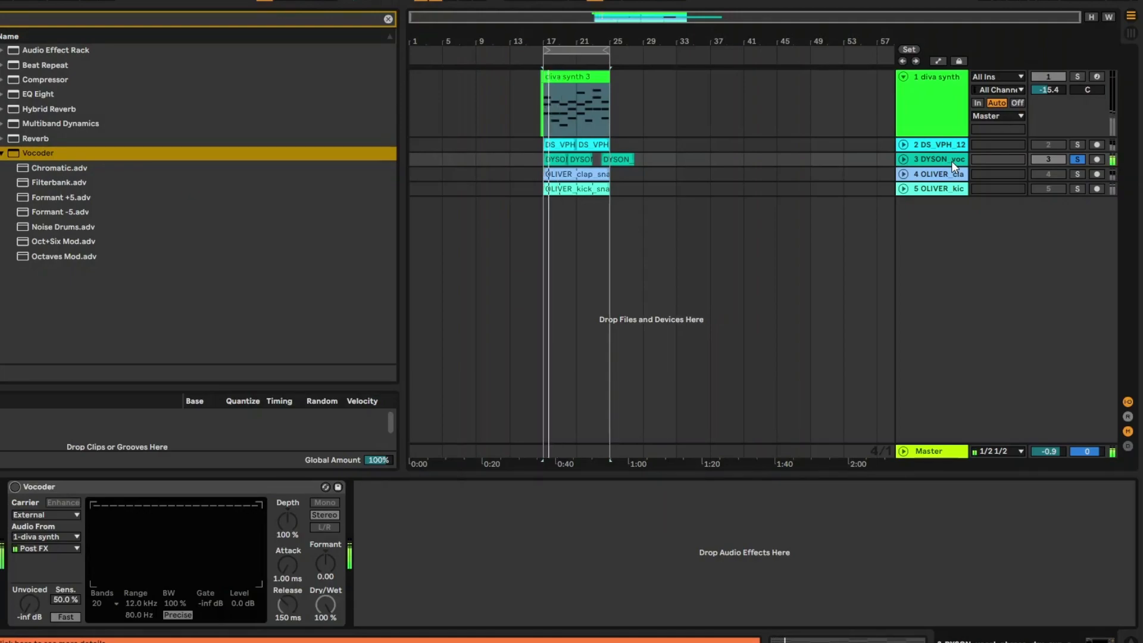
{"action": "left_click", "coordinate": [1078, 159]}
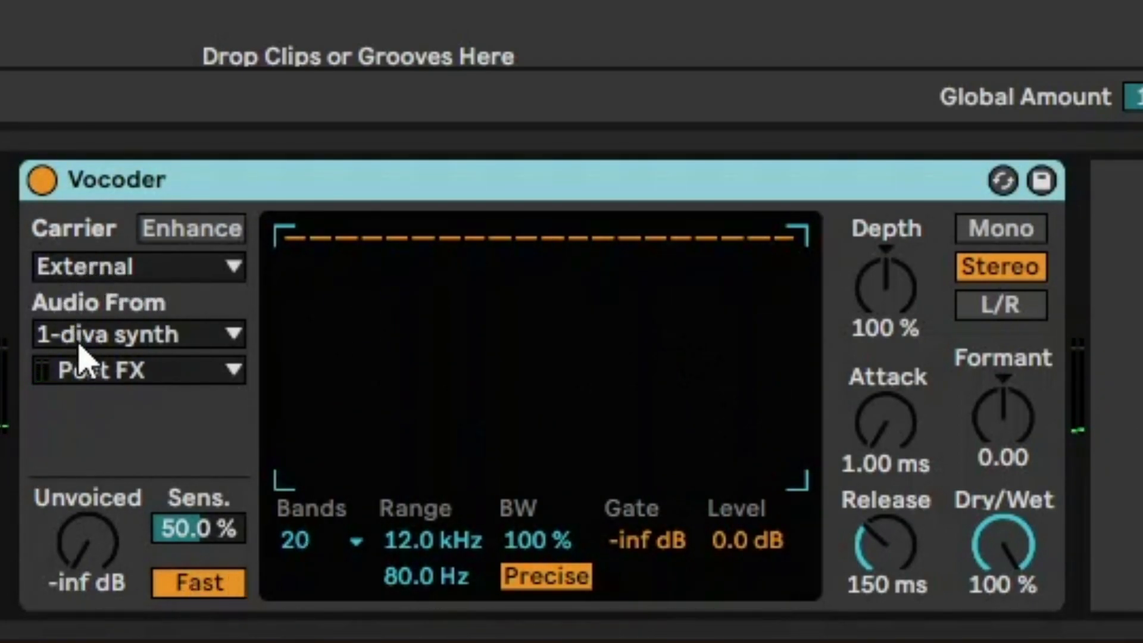
{"action": "mouse_move", "coordinate": [1013, 433]}
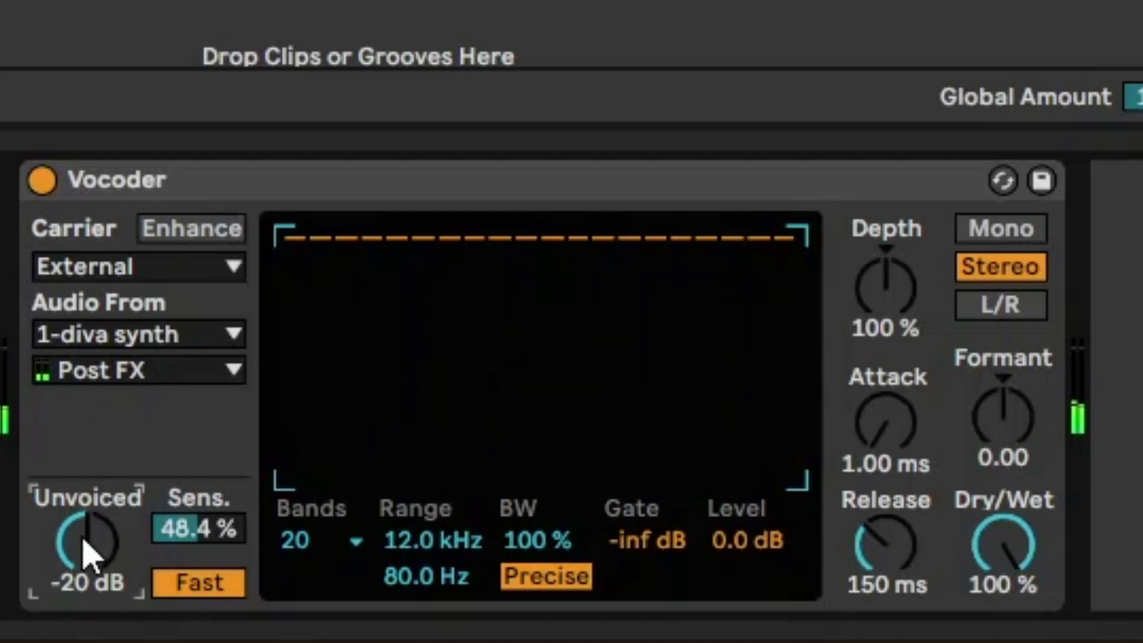
- Set Unvoiced to -42 dB, sensitivity to 66.4%, and detection to Slow
{"action": "left_click_drag", "start_coordinate": [86, 539], "coordinate": [86, 561]}
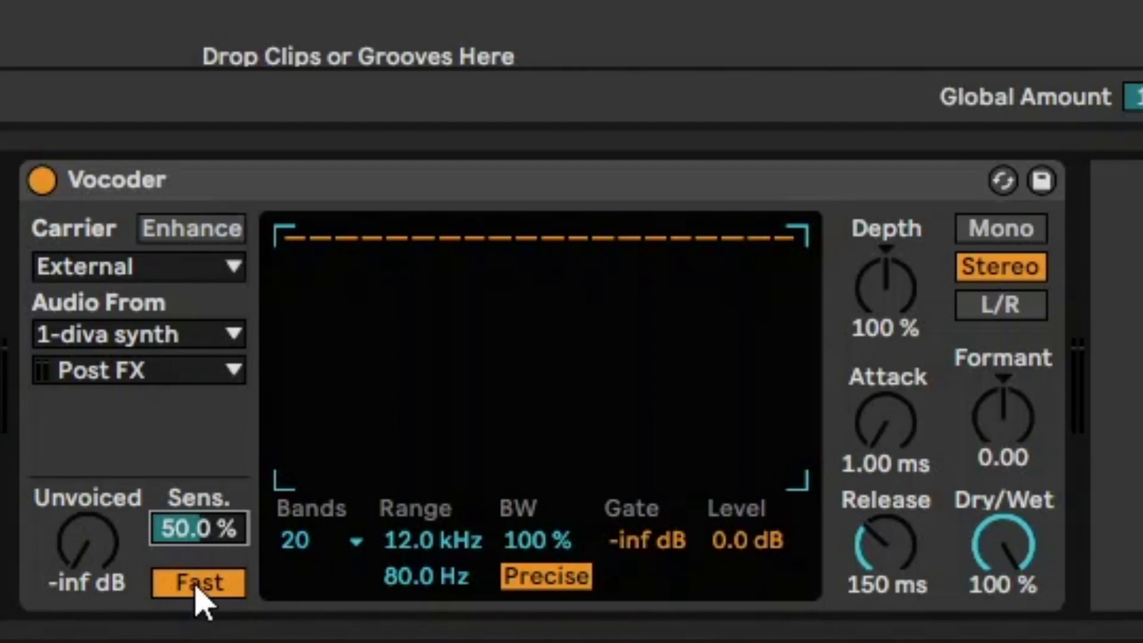
{"action": "mouse_move", "coordinate": [241, 628]}
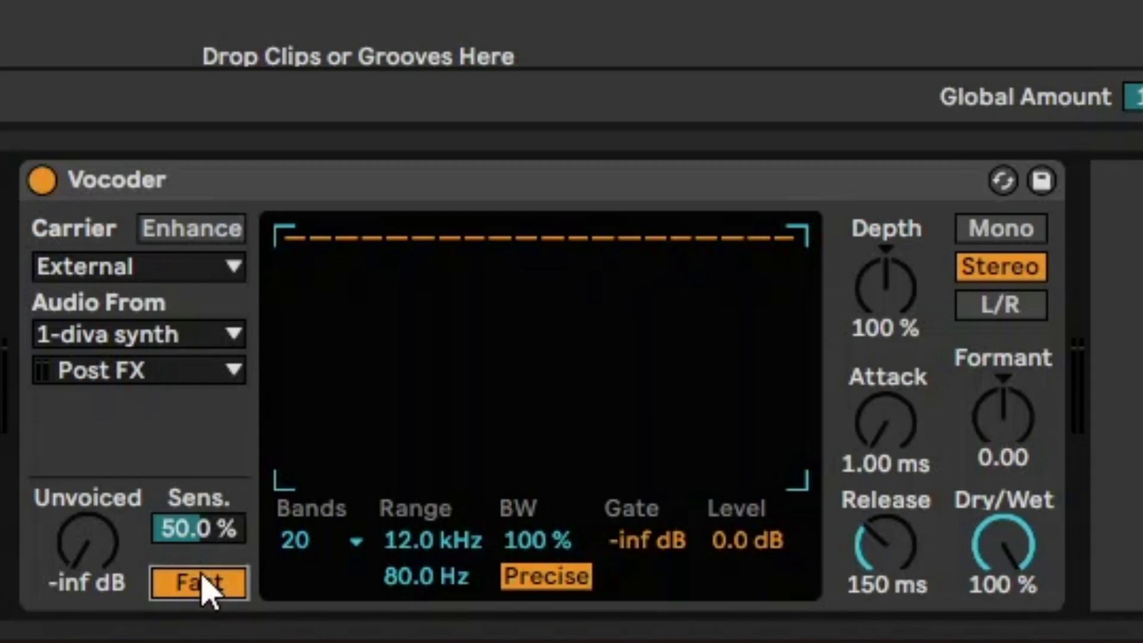
{"action": "left_click", "coordinate": [197, 583]}
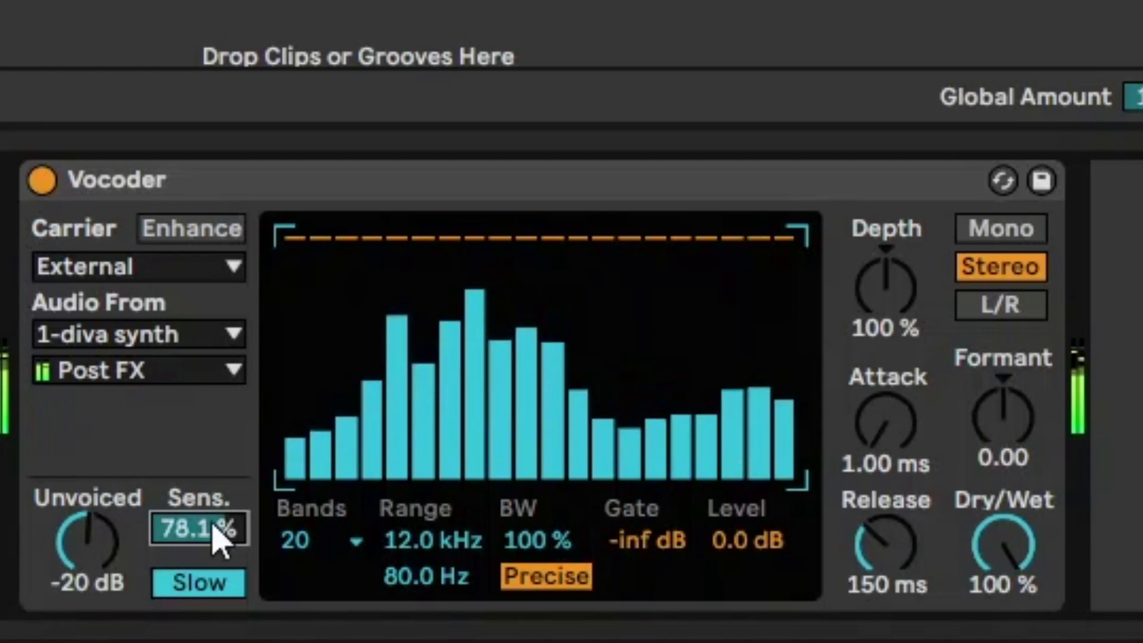
{"action": "left_click_drag", "start_coordinate": [196, 527], "coordinate": [197, 554]}
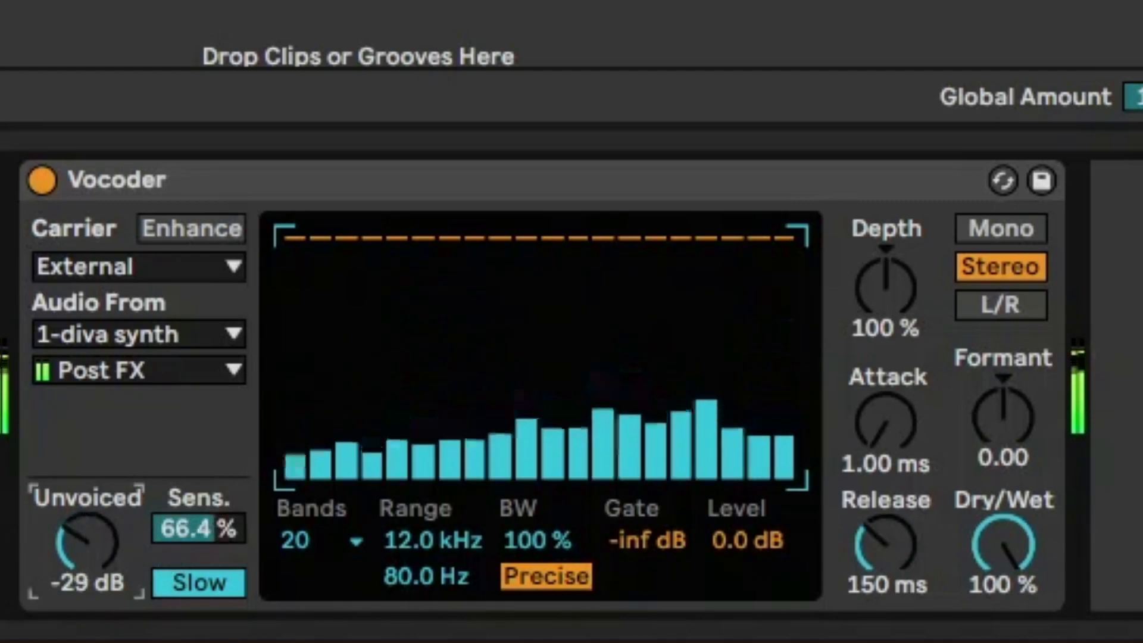
{"action": "left_click_drag", "start_coordinate": [87, 543], "coordinate": [117, 554]}
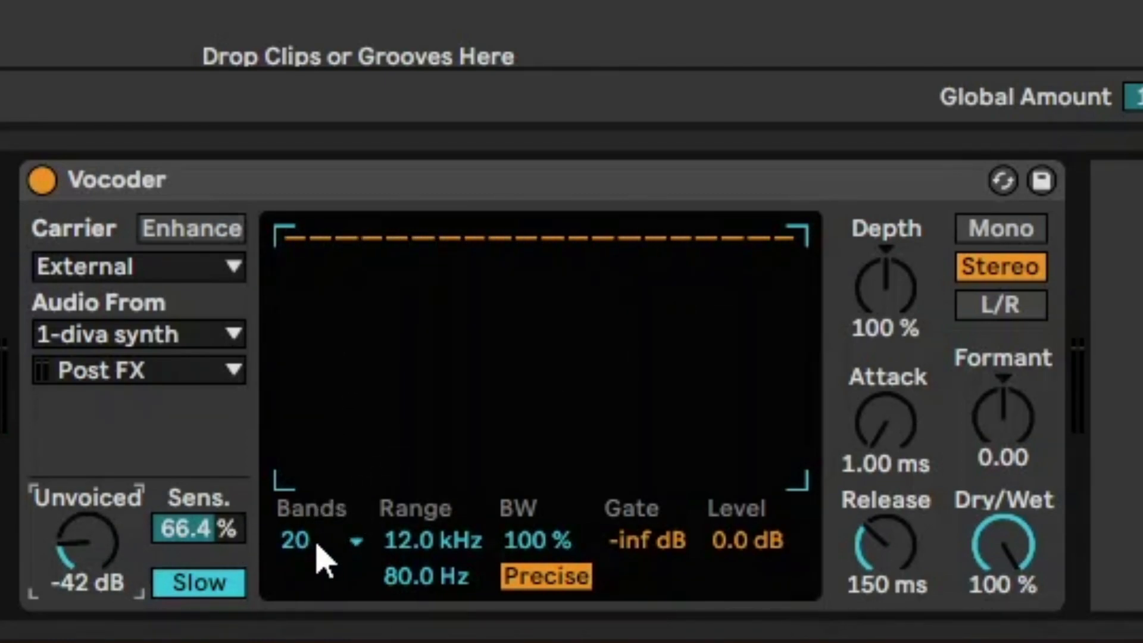
- Try the vocoder at 4 bands and nudge the low frequency limit, returning it to 80 Hz
{"action": "left_click", "coordinate": [299, 539]}
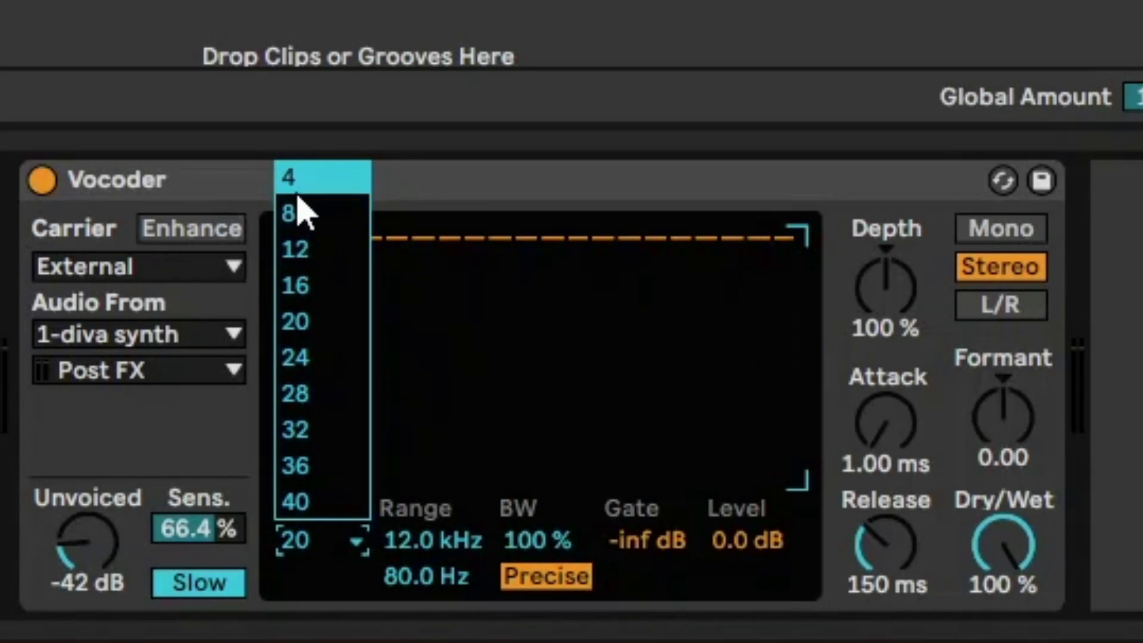
{"action": "left_click", "coordinate": [291, 177]}
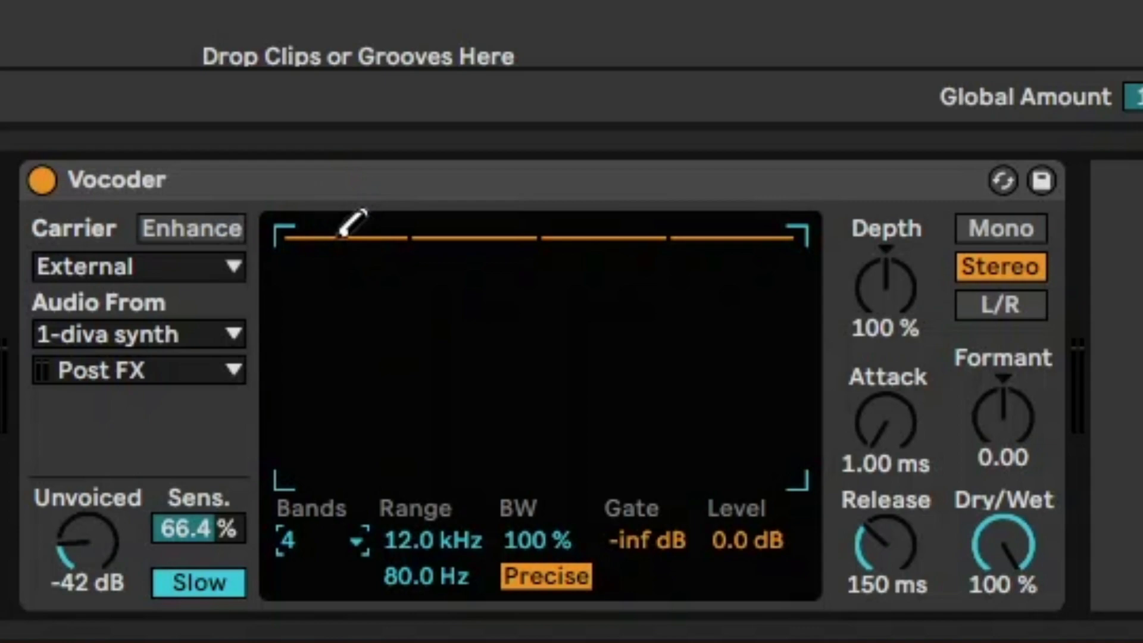
{"action": "mouse_move", "coordinate": [373, 408]}
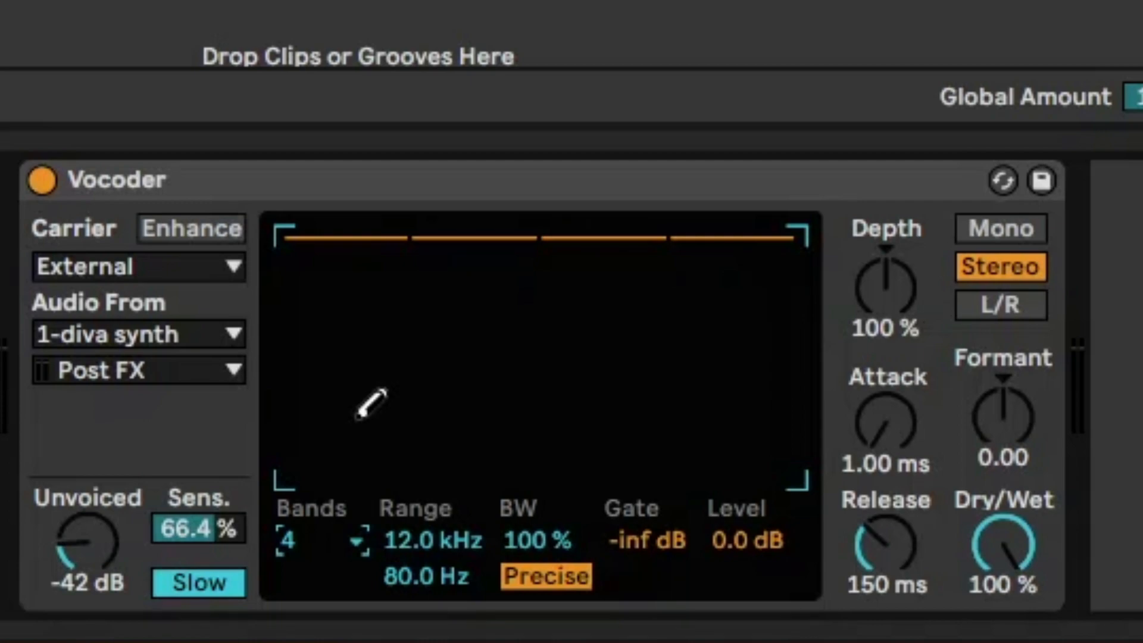
{"action": "mouse_move", "coordinate": [438, 547]}
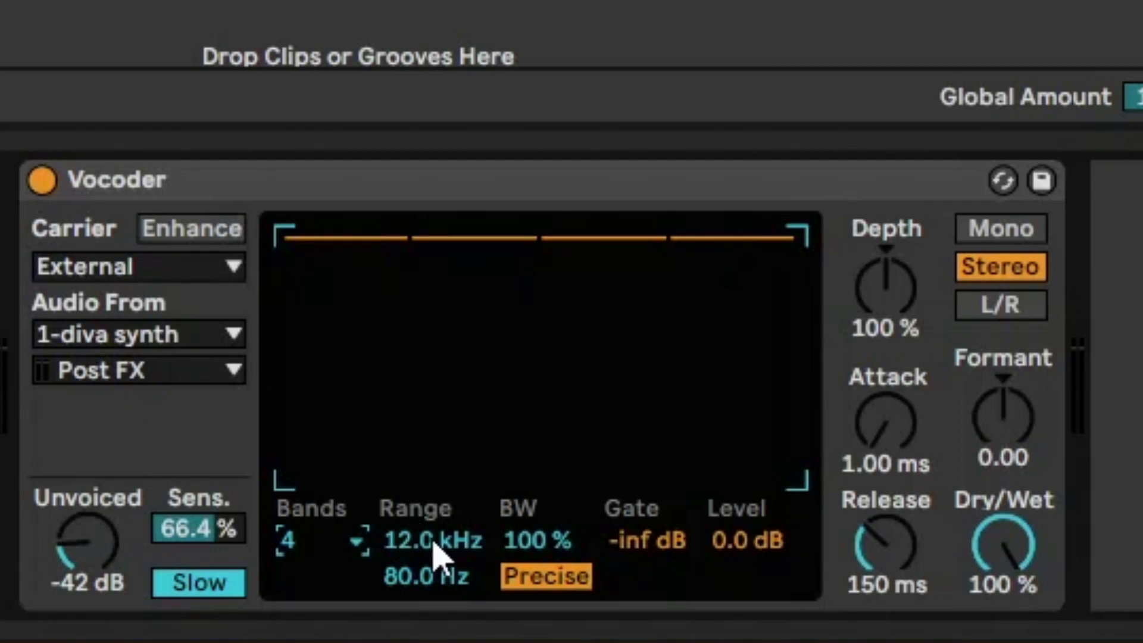
{"action": "left_click", "coordinate": [429, 540]}
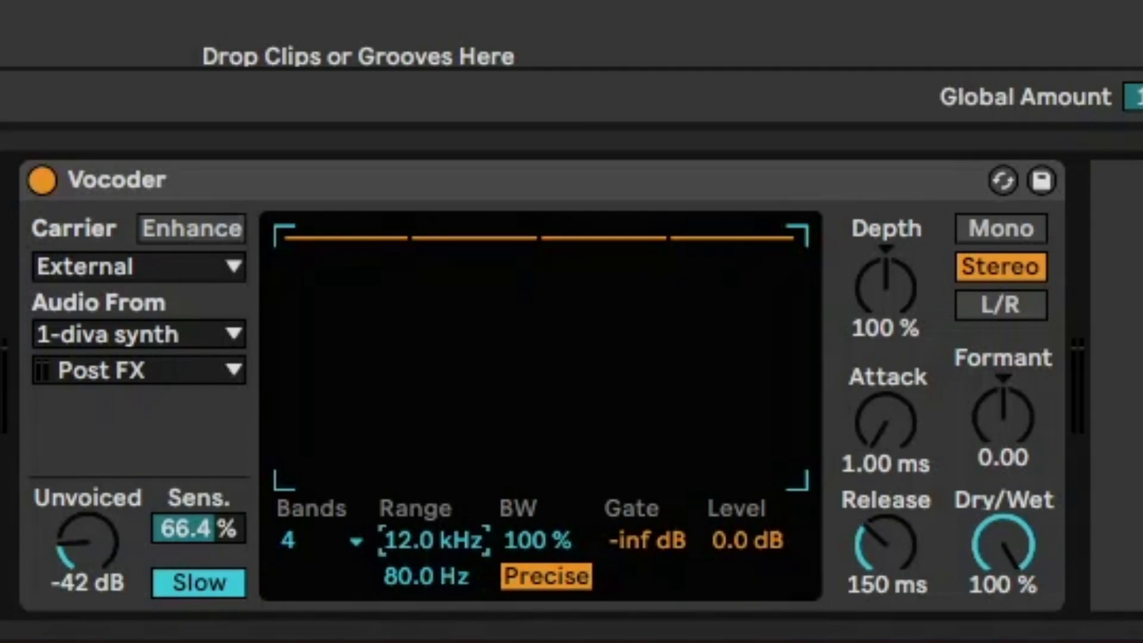
{"action": "left_click_drag", "start_coordinate": [427, 577], "coordinate": [420, 591]}
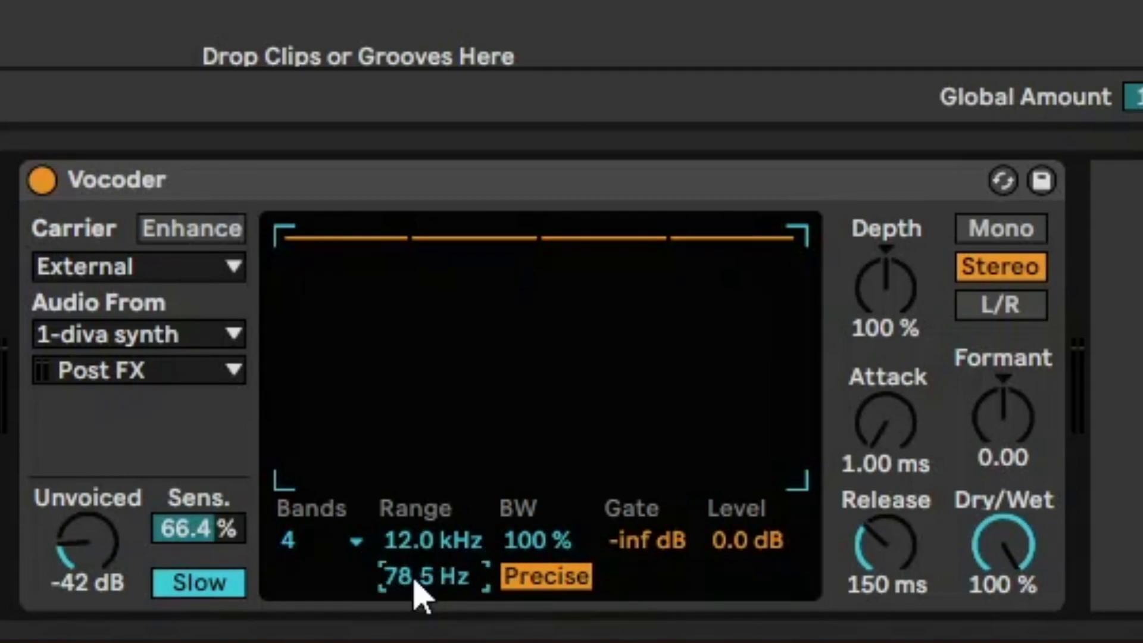
{"action": "left_click_drag", "start_coordinate": [427, 575], "coordinate": [427, 561]}
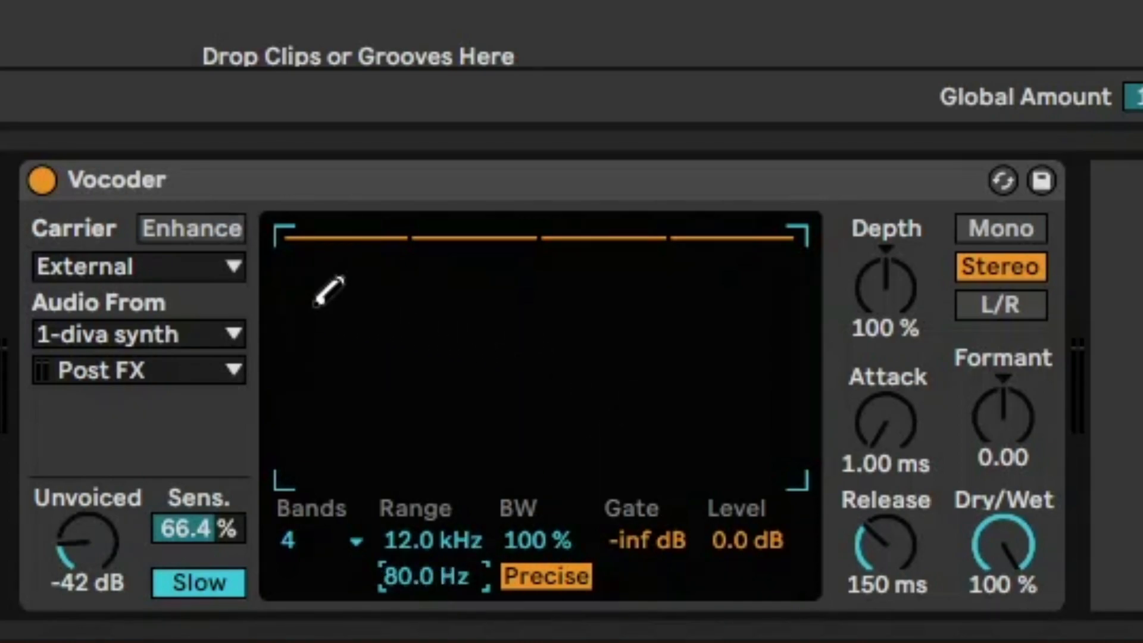
{"action": "mouse_move", "coordinate": [315, 536]}
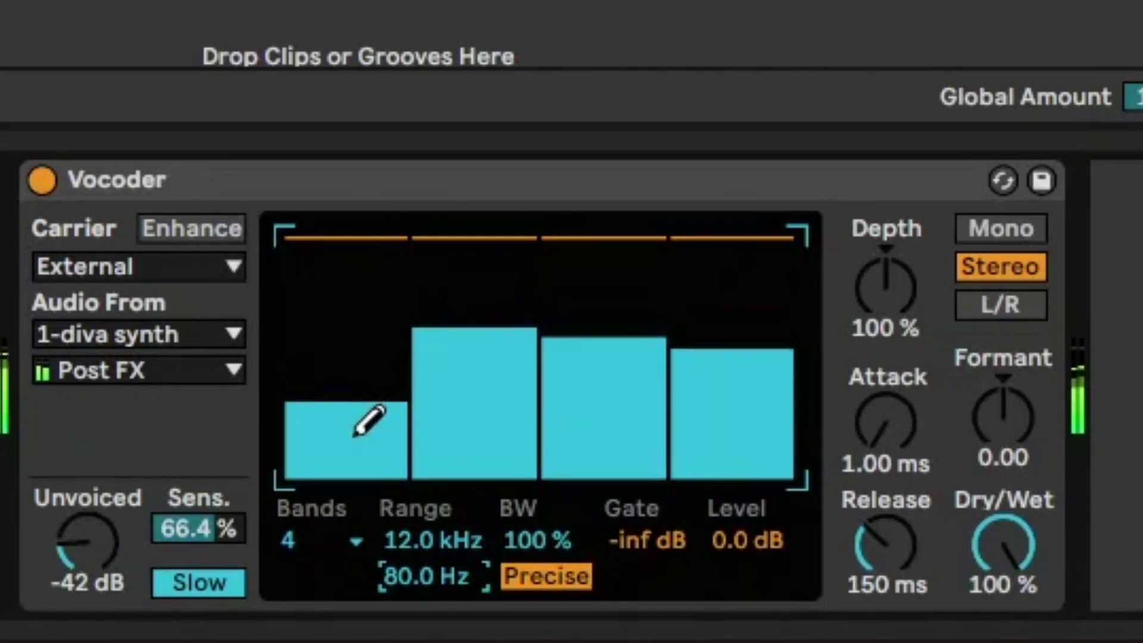
- Set the band count to 40, keeping the 80 Hz–12 kHz range
{"action": "left_click_drag", "start_coordinate": [357, 422], "coordinate": [810, 408]}
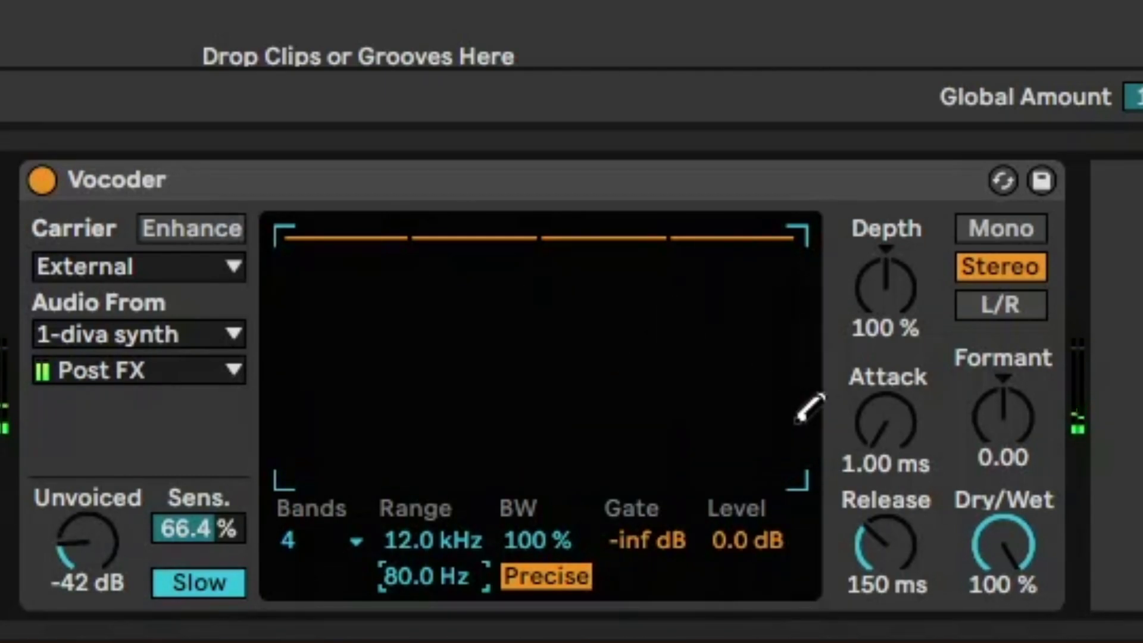
{"action": "left_click", "coordinate": [310, 539]}
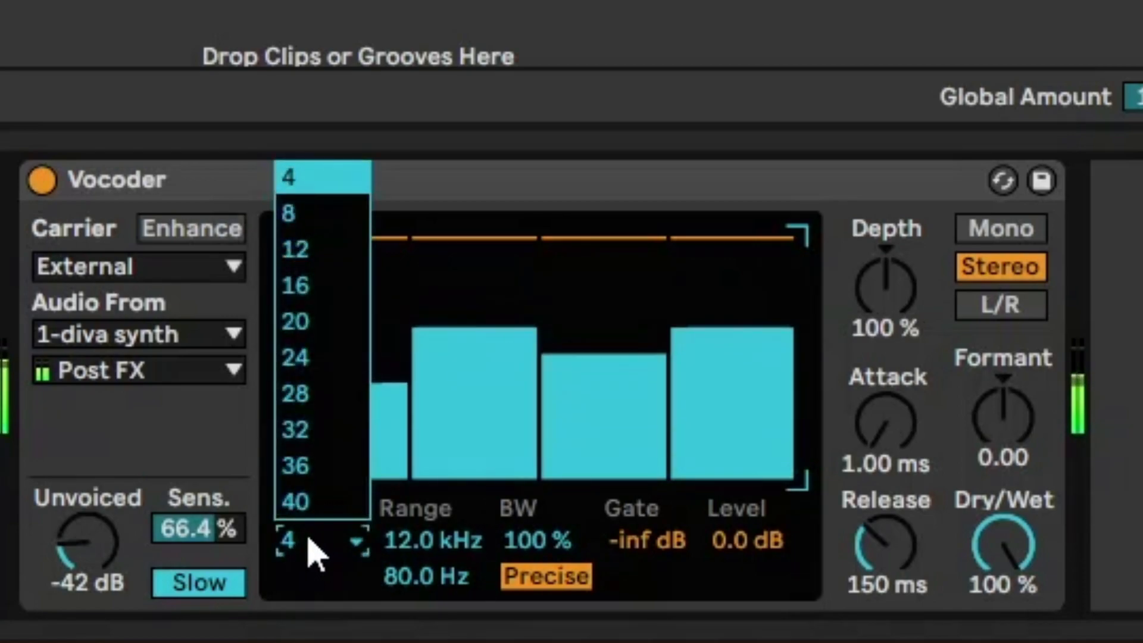
{"action": "left_click", "coordinate": [290, 176]}
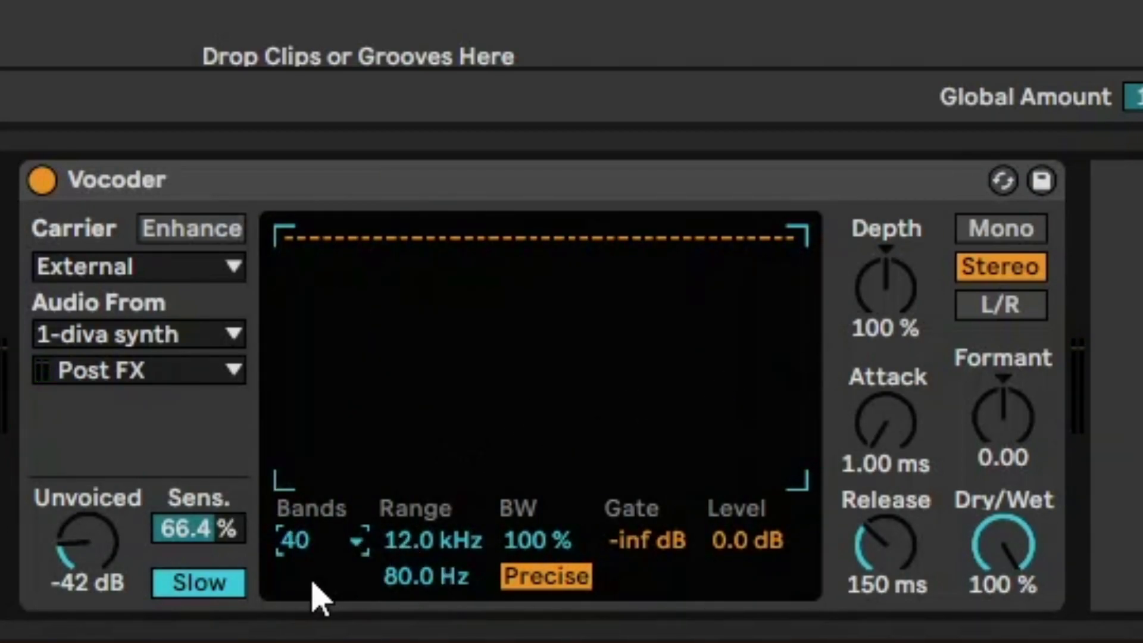
{"action": "mouse_move", "coordinate": [320, 569]}
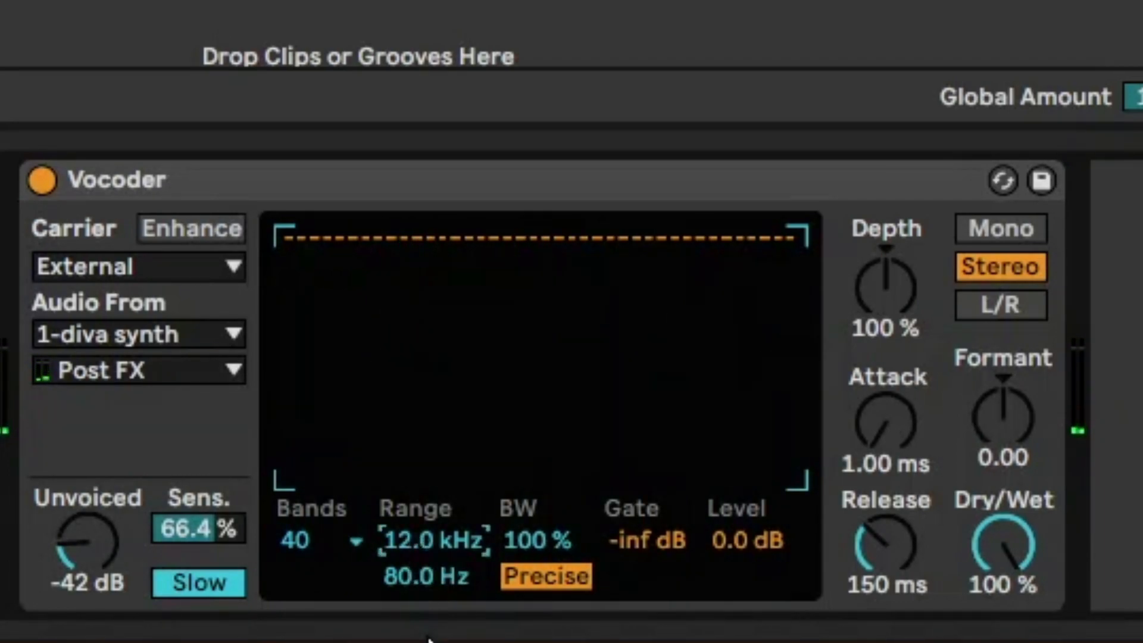
{"action": "mouse_move", "coordinate": [416, 543]}
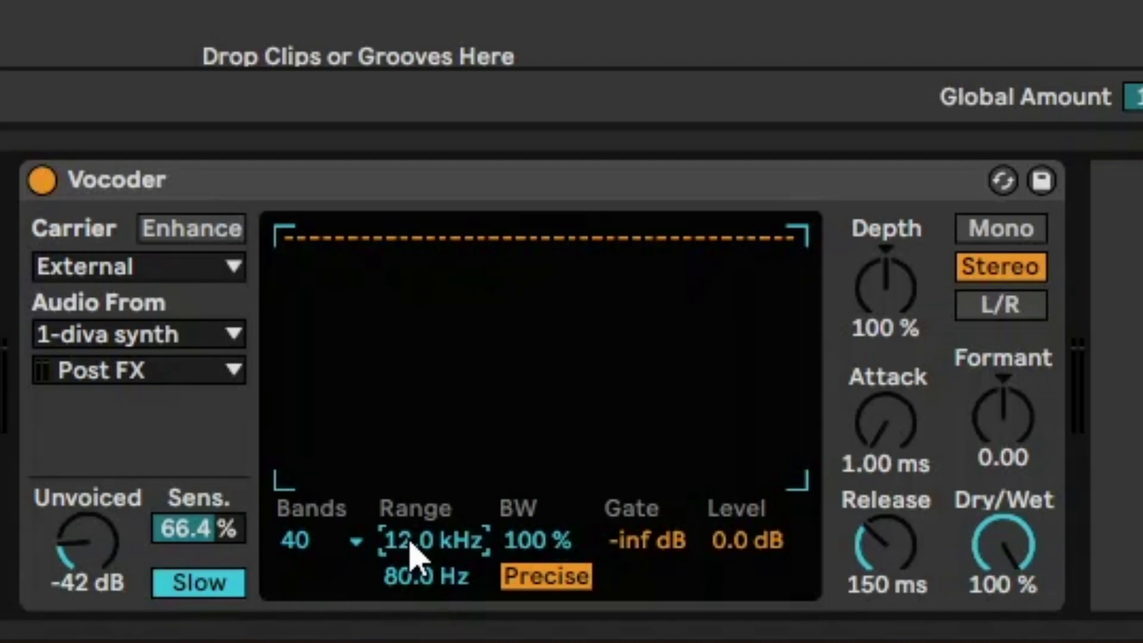
{"action": "mouse_move", "coordinate": [412, 601]}
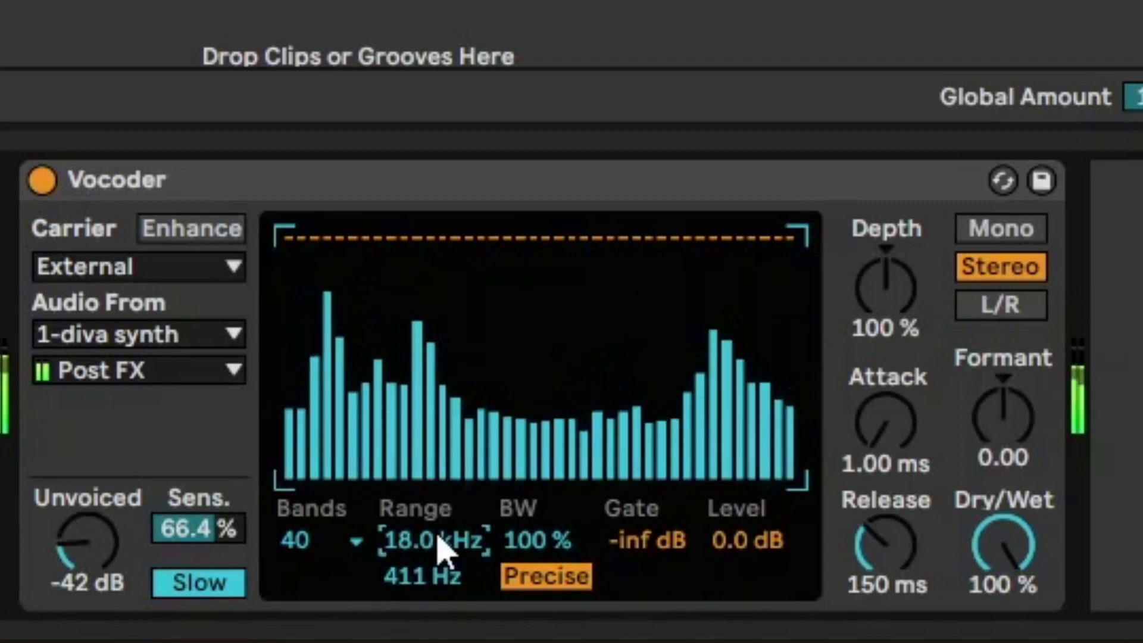
{"action": "left_click_drag", "start_coordinate": [430, 539], "coordinate": [437, 584]}
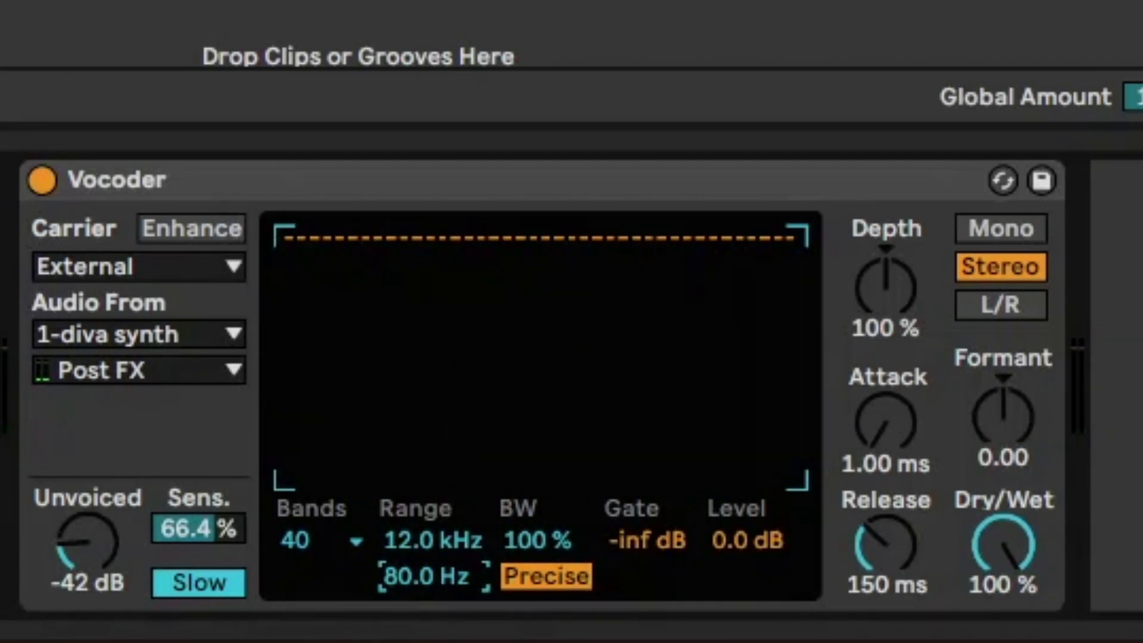
{"action": "mouse_move", "coordinate": [372, 409]}
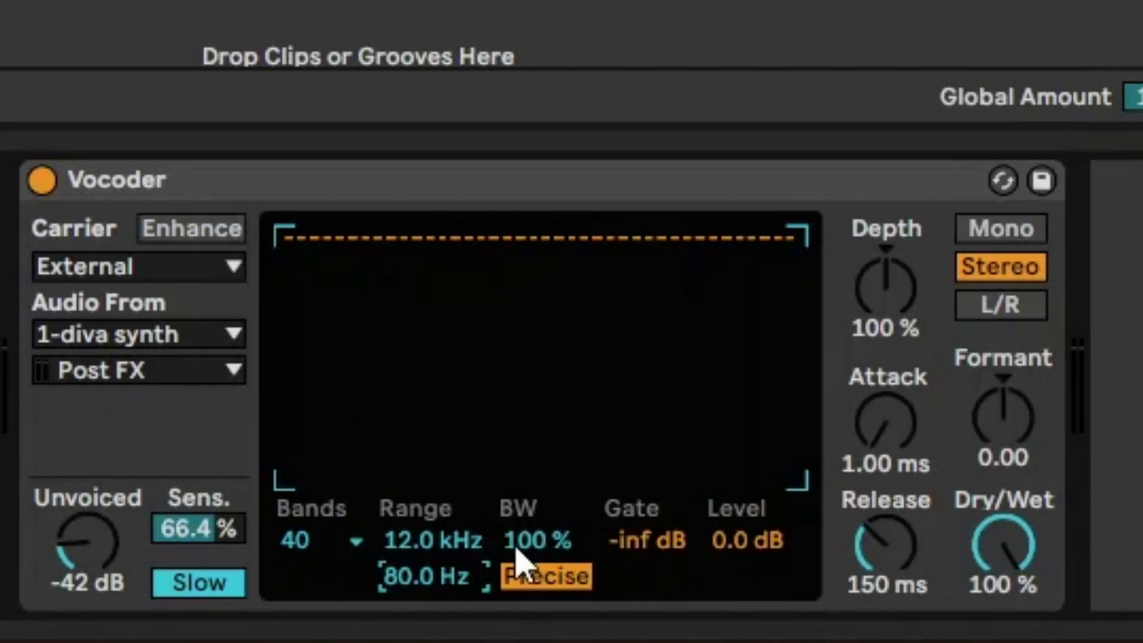
- Drop to 4 bands and narrow the bandwidth to about 78%
{"action": "left_click", "coordinate": [314, 540]}
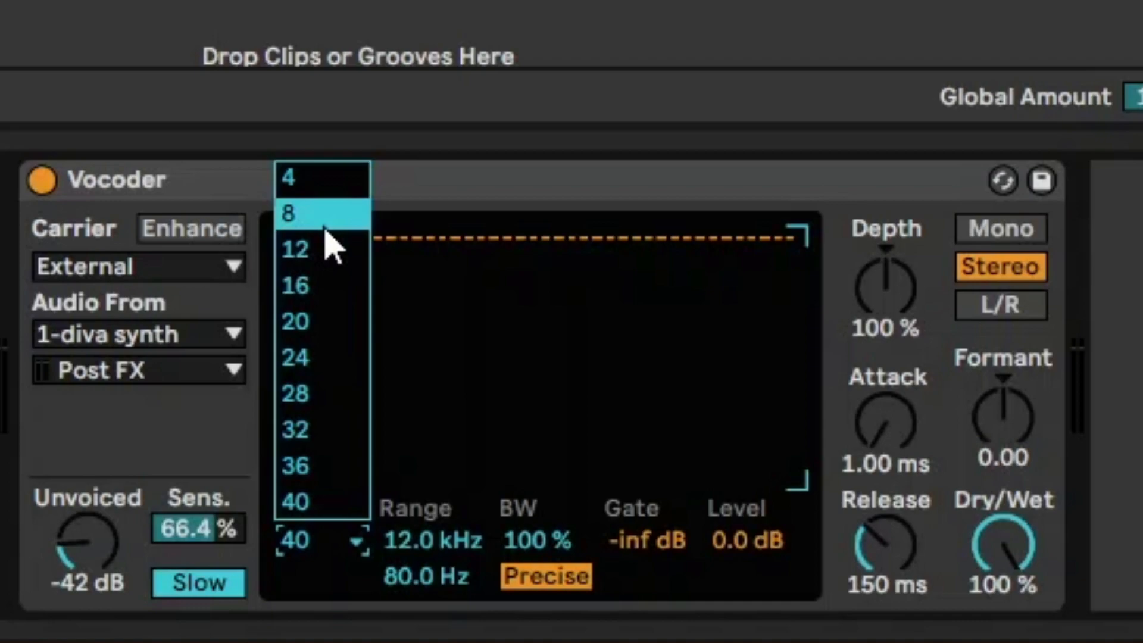
{"action": "left_click", "coordinate": [291, 177]}
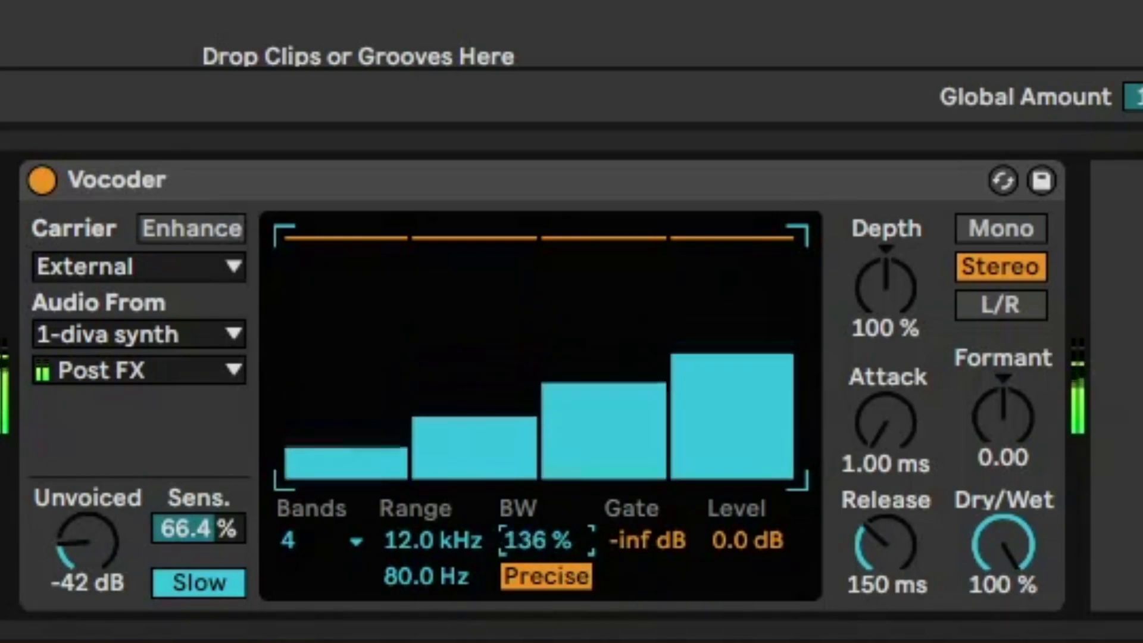
{"action": "left_click_drag", "start_coordinate": [467, 409], "coordinate": [467, 372]}
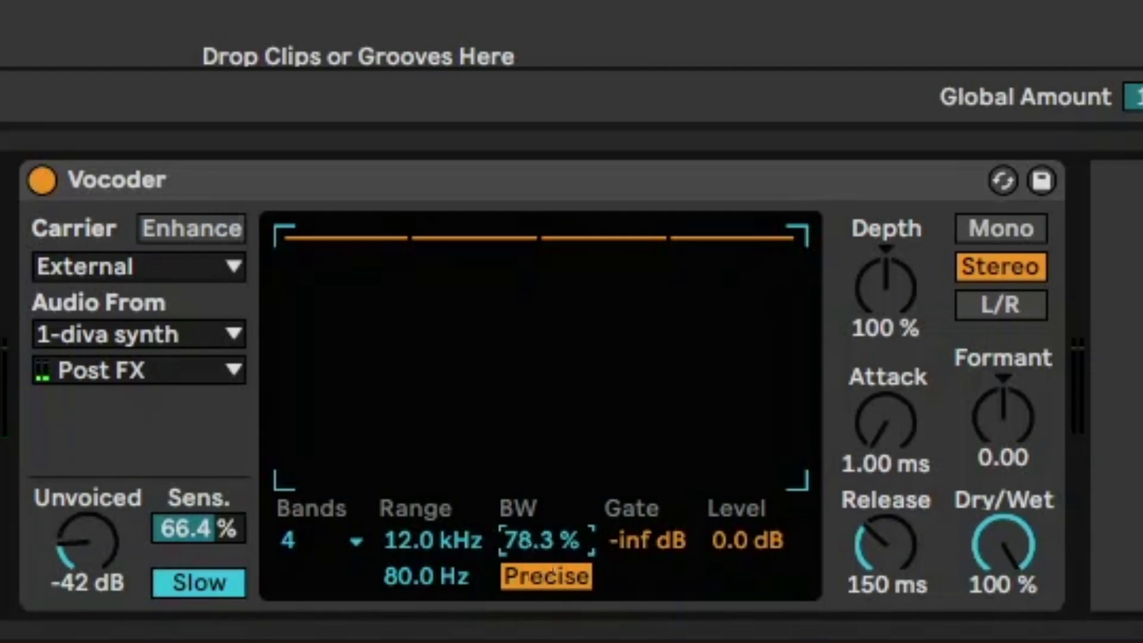
- Return to 40 bands and narrow the bandwidth to 27.8%
{"action": "left_click_drag", "start_coordinate": [545, 540], "coordinate": [545, 511]}
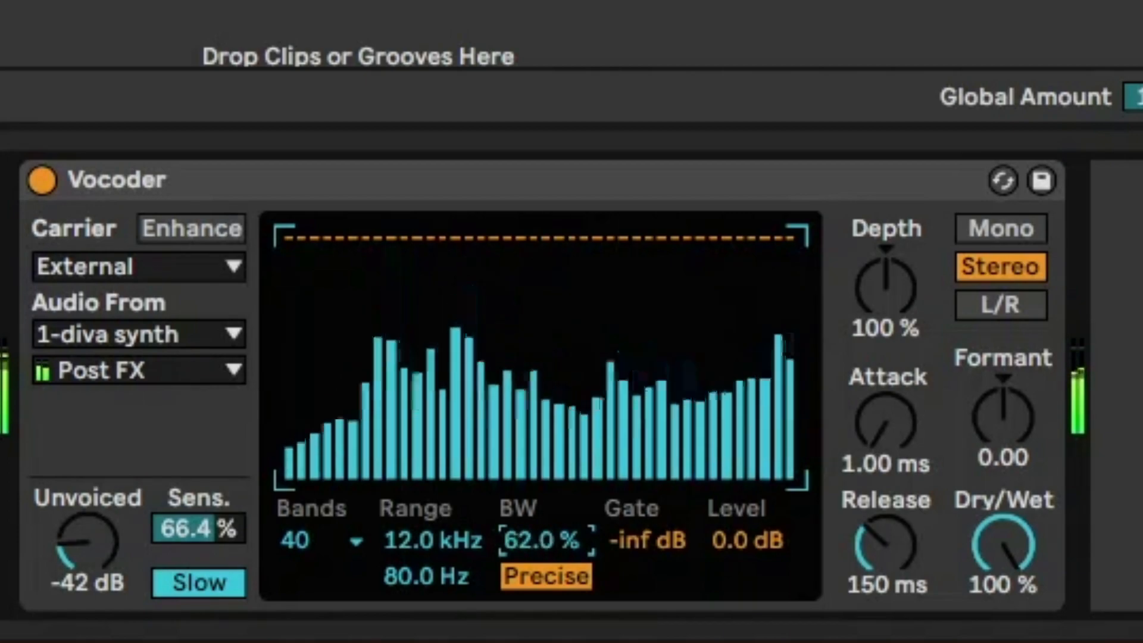
{"action": "left_click_drag", "start_coordinate": [546, 539], "coordinate": [558, 554]}
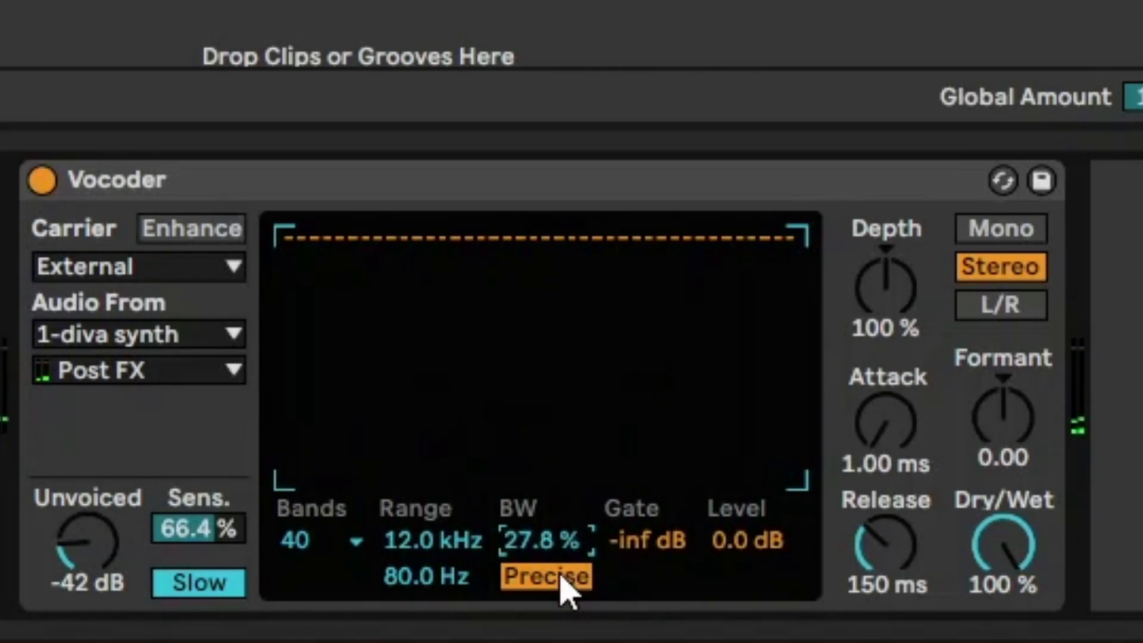
- Compare Retro and Precise filter modes, leaving the Vocoder on Retro
{"action": "left_click", "coordinate": [546, 577]}
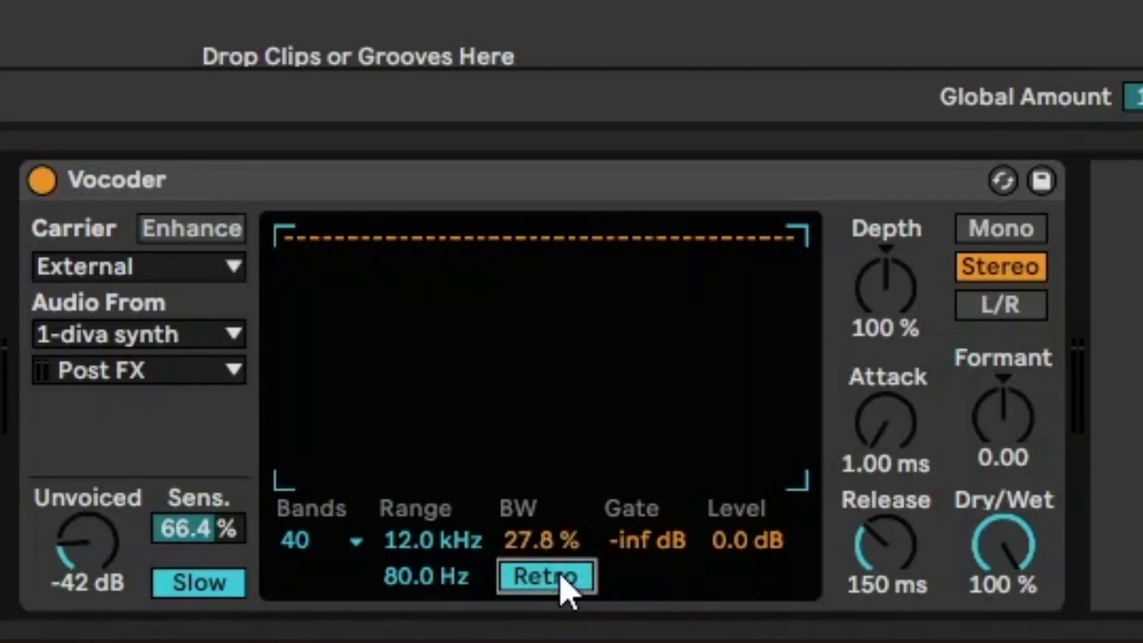
{"action": "left_click", "coordinate": [546, 576]}
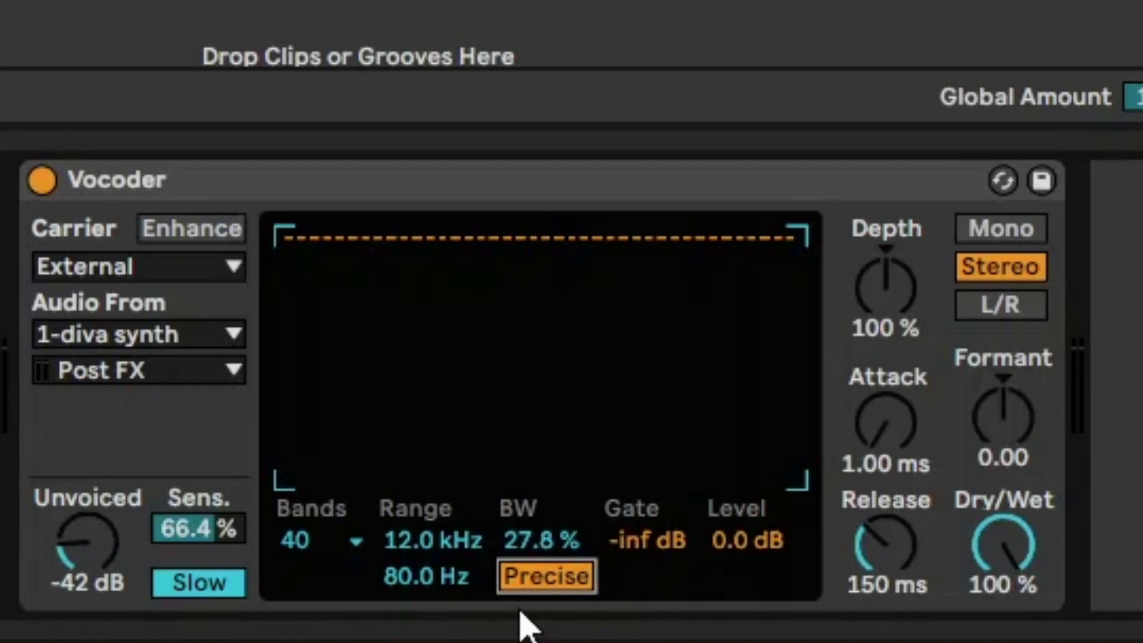
{"action": "left_click", "coordinate": [547, 577]}
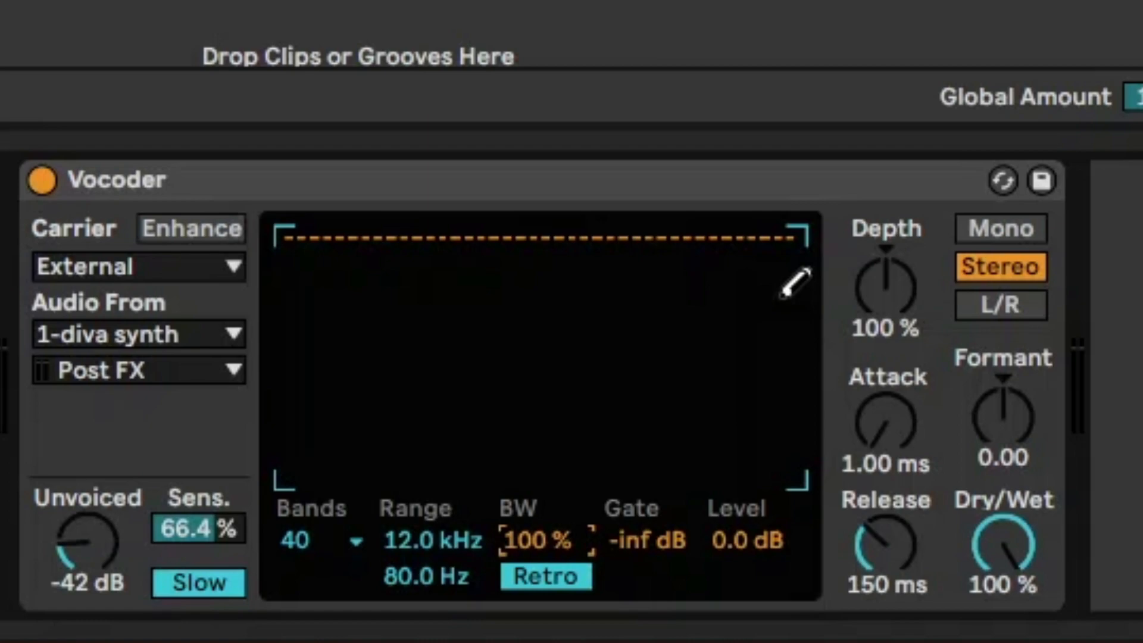
{"action": "mouse_move", "coordinate": [207, 237]}
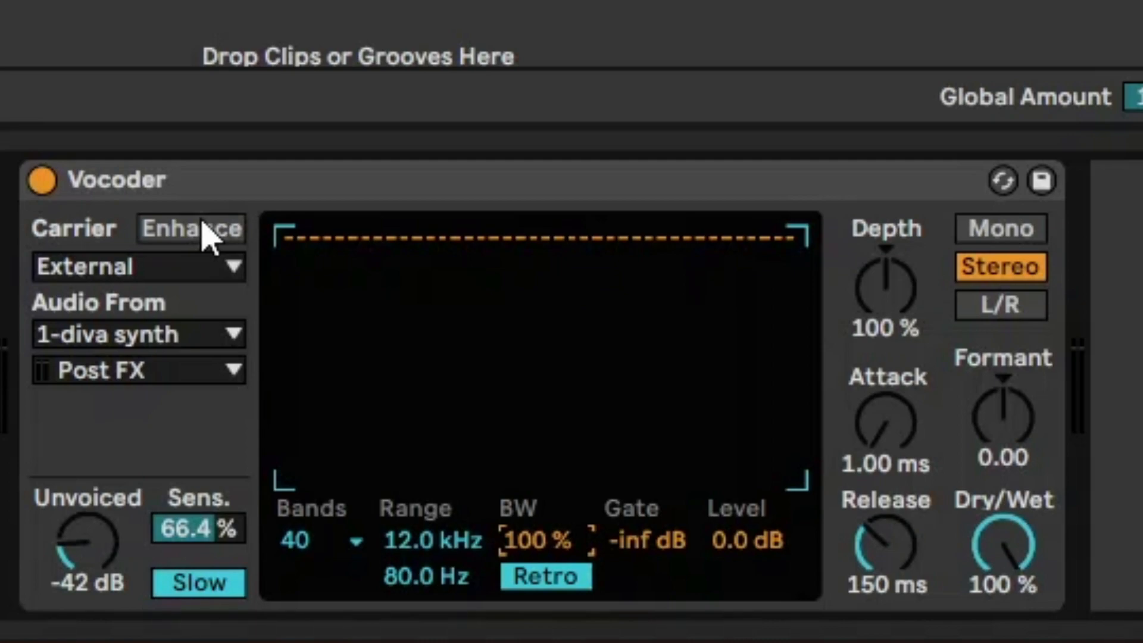
- Turn on carrier Enhance with bandwidth at 100% in Retro mode
{"action": "left_click", "coordinate": [191, 229]}
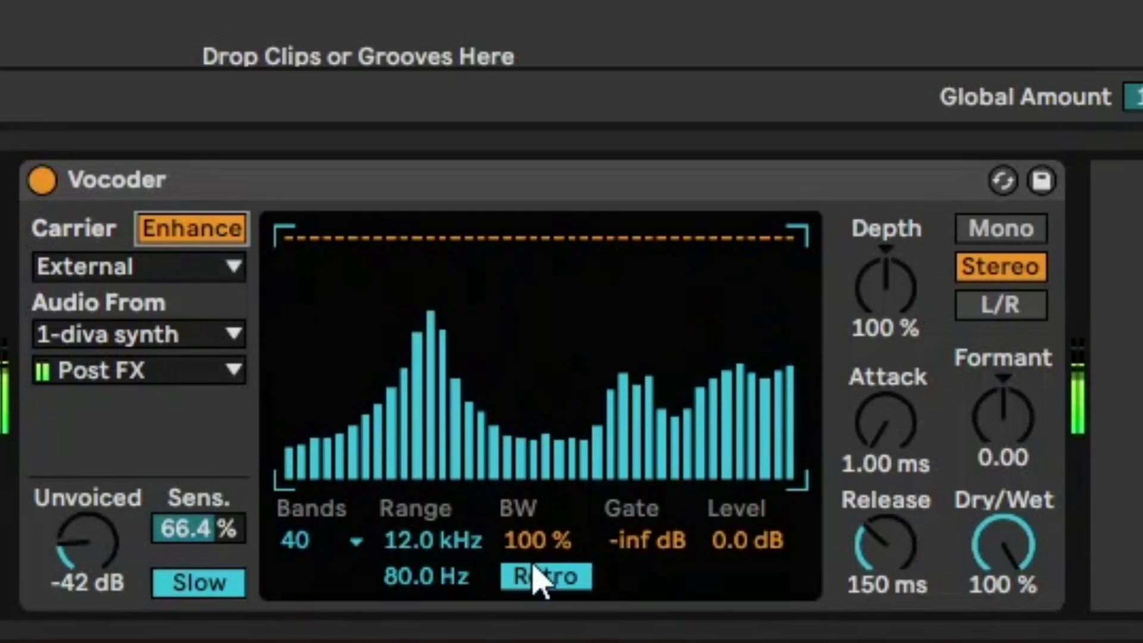
{"action": "left_click", "coordinate": [545, 576]}
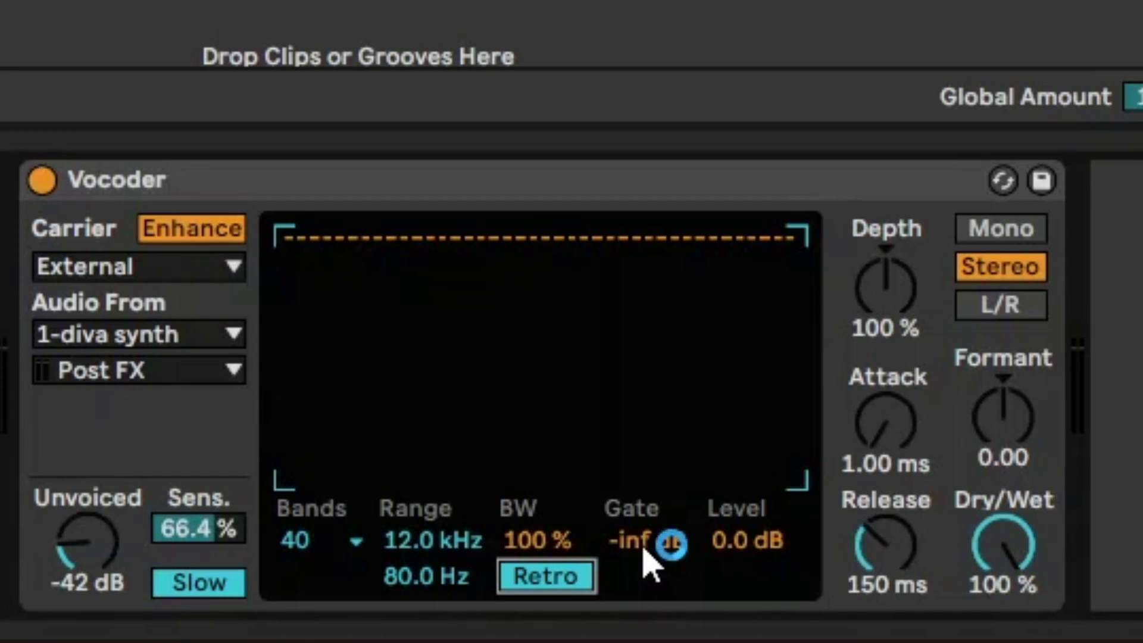
- Leave the gate at -inf dB, boost output level to about 9.8 dB and set unvoiced to -40 dB
{"action": "left_click", "coordinate": [648, 541]}
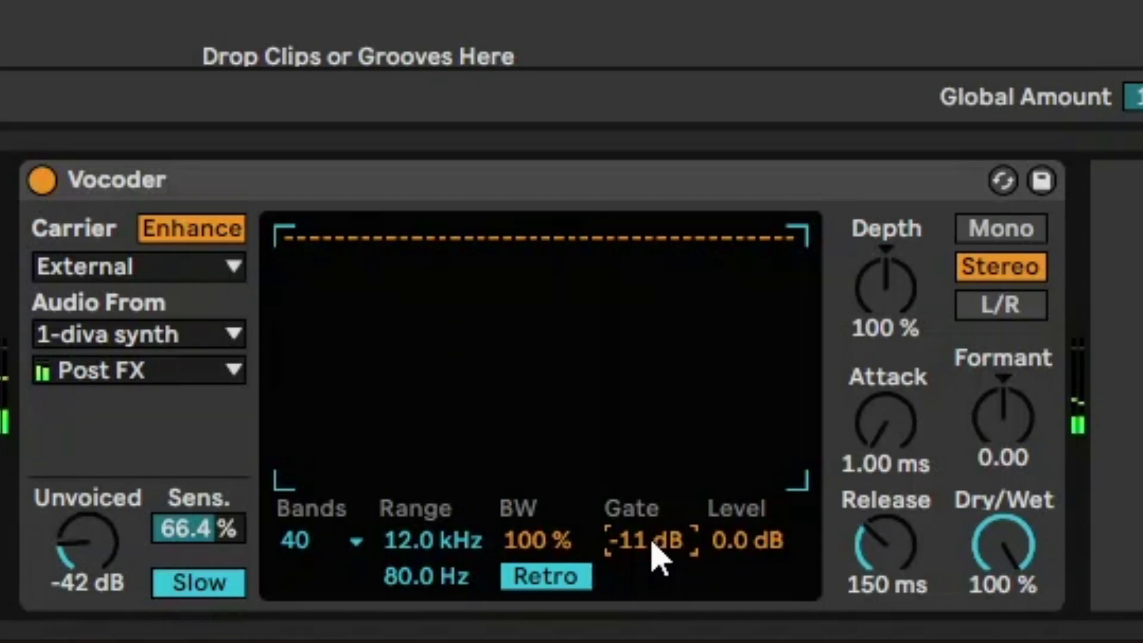
{"action": "left_click_drag", "start_coordinate": [642, 540], "coordinate": [649, 511]}
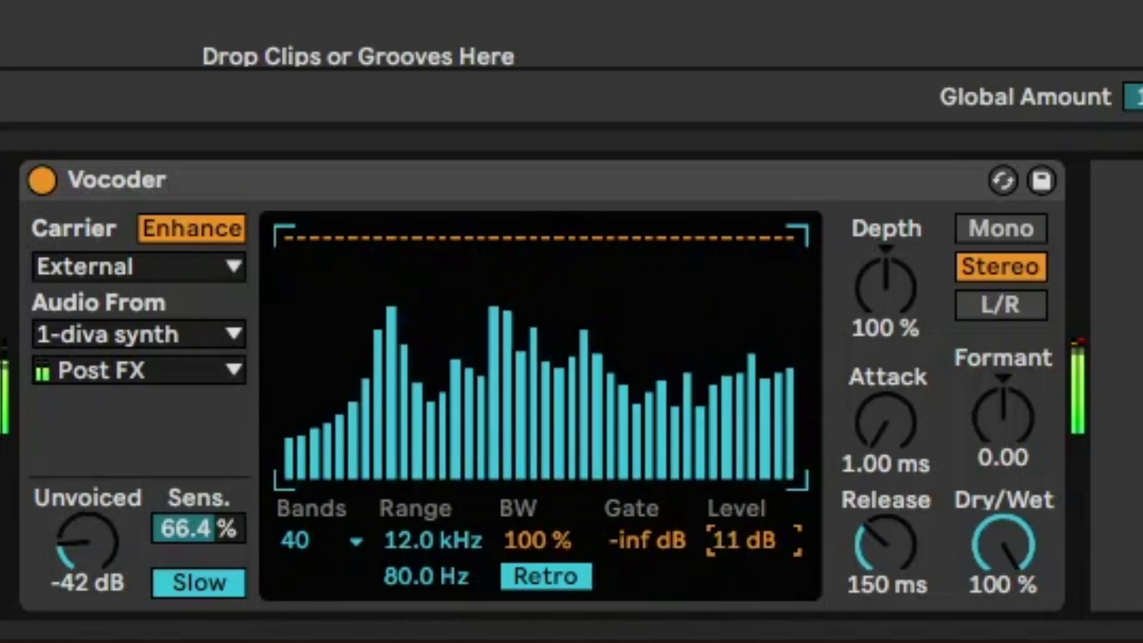
{"action": "left_click_drag", "start_coordinate": [740, 541], "coordinate": [739, 570]}
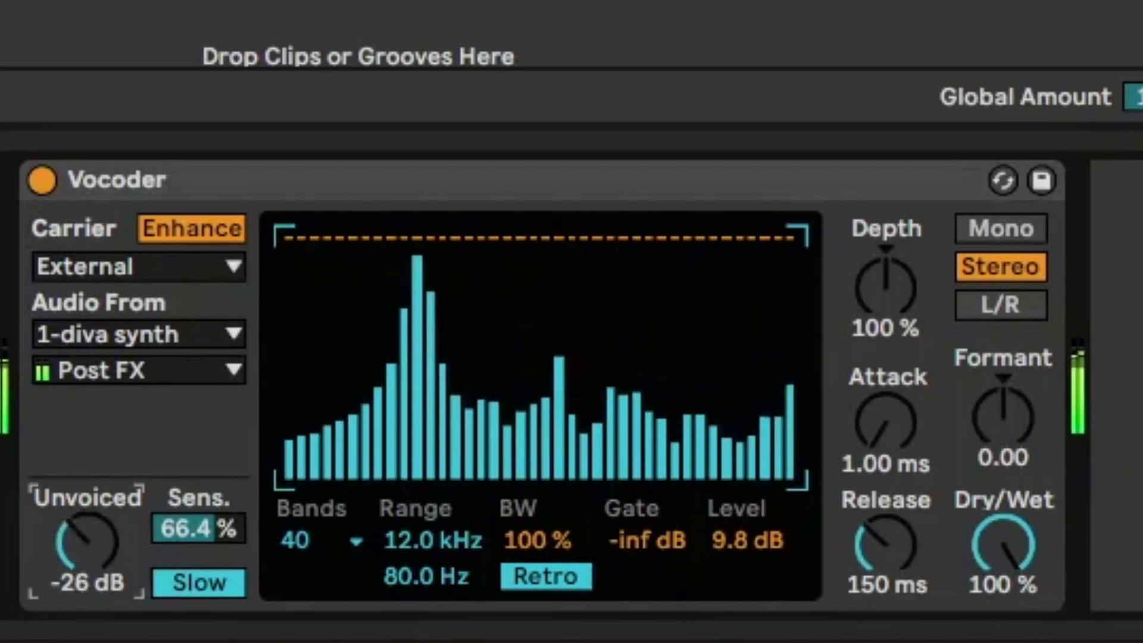
{"action": "left_click_drag", "start_coordinate": [86, 544], "coordinate": [73, 553]}
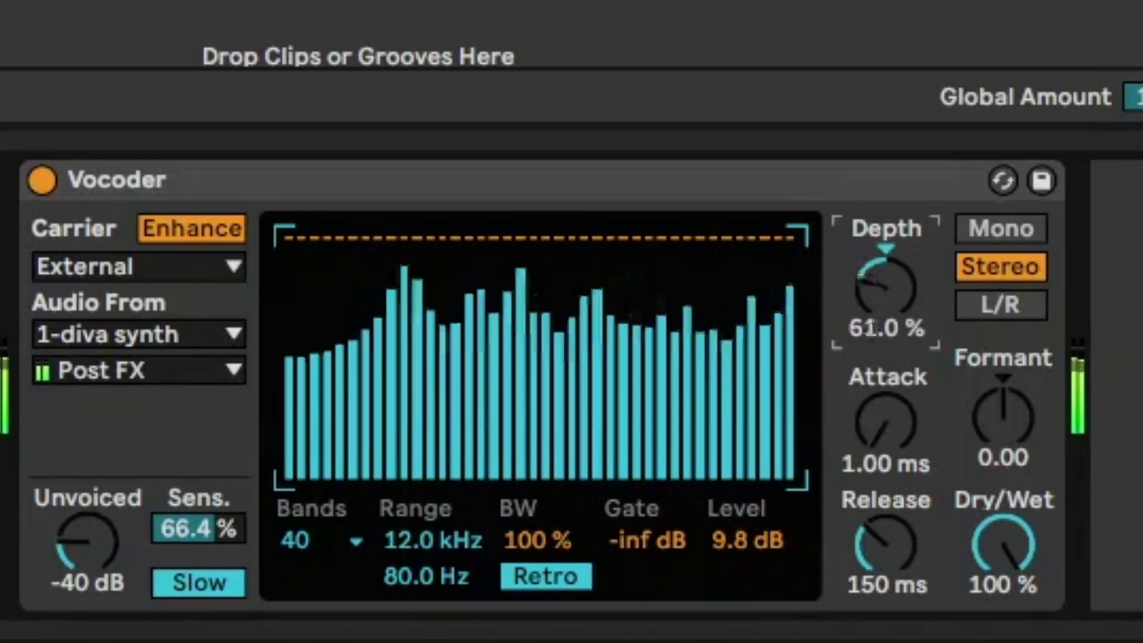
- Try depth at 20% and 150%, then settle it at 117%
{"action": "left_click_drag", "start_coordinate": [886, 285], "coordinate": [886, 329]}
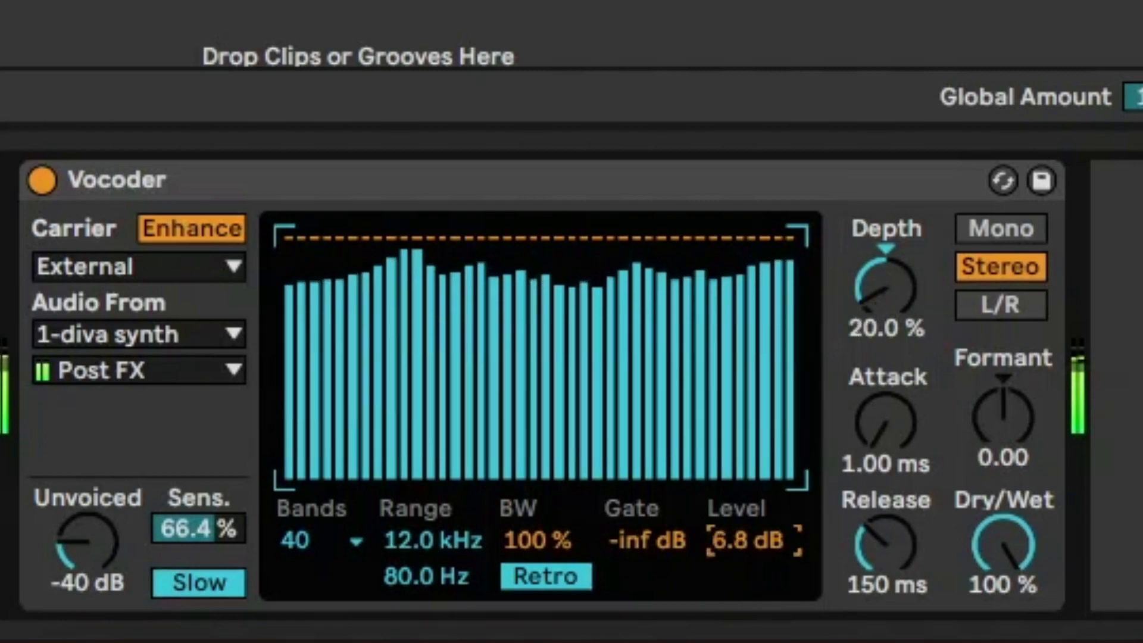
{"action": "left_click_drag", "start_coordinate": [736, 541], "coordinate": [733, 550]}
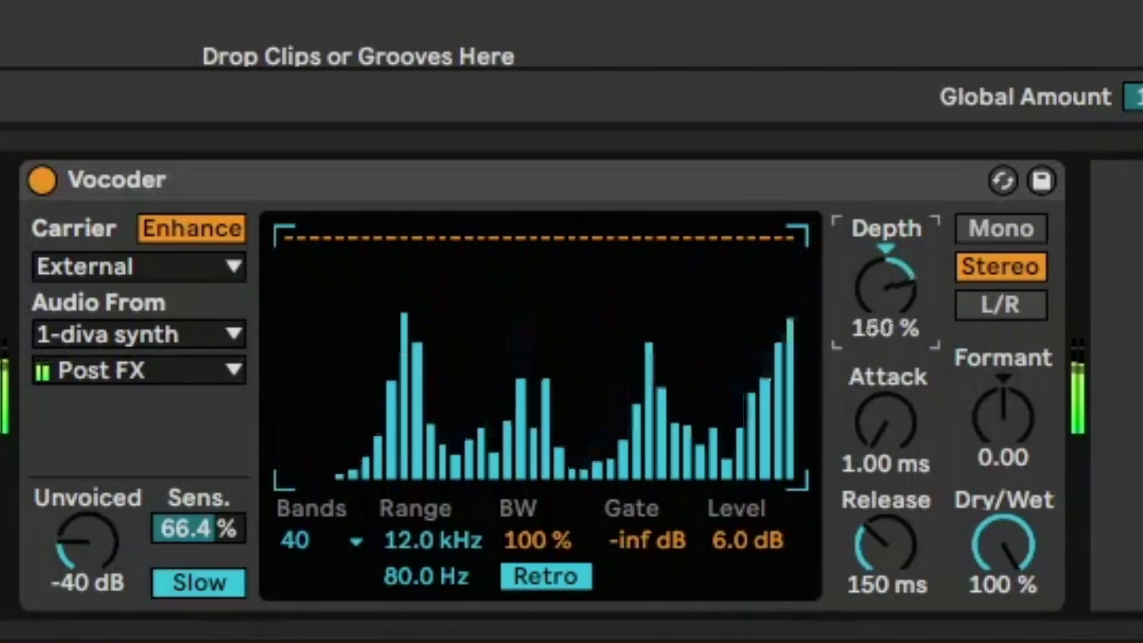
{"action": "left_click_drag", "start_coordinate": [886, 284], "coordinate": [886, 306]}
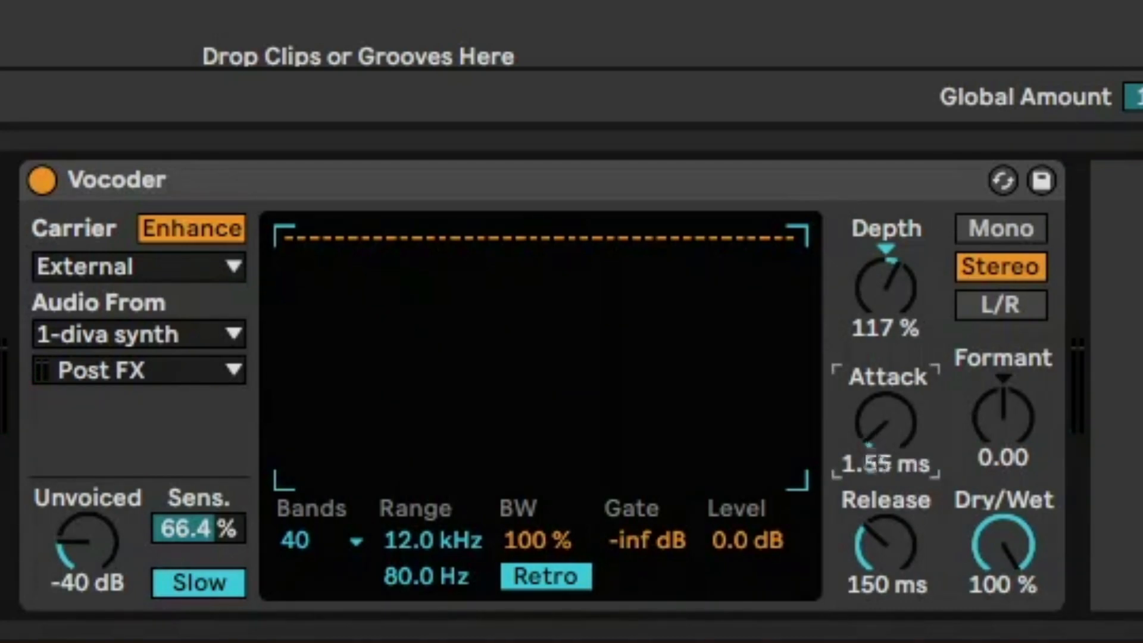
- Return the attack time to 1.00 ms, keeping depth at 117% and level at 0 dB
{"action": "left_click_drag", "start_coordinate": [886, 423], "coordinate": [904, 453]}
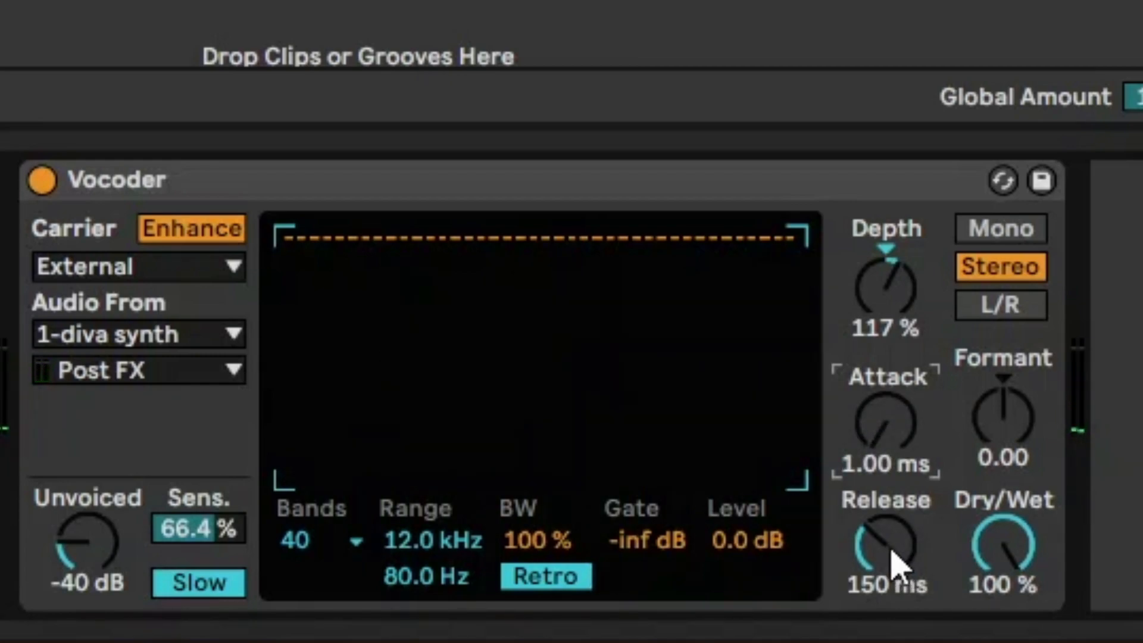
{"action": "mouse_move", "coordinate": [1021, 526]}
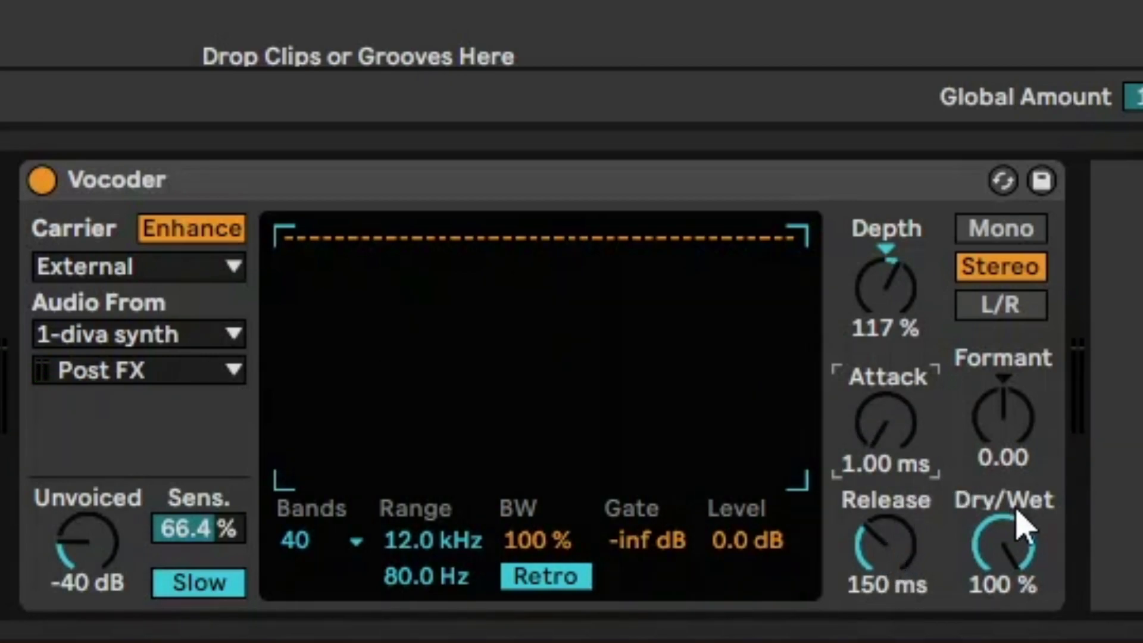
{"action": "mouse_move", "coordinate": [883, 558]}
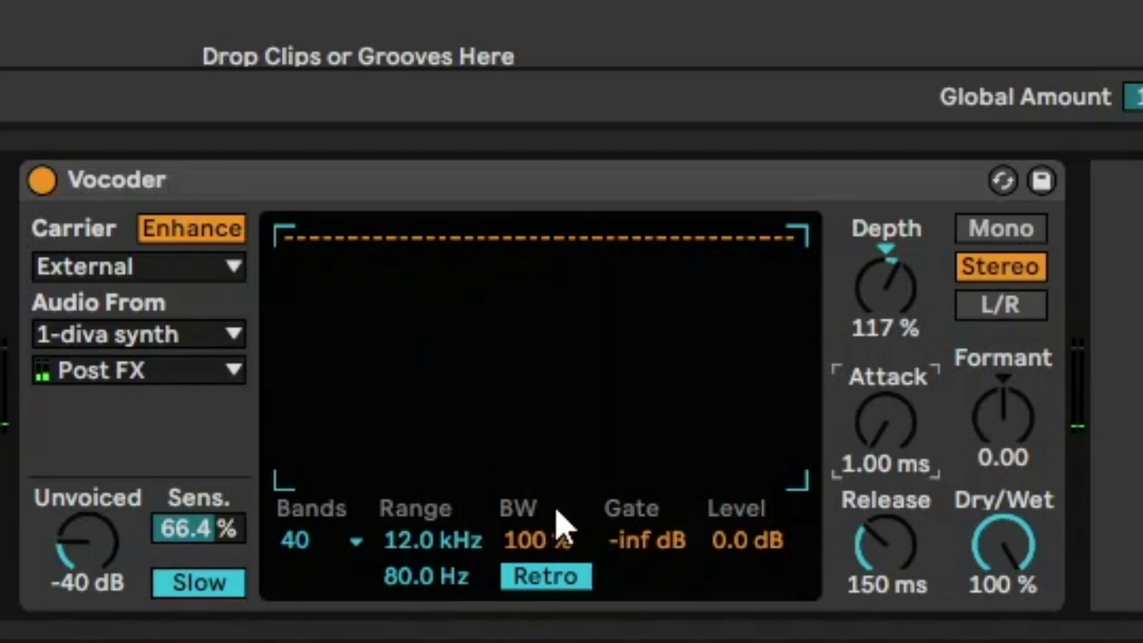
{"action": "mouse_move", "coordinate": [1006, 437]}
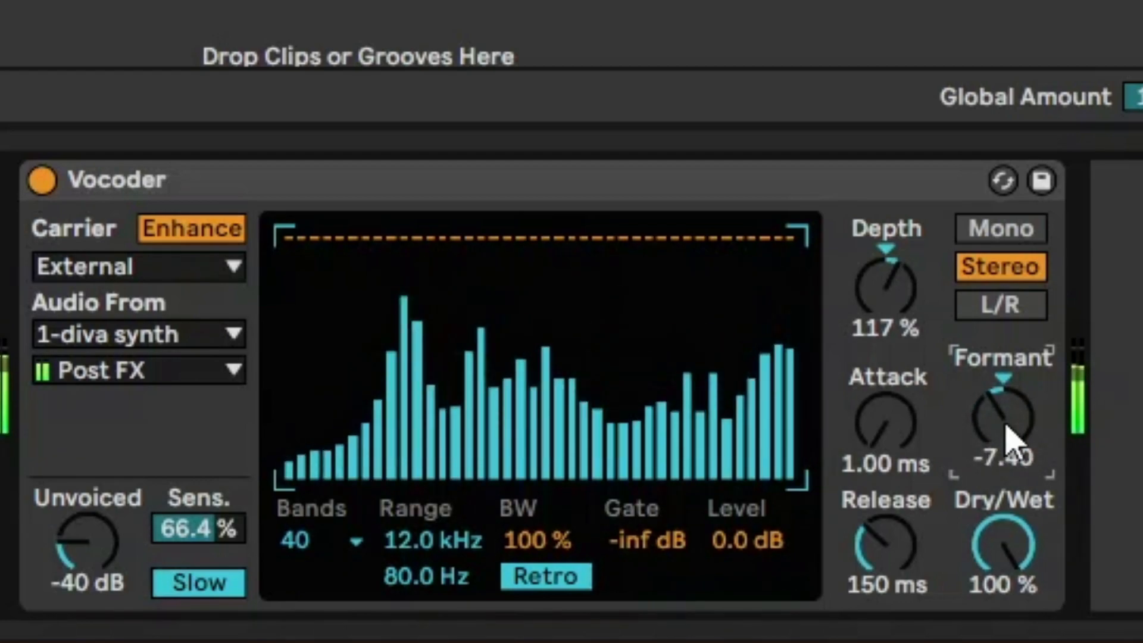
{"action": "left_click_drag", "start_coordinate": [1001, 415], "coordinate": [1001, 386]}
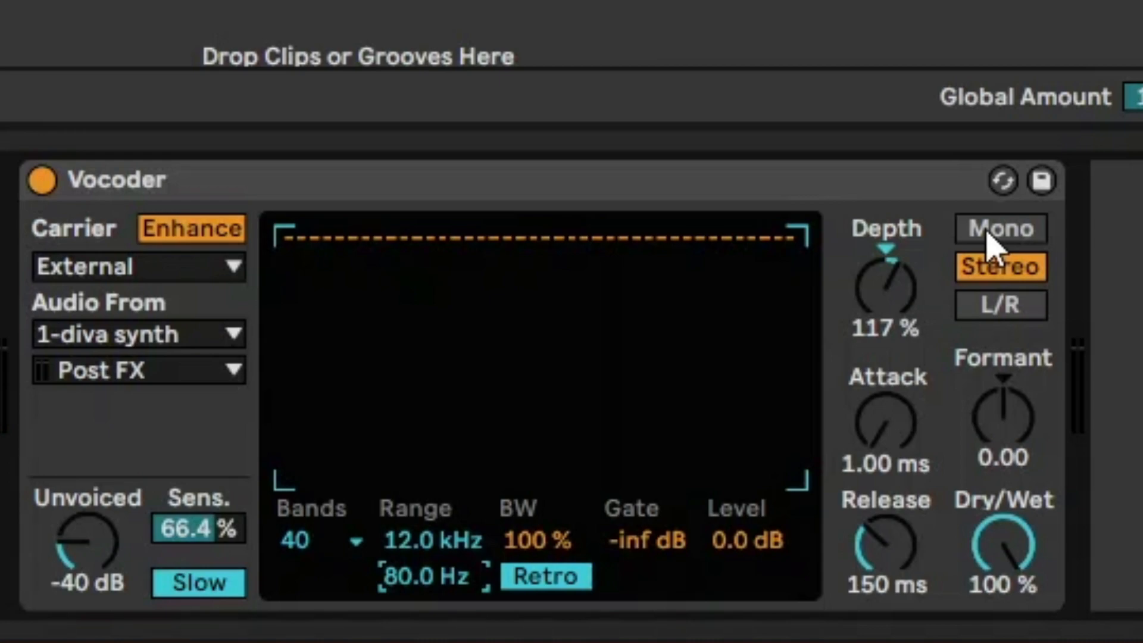
{"action": "left_click", "coordinate": [1001, 229]}
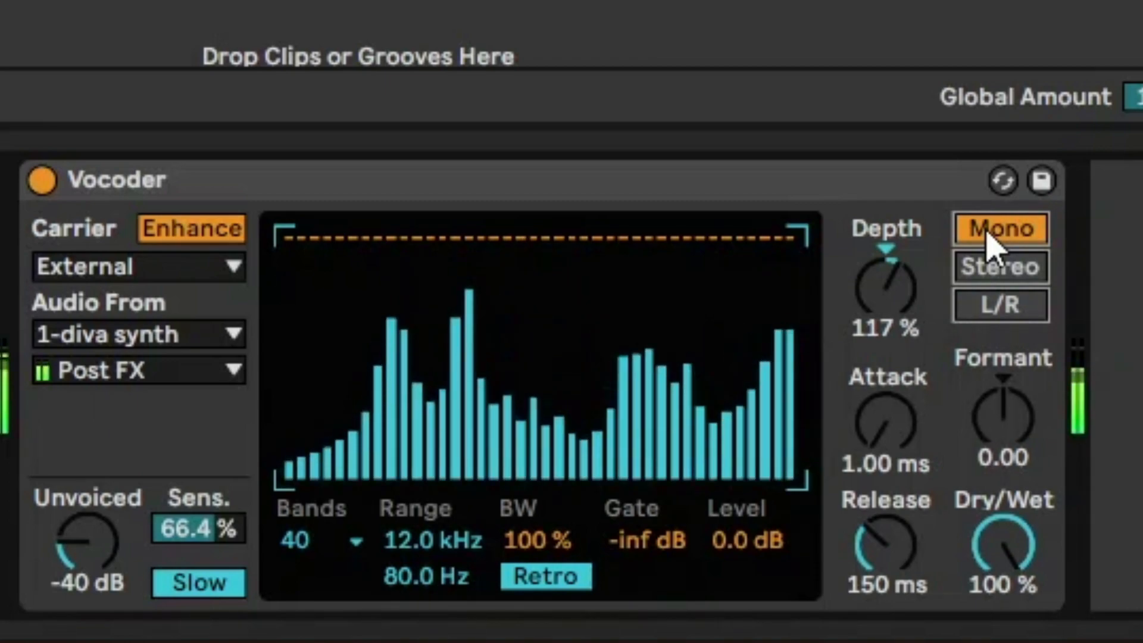
{"action": "left_click", "coordinate": [999, 267]}
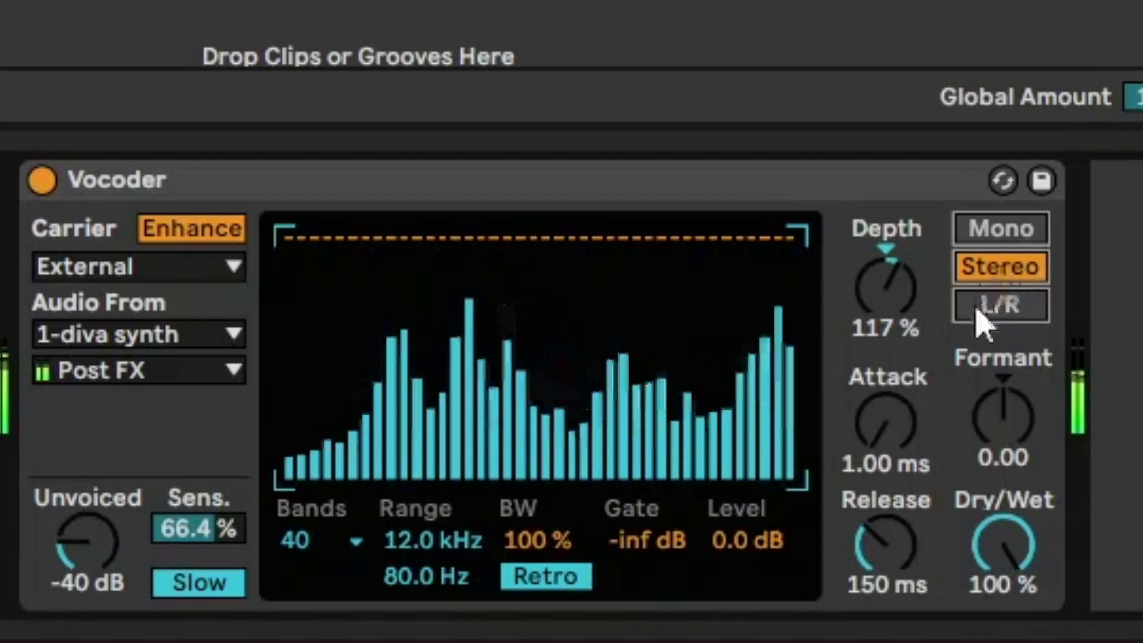
{"action": "left_click", "coordinate": [1000, 305]}
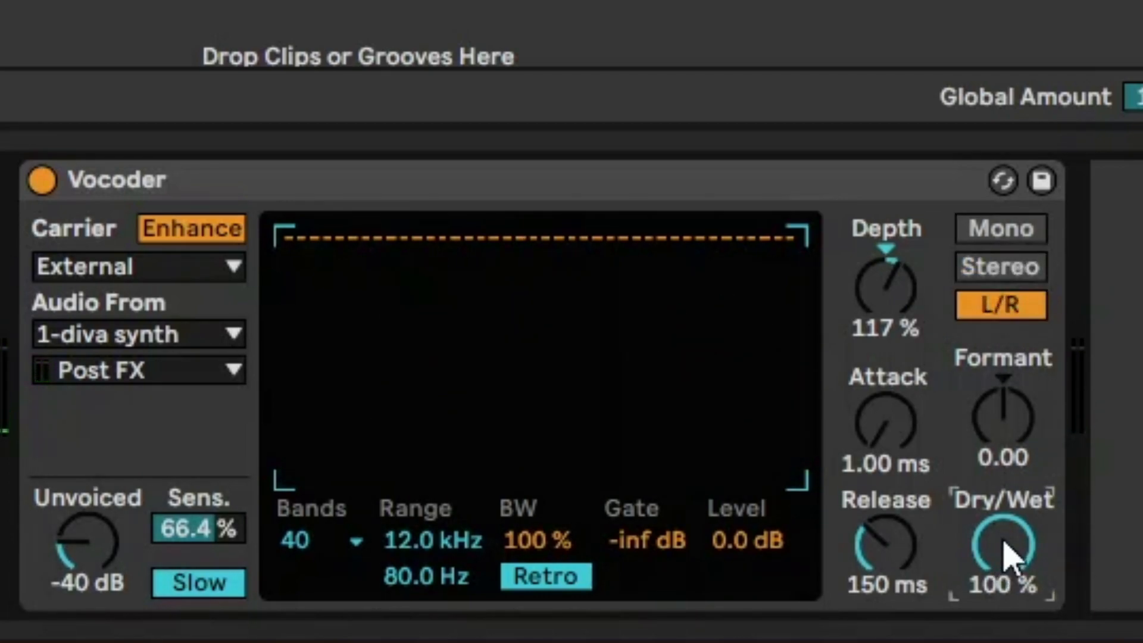
- Lower the Vocoder Dry/Wet to about 58.5% and, after comparing Mono, leave it on Stereo
{"action": "left_click_drag", "start_coordinate": [1000, 547], "coordinate": [1001, 577]}
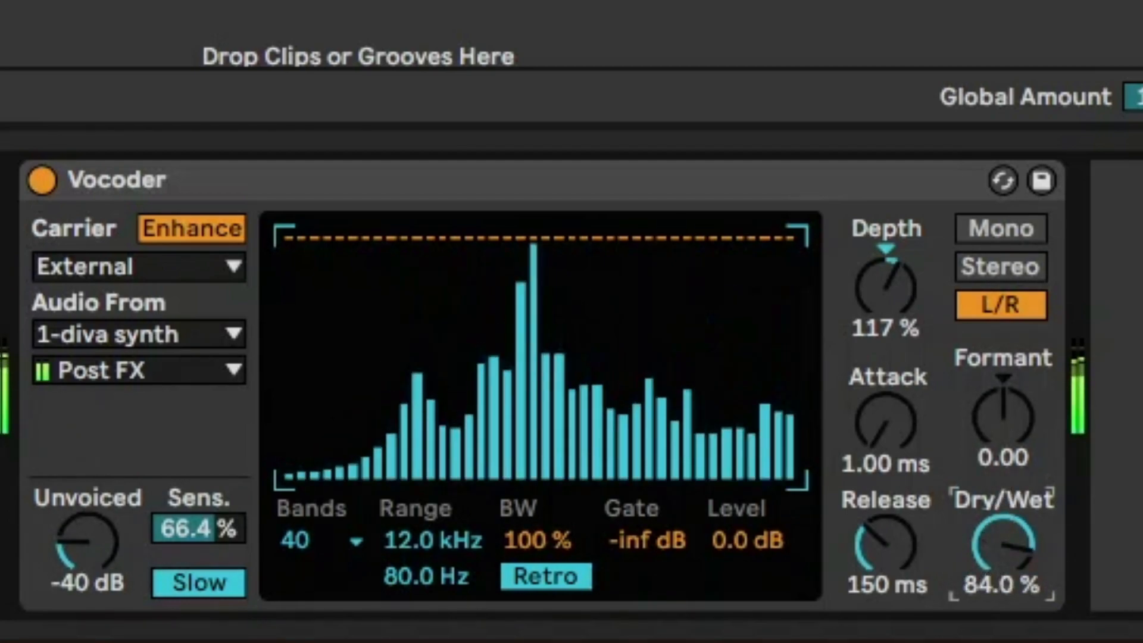
{"action": "left_click", "coordinate": [999, 267]}
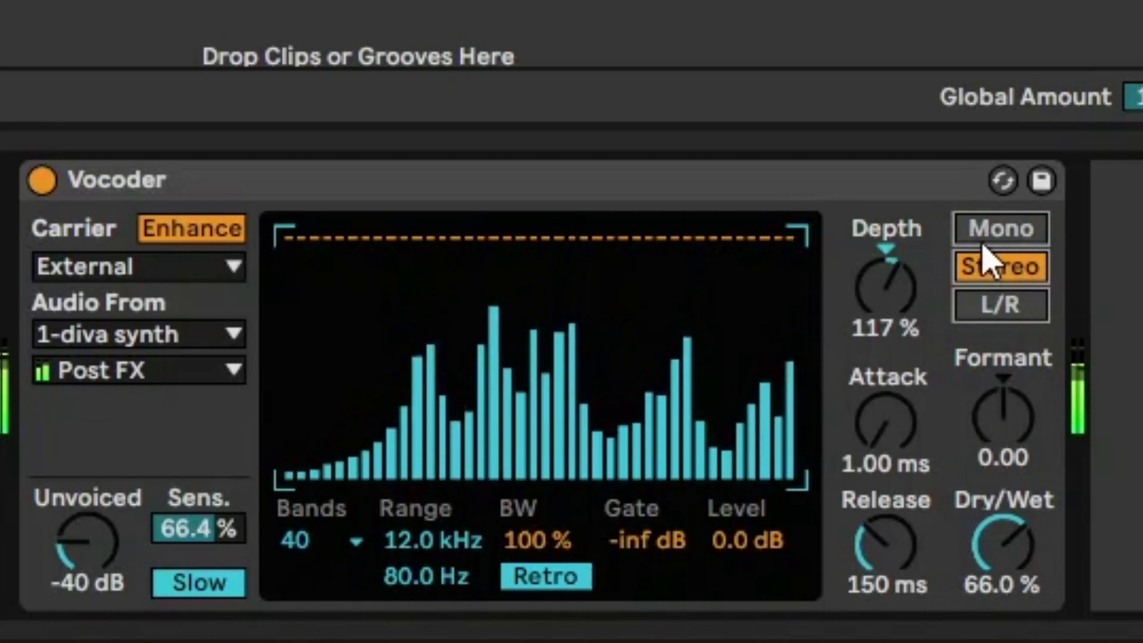
{"action": "left_click", "coordinate": [999, 229]}
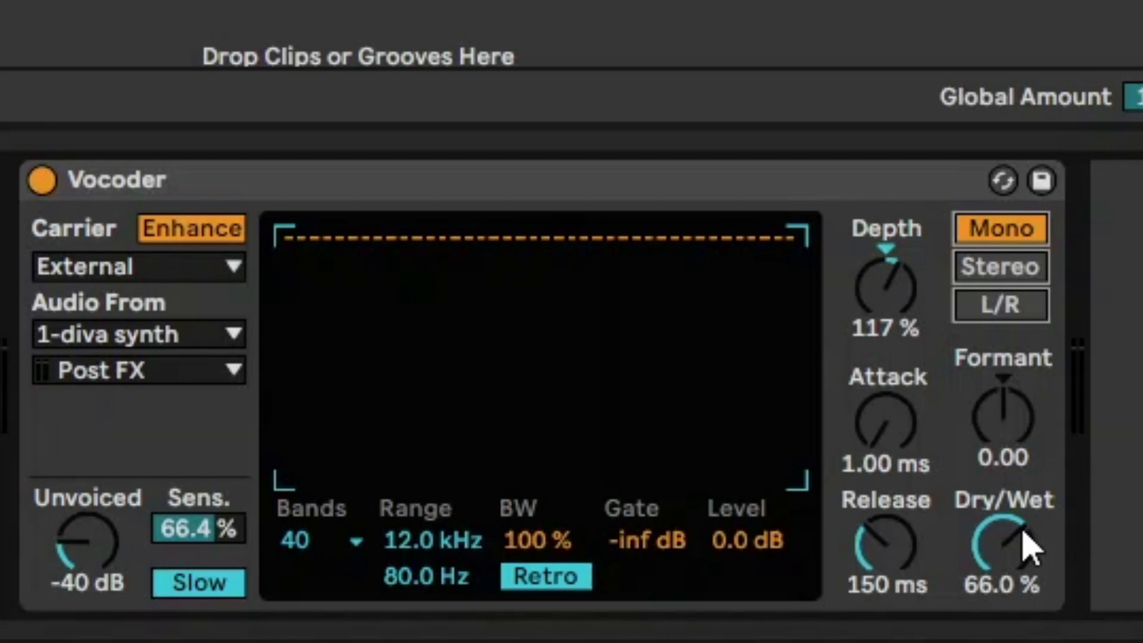
{"action": "left_click", "coordinate": [999, 266]}
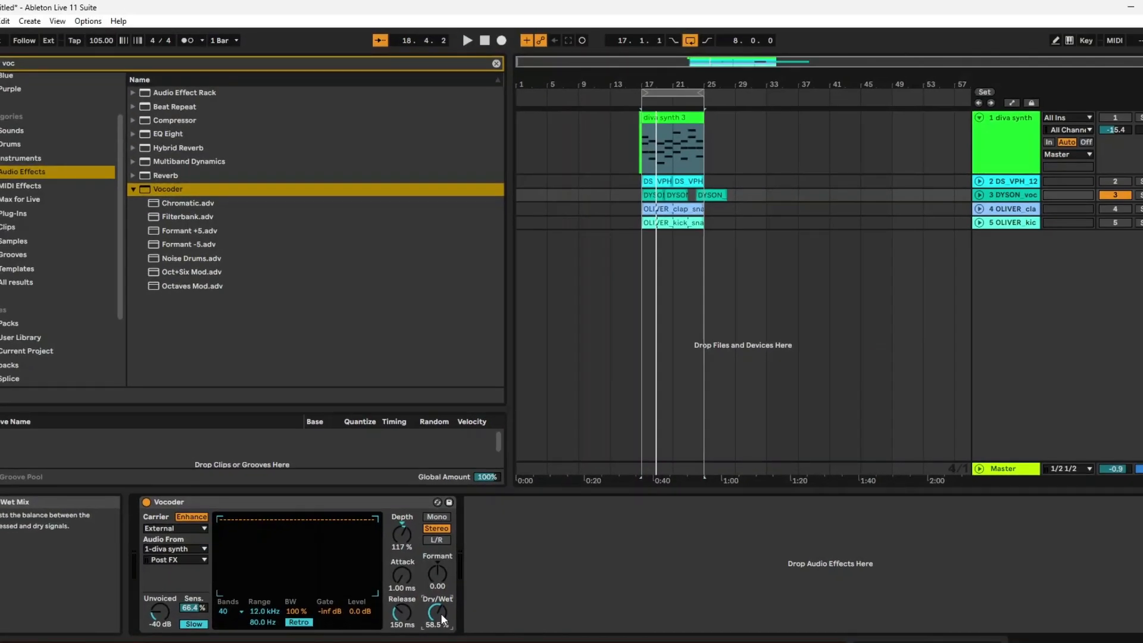
- Switch the Vocoder through Mono to L/R with Dry/Wet back at 100% and 40 bands
{"action": "left_click", "coordinate": [467, 41]}
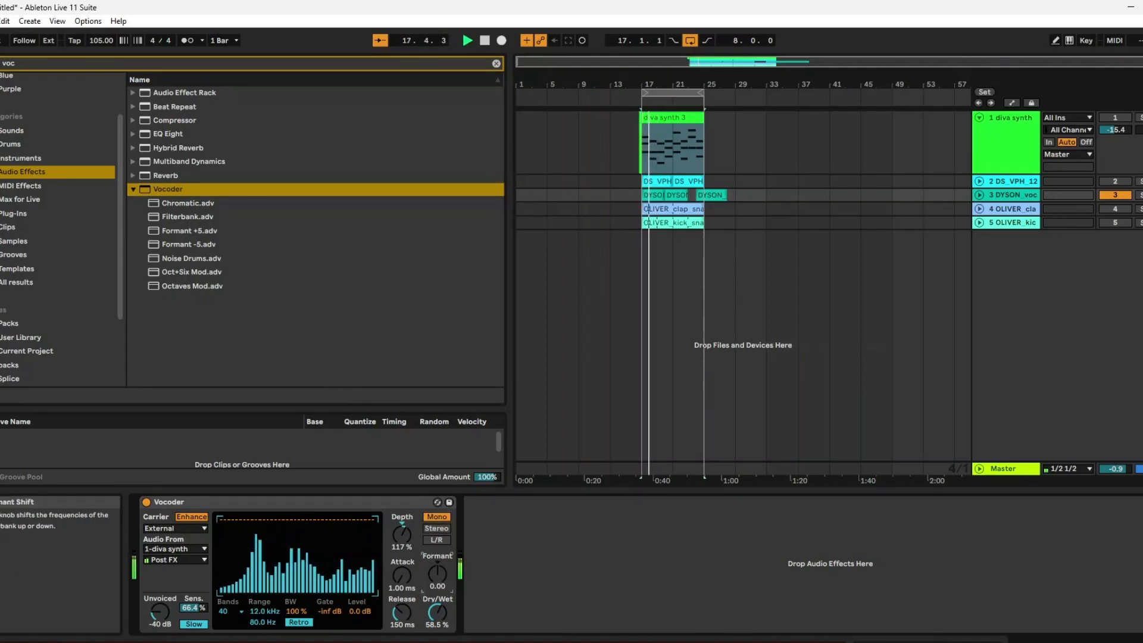
{"action": "left_click", "coordinate": [437, 540]}
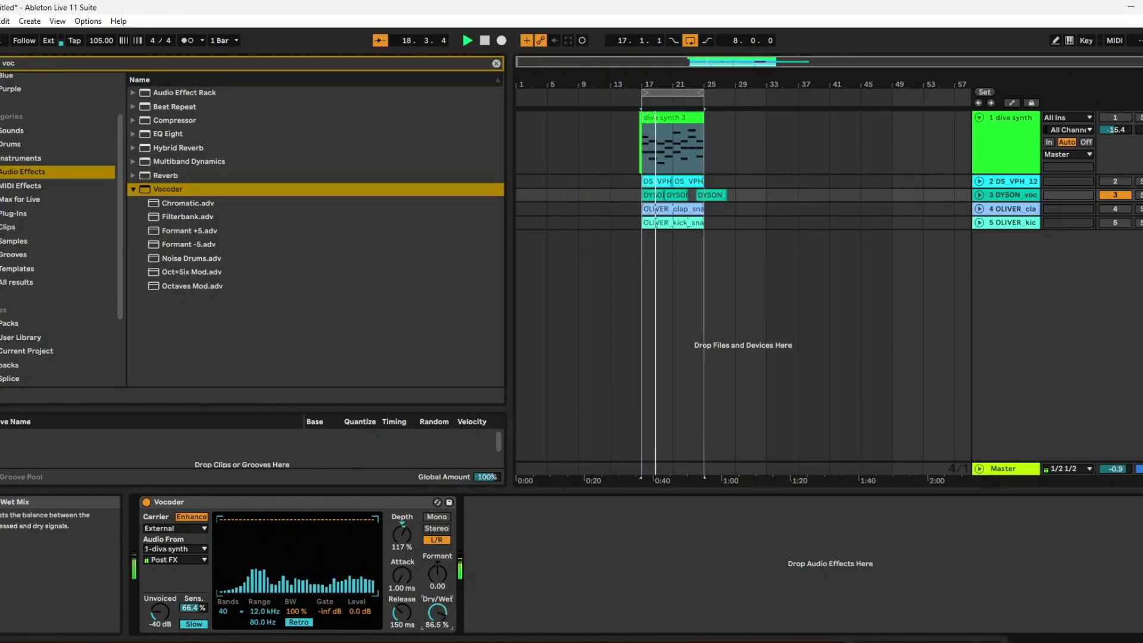
{"action": "left_click", "coordinate": [227, 611]}
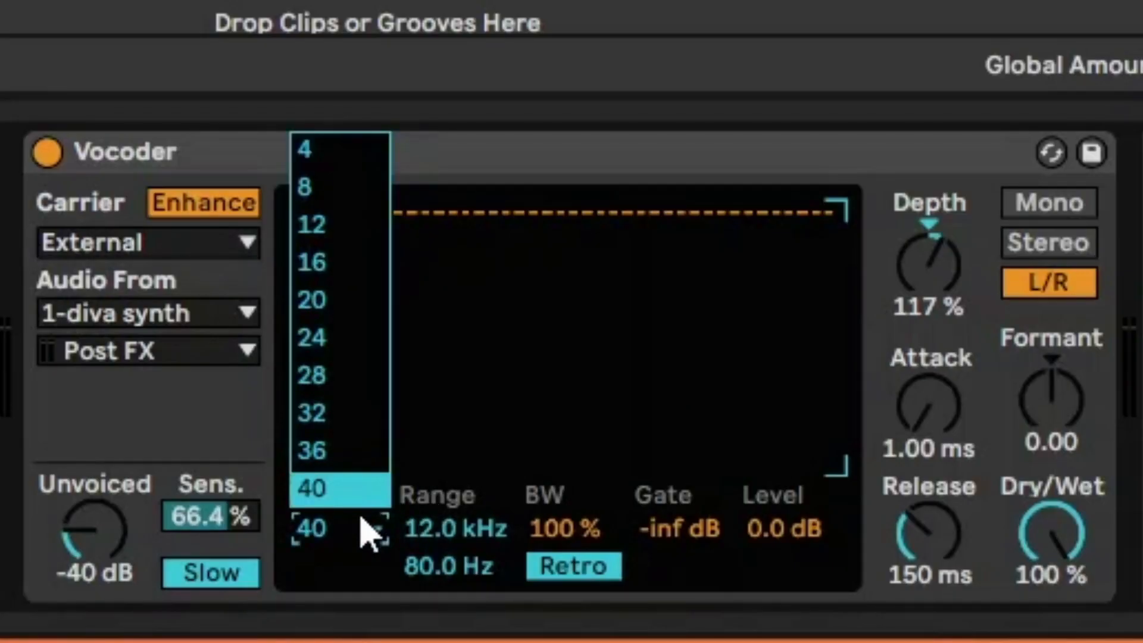
{"action": "left_click", "coordinate": [309, 300]}
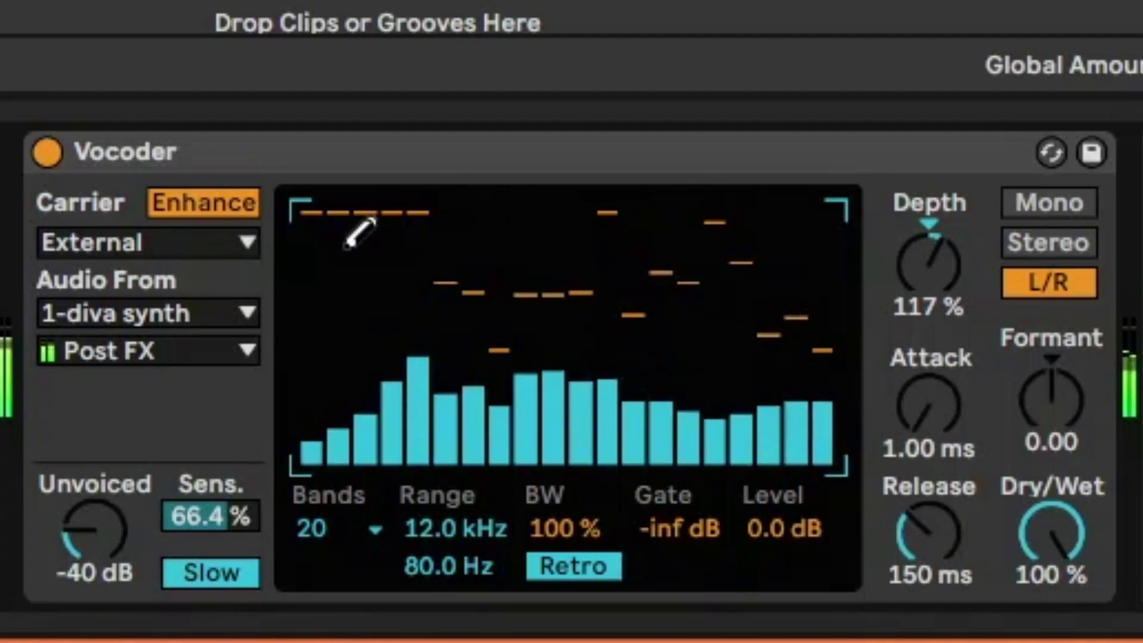
{"action": "left_click_drag", "start_coordinate": [357, 227], "coordinate": [759, 357]}
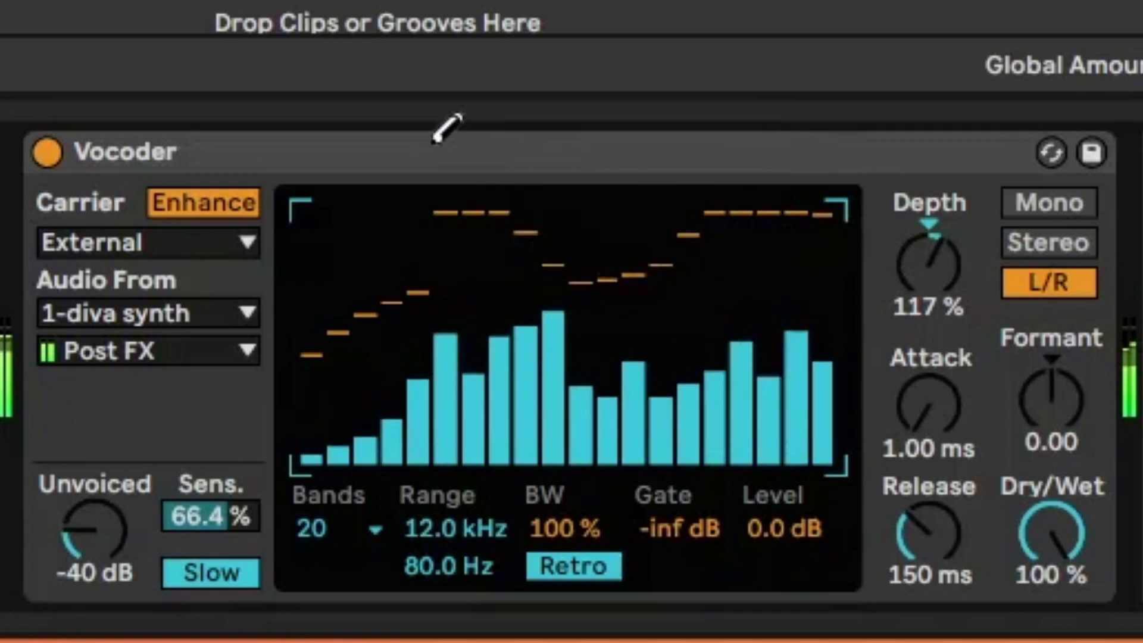
{"action": "left_click_drag", "start_coordinate": [452, 128], "coordinate": [838, 233]}
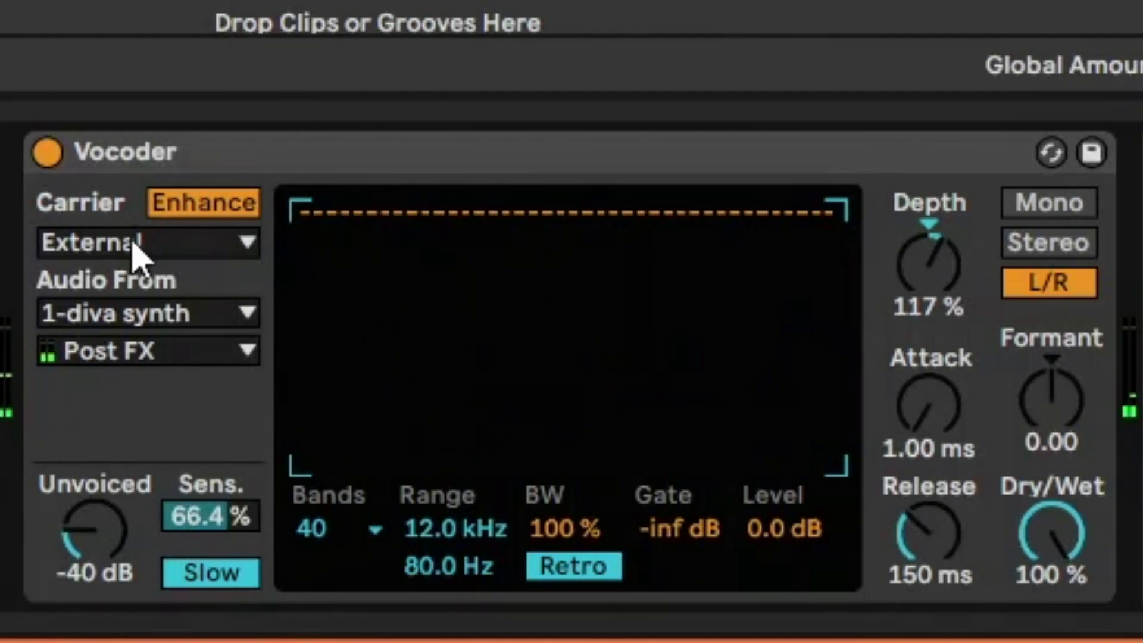
- Change the Vocoder's carrier from the external synth to Noise
{"action": "left_click", "coordinate": [146, 243]}
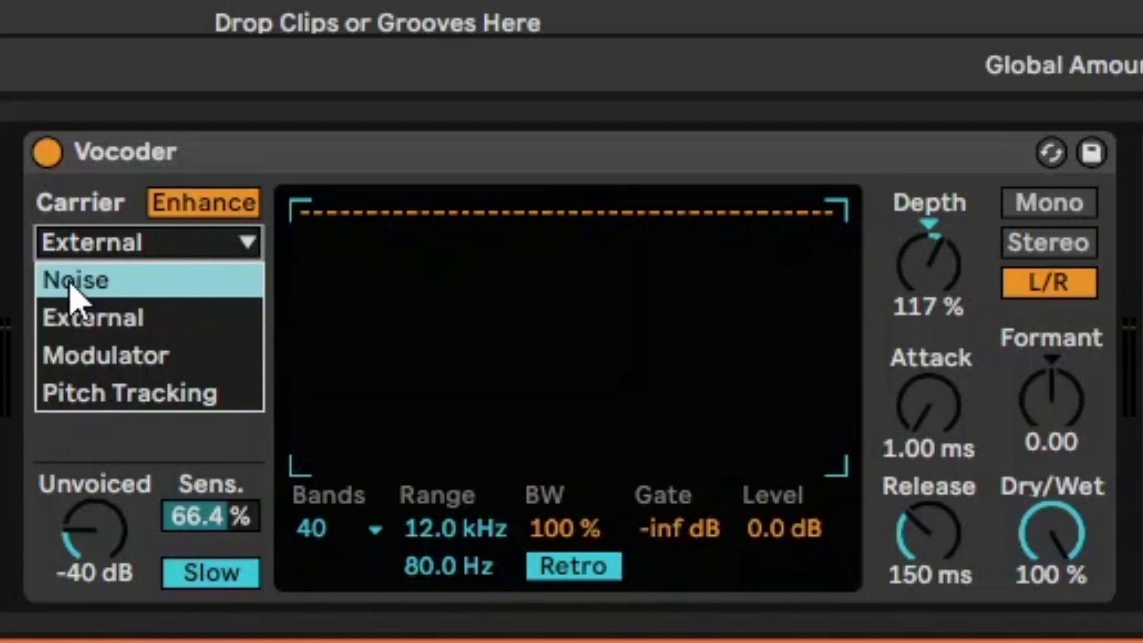
{"action": "mouse_move", "coordinate": [117, 324]}
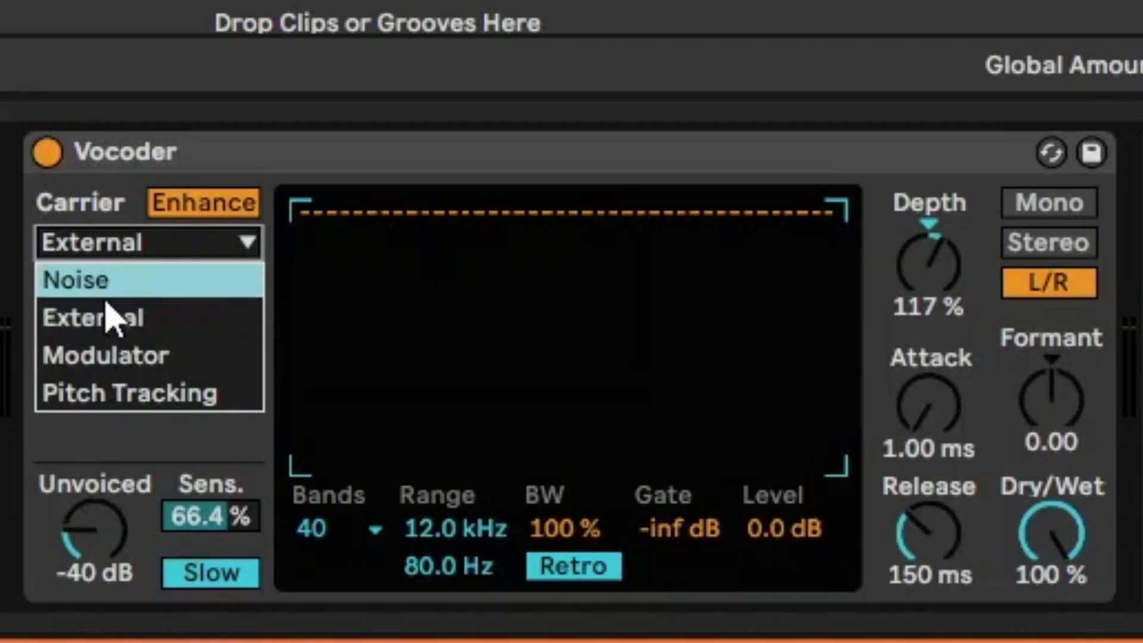
{"action": "left_click", "coordinate": [70, 279]}
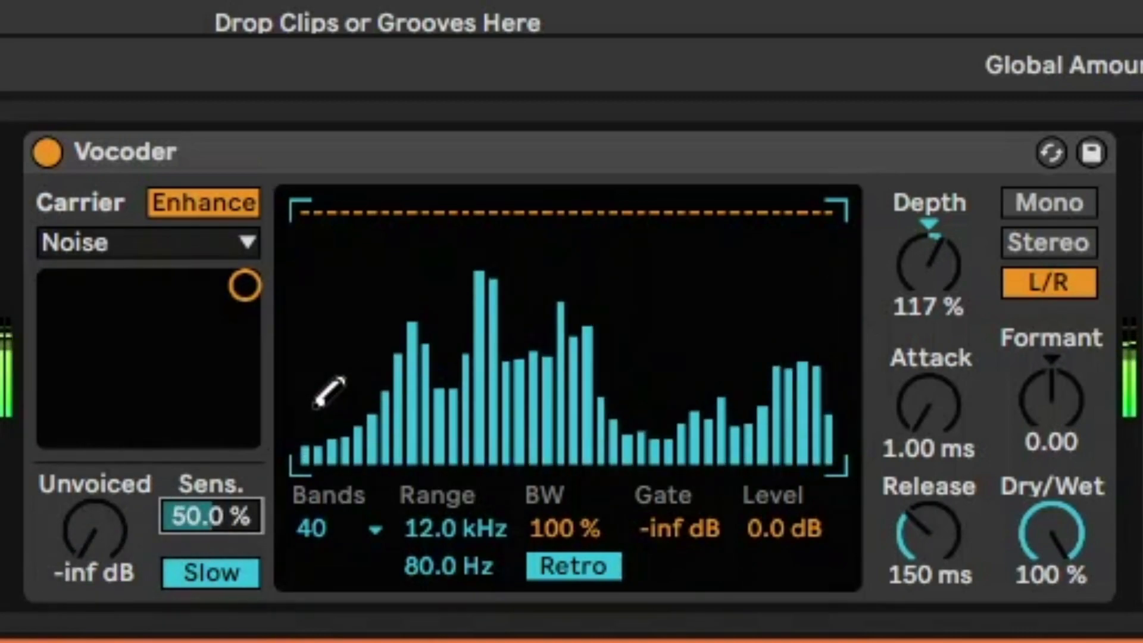
- Reduce the noise Vocoder to 20 bands, draw a dipped band-level curve and set it to Mono
{"action": "left_click", "coordinate": [321, 526]}
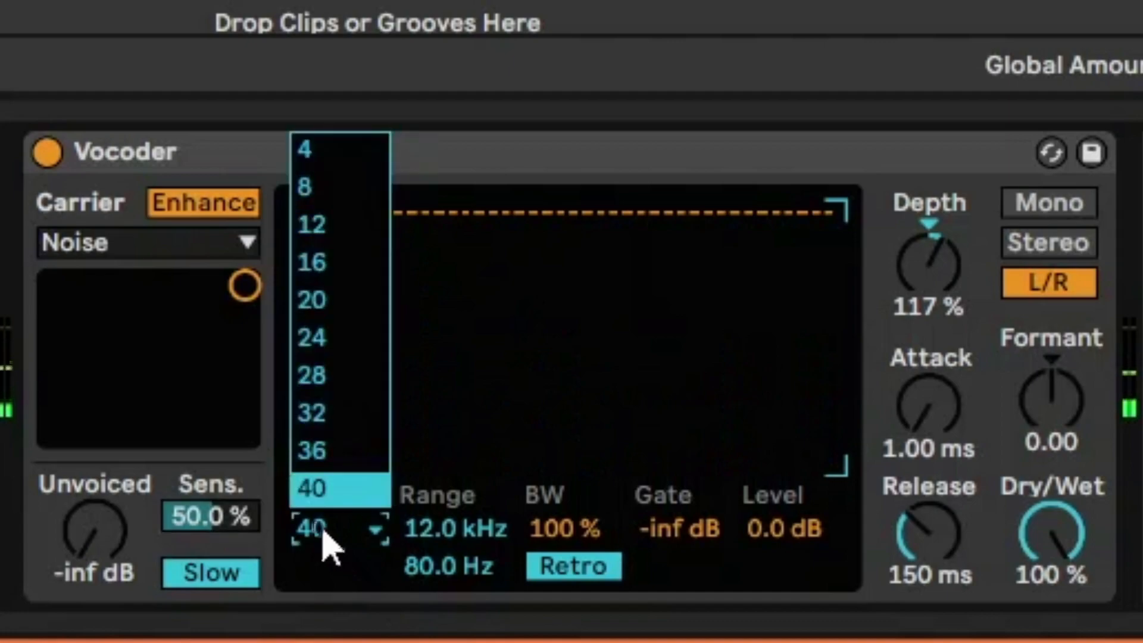
{"action": "left_click", "coordinate": [309, 301]}
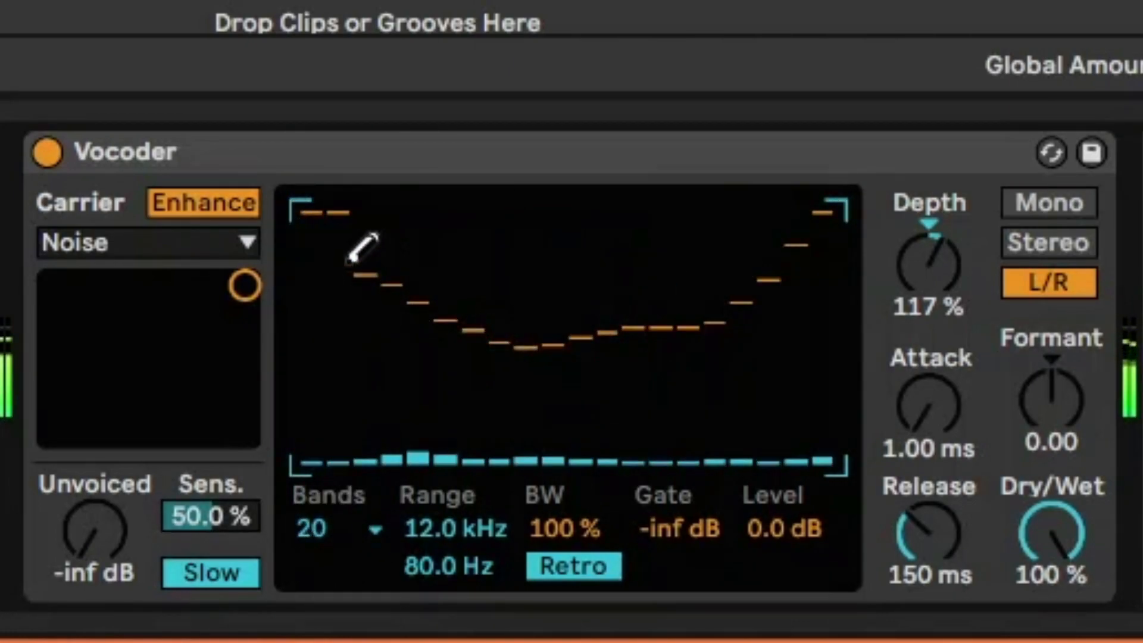
{"action": "left_click_drag", "start_coordinate": [358, 248], "coordinate": [846, 226]}
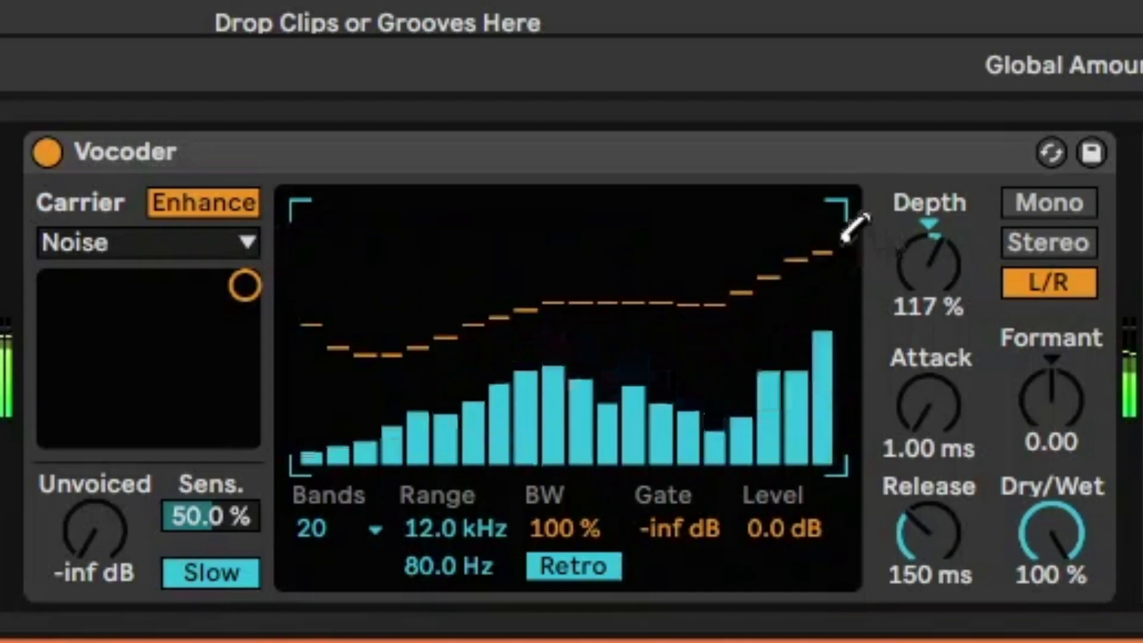
{"action": "left_click_drag", "start_coordinate": [930, 234], "coordinate": [930, 262]}
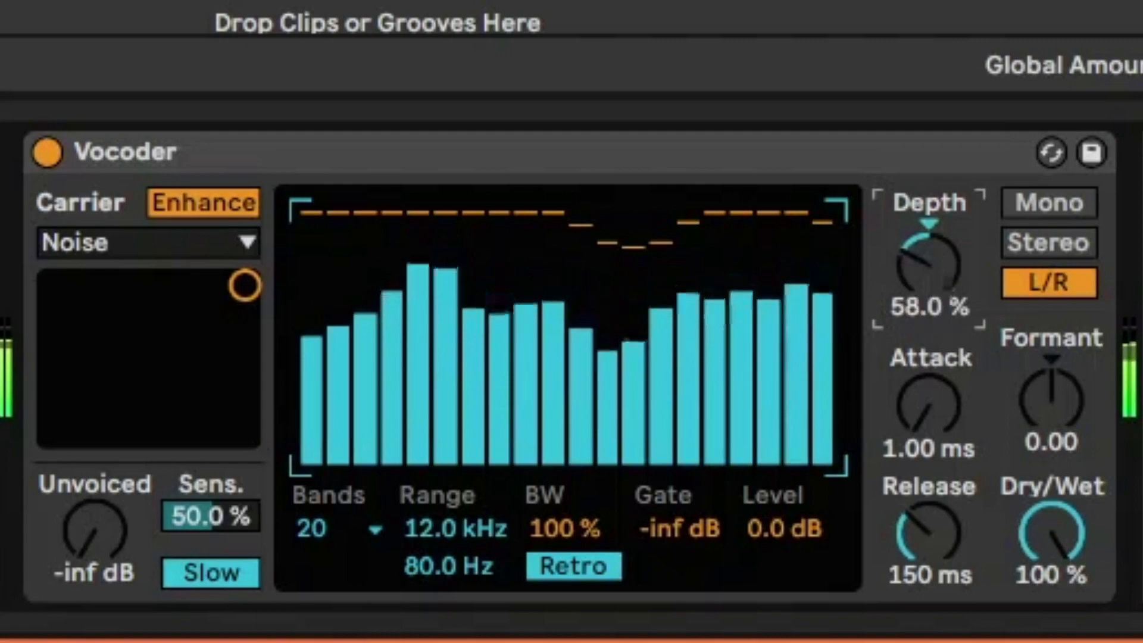
{"action": "left_click", "coordinate": [1048, 202]}
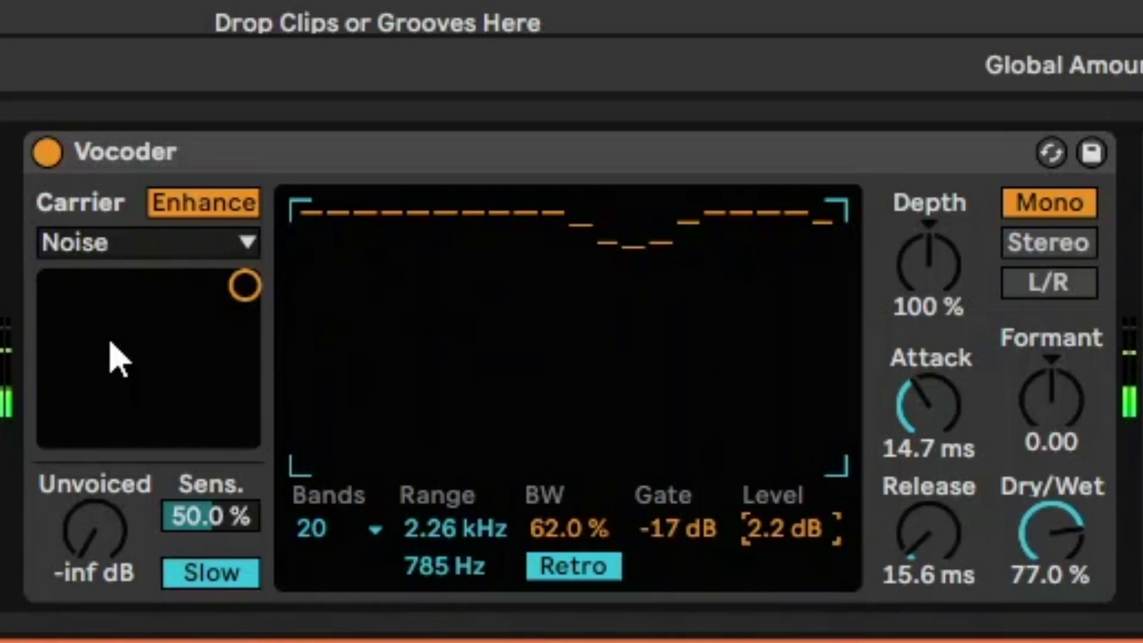
- Make Modulator the carrier, raise Unvoiced to -25 dB and set the channels through Stereo to L/R
{"action": "left_click", "coordinate": [145, 242]}
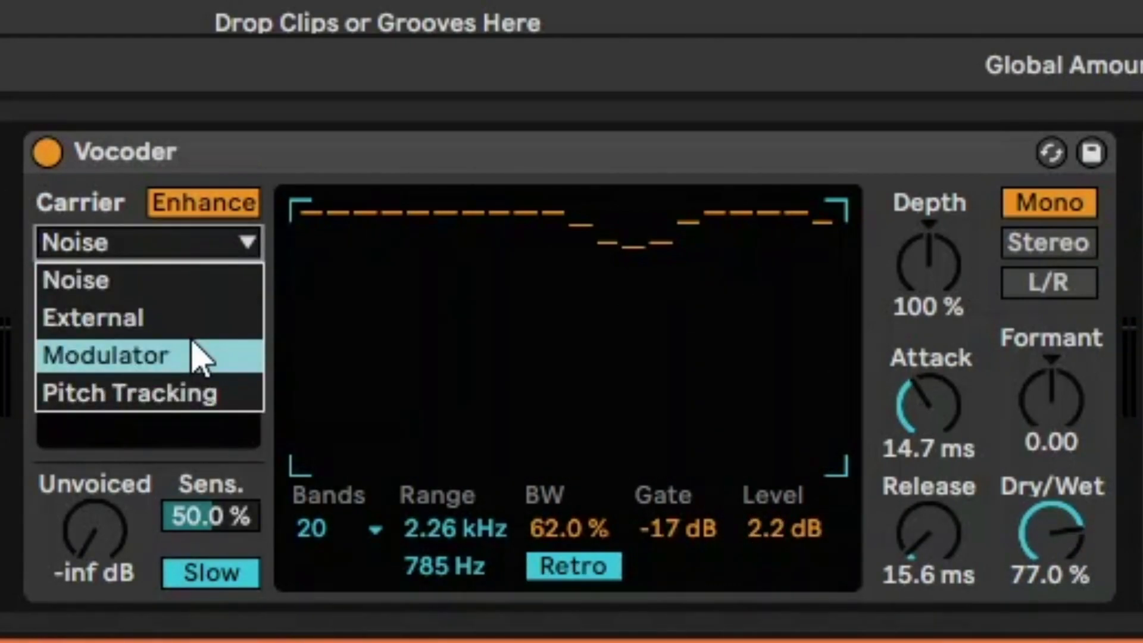
{"action": "left_click", "coordinate": [106, 355]}
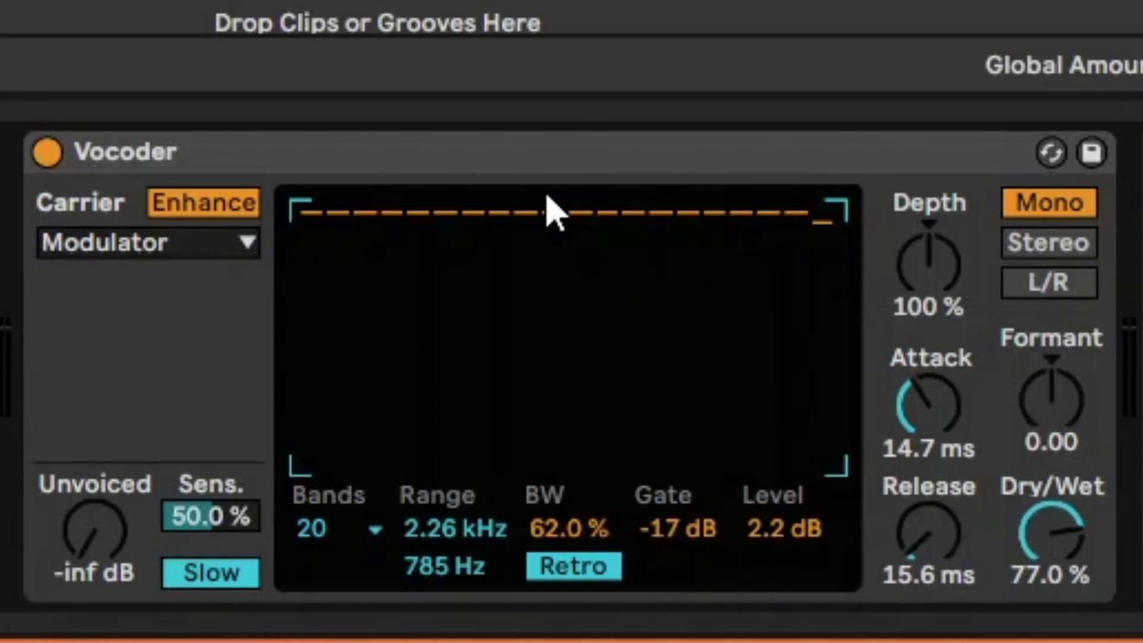
{"action": "mouse_move", "coordinate": [831, 207]}
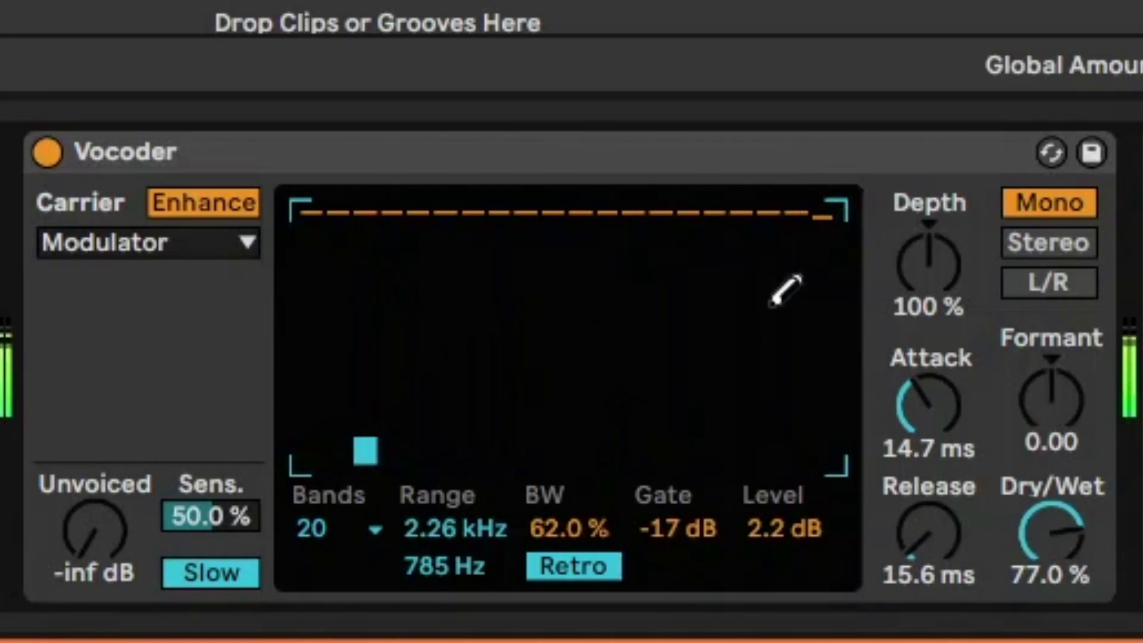
{"action": "left_click_drag", "start_coordinate": [93, 539], "coordinate": [93, 511]}
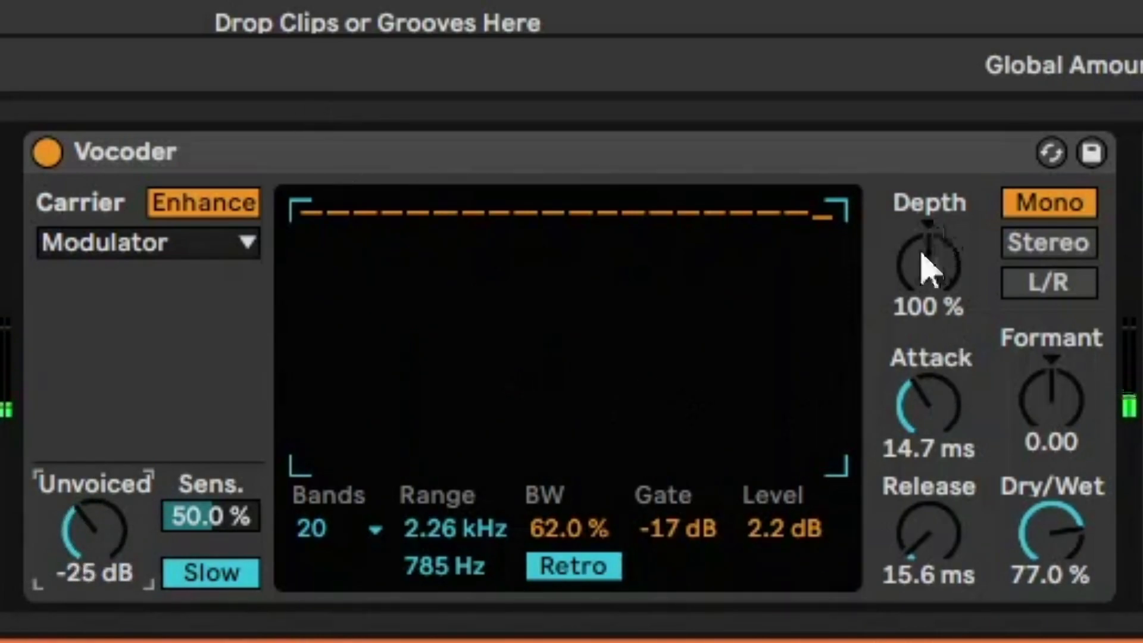
{"action": "left_click", "coordinate": [1048, 242]}
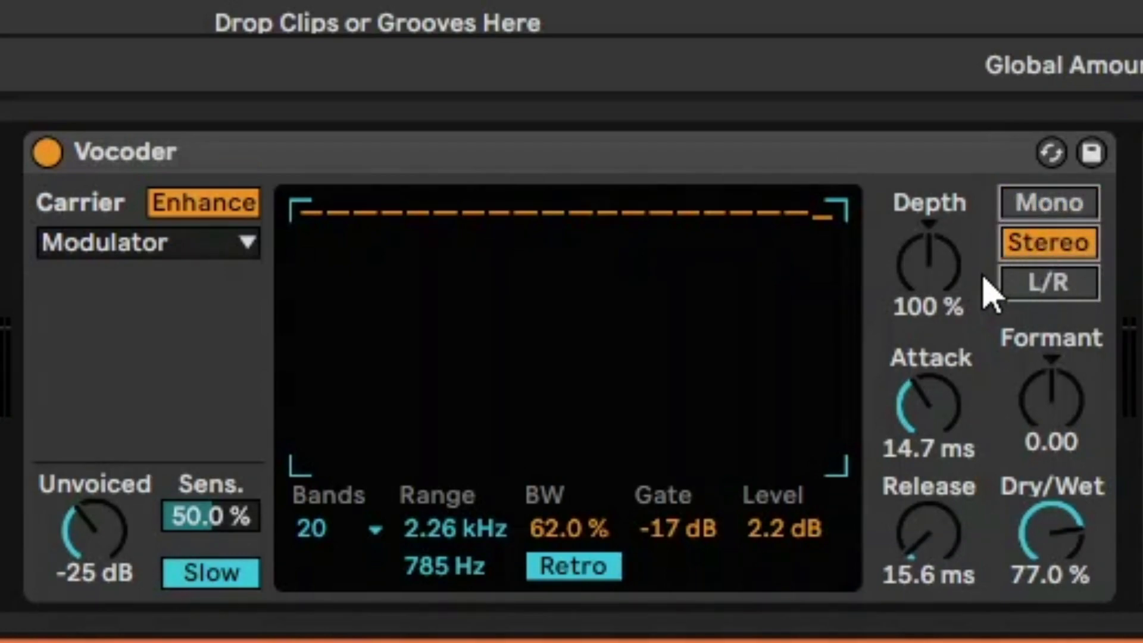
{"action": "left_click", "coordinate": [1048, 282]}
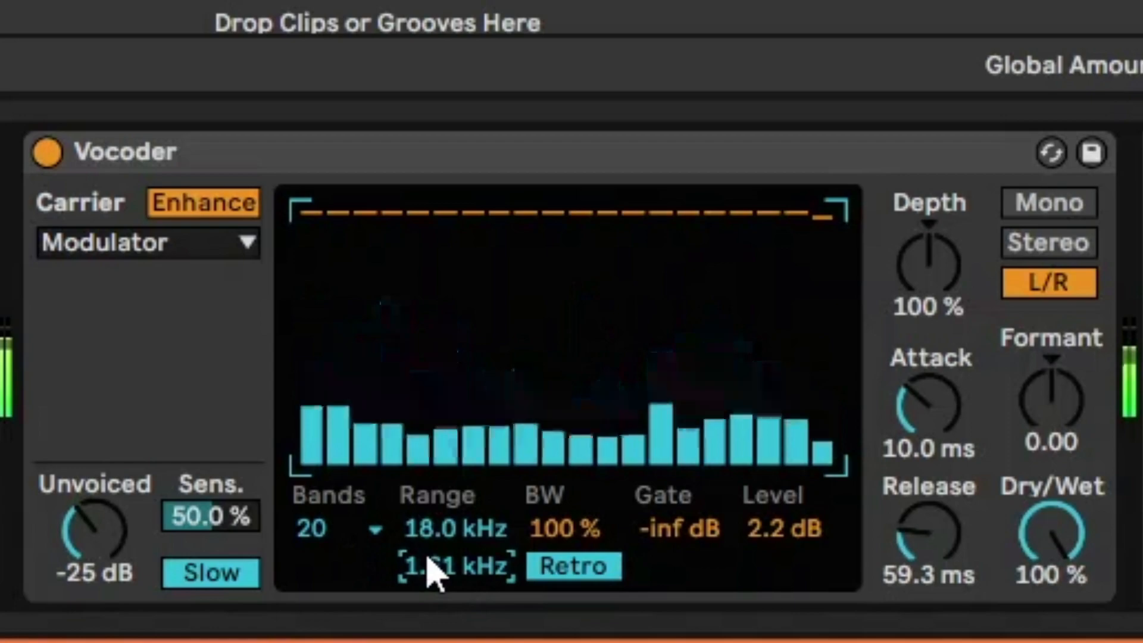
- Try the Vocoder on four bands and raise the lower frequency range to 2.00 kHz
{"action": "left_click", "coordinate": [333, 528]}
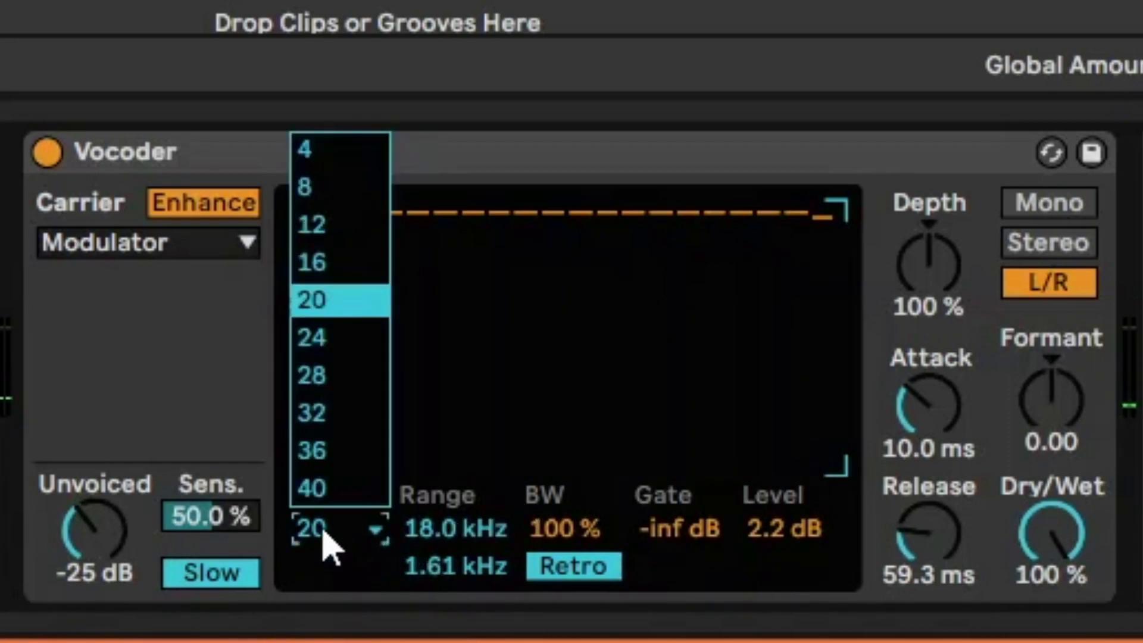
{"action": "left_click", "coordinate": [311, 488]}
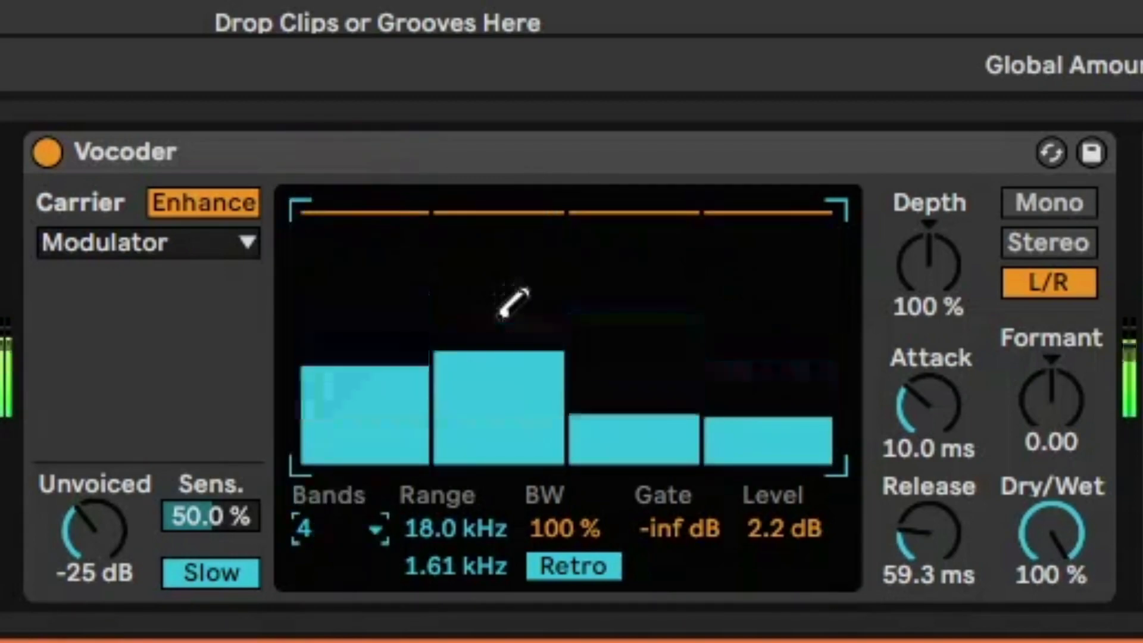
{"action": "left_click_drag", "start_coordinate": [511, 299], "coordinate": [801, 336]}
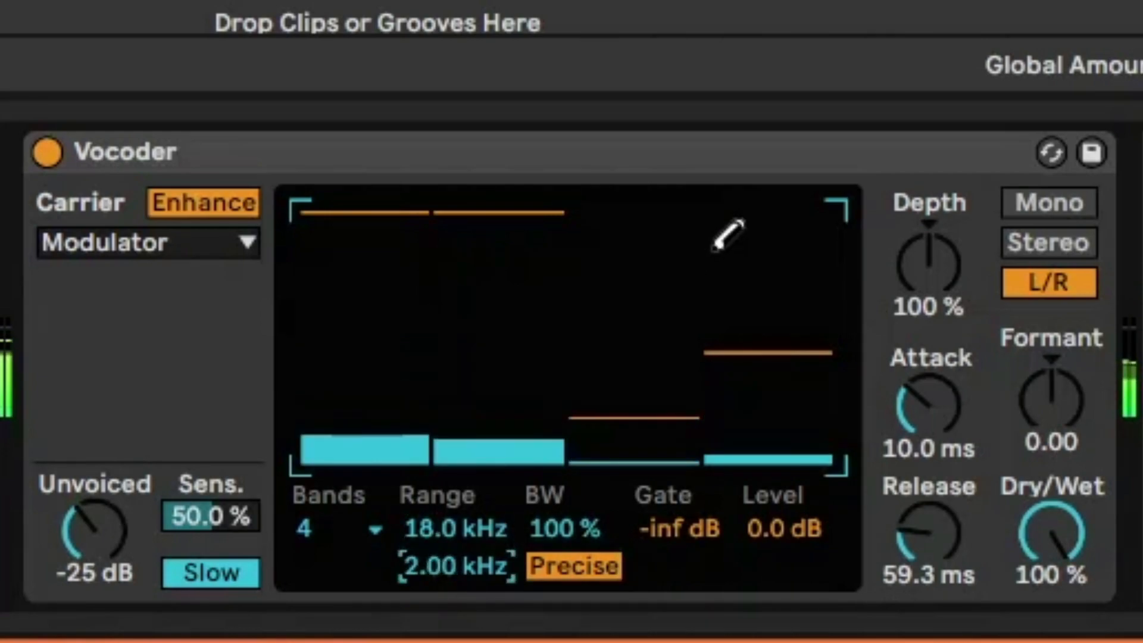
- Set the Vocoder to 24 bands with Fast envelope response and Retro band filtering
{"action": "left_click", "coordinate": [336, 529]}
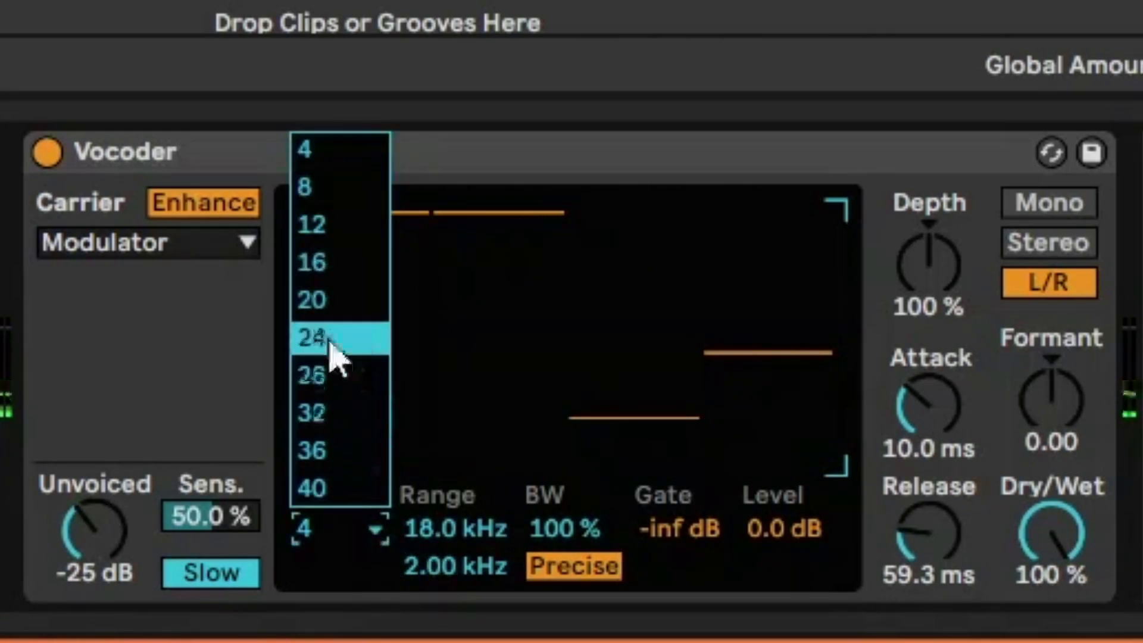
{"action": "left_click", "coordinate": [311, 338]}
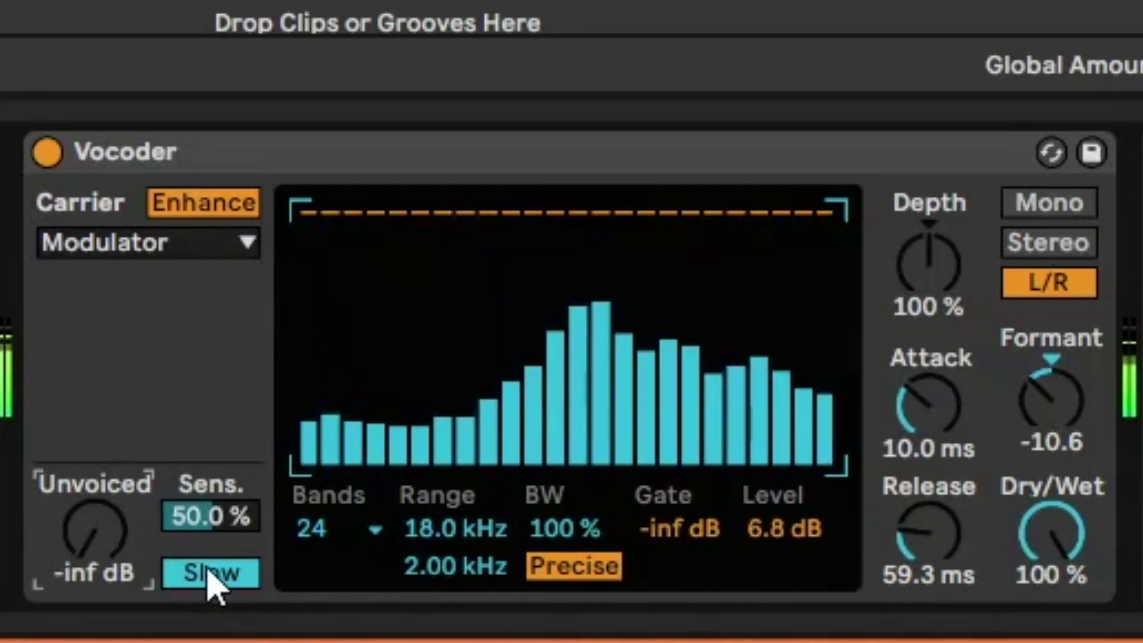
{"action": "left_click", "coordinate": [210, 573]}
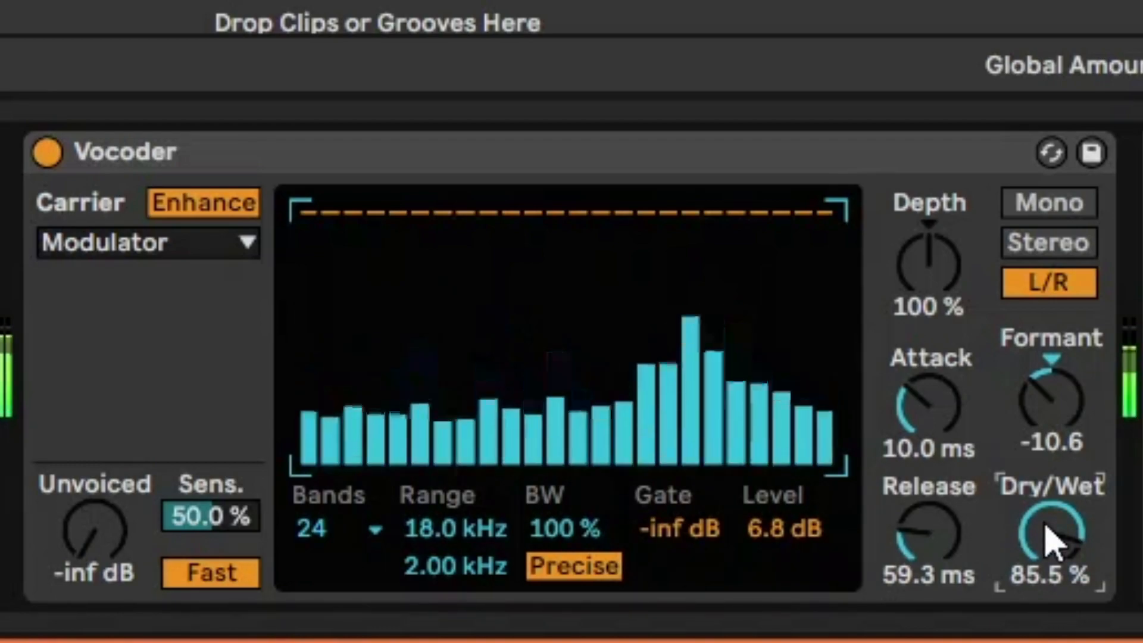
{"action": "left_click", "coordinate": [573, 566]}
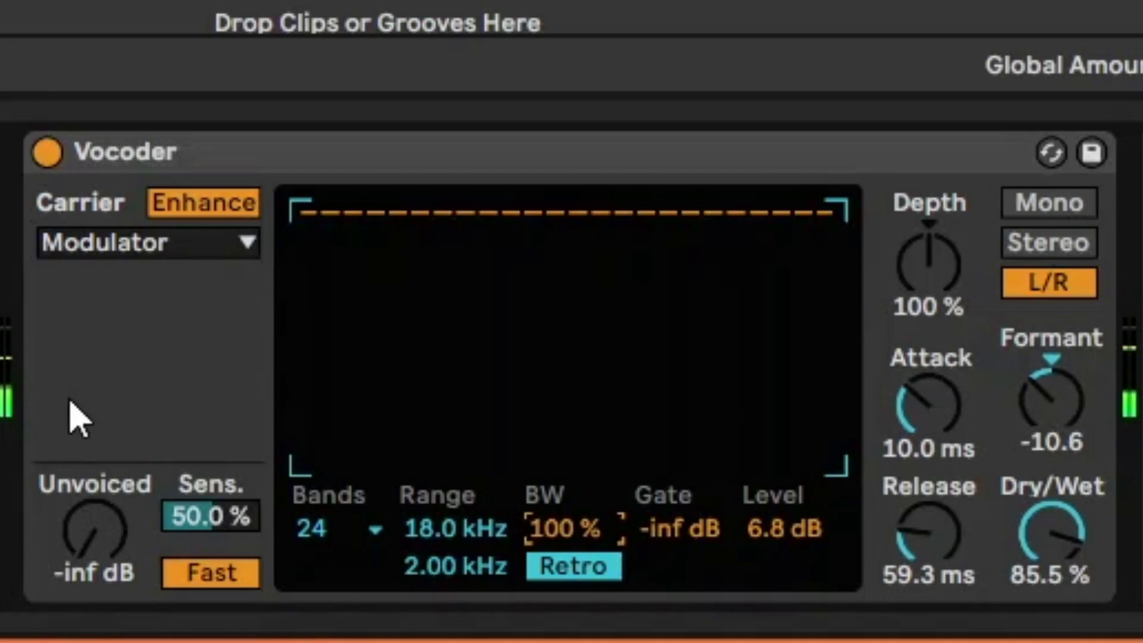
- Make Pitch Tracking the carrier and settle on a pulse-type oscillator waveform after trying saw
{"action": "left_click", "coordinate": [146, 243]}
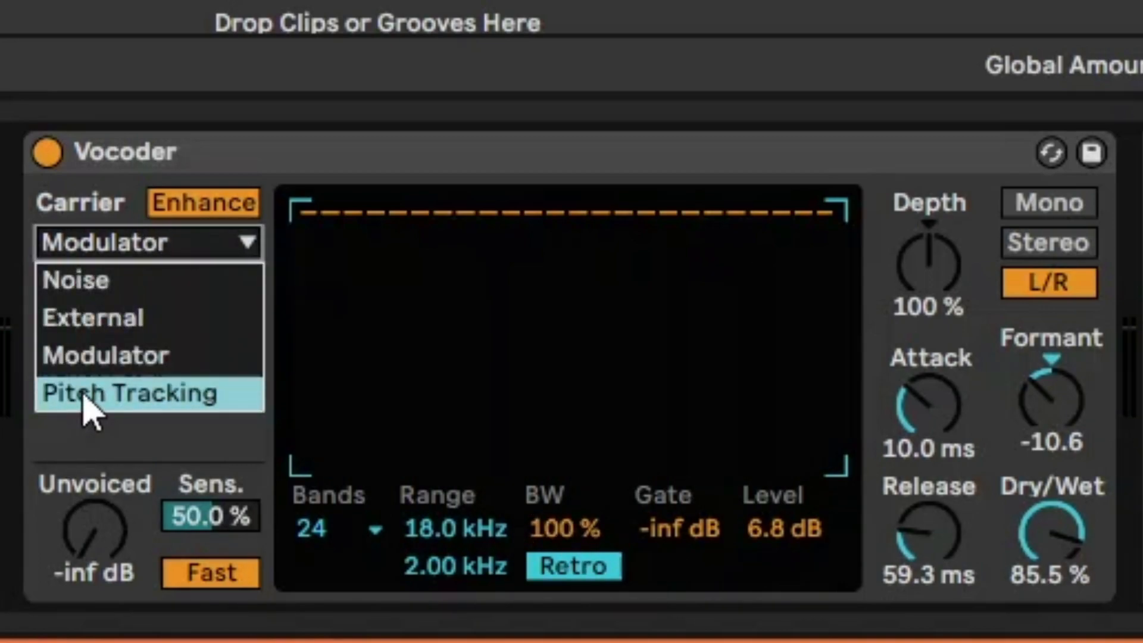
{"action": "left_click", "coordinate": [145, 392]}
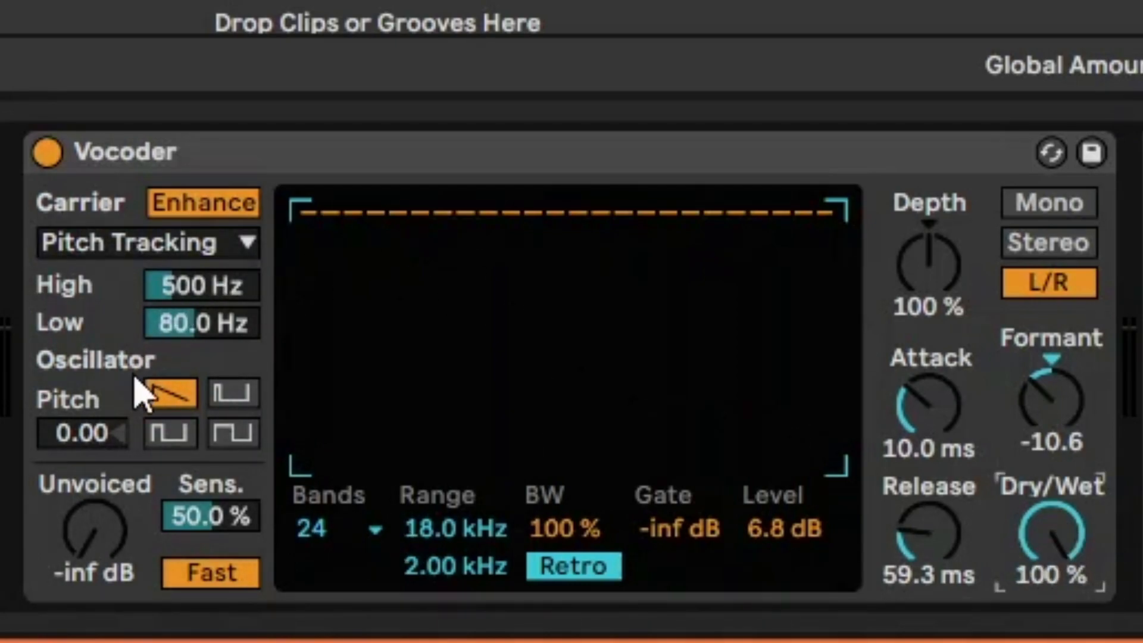
{"action": "left_click", "coordinate": [168, 392]}
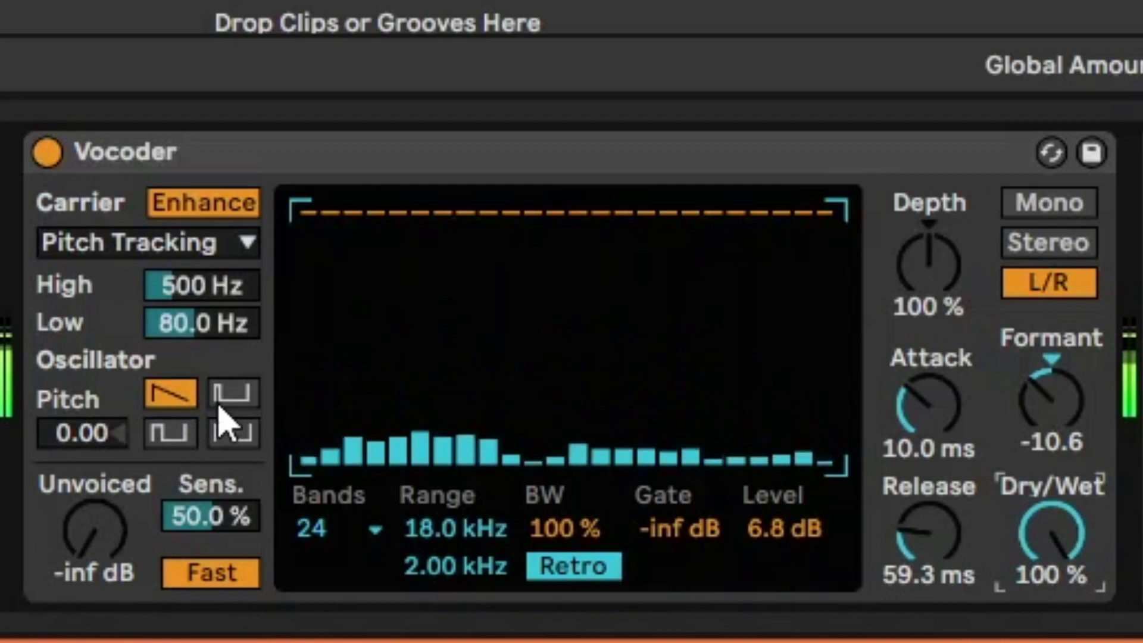
{"action": "left_click", "coordinate": [169, 433]}
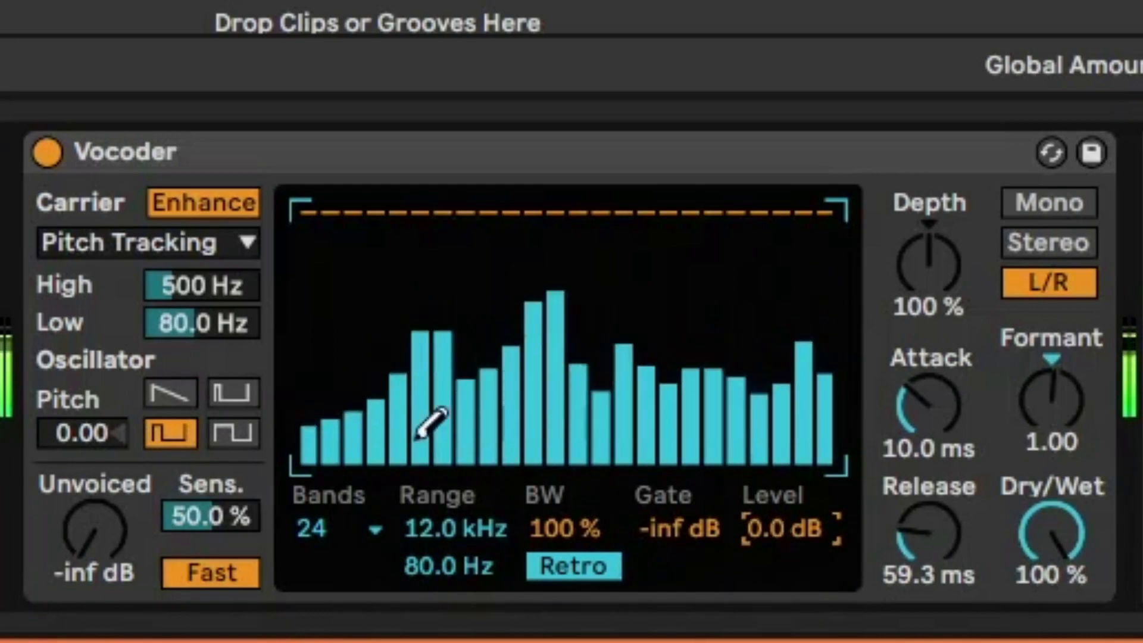
{"action": "left_click", "coordinate": [233, 431]}
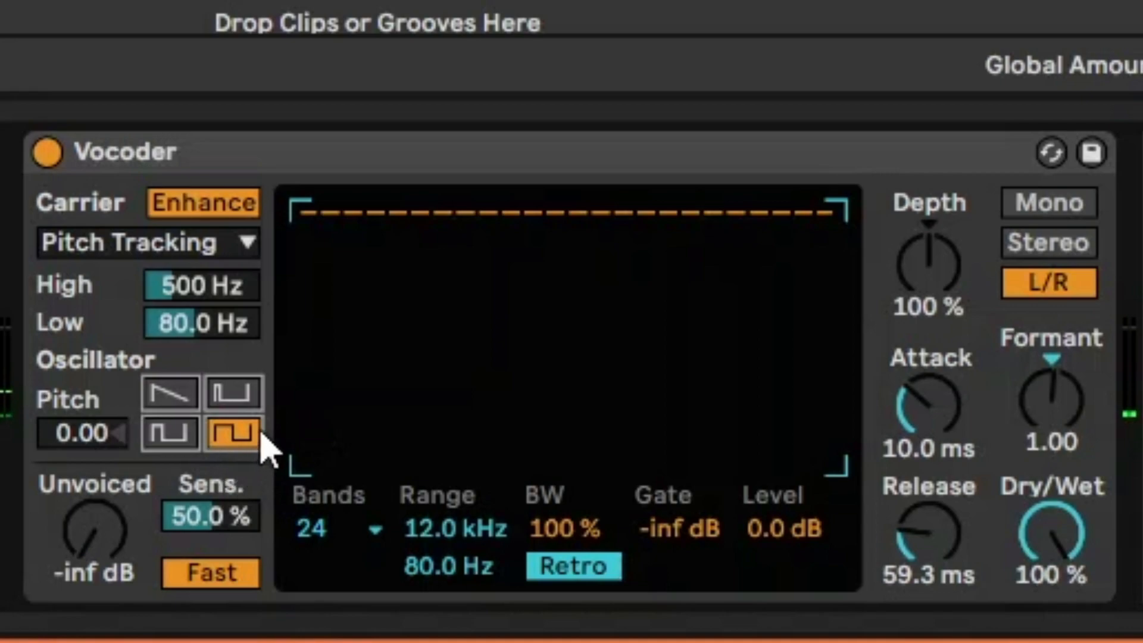
{"action": "mouse_move", "coordinate": [86, 440]}
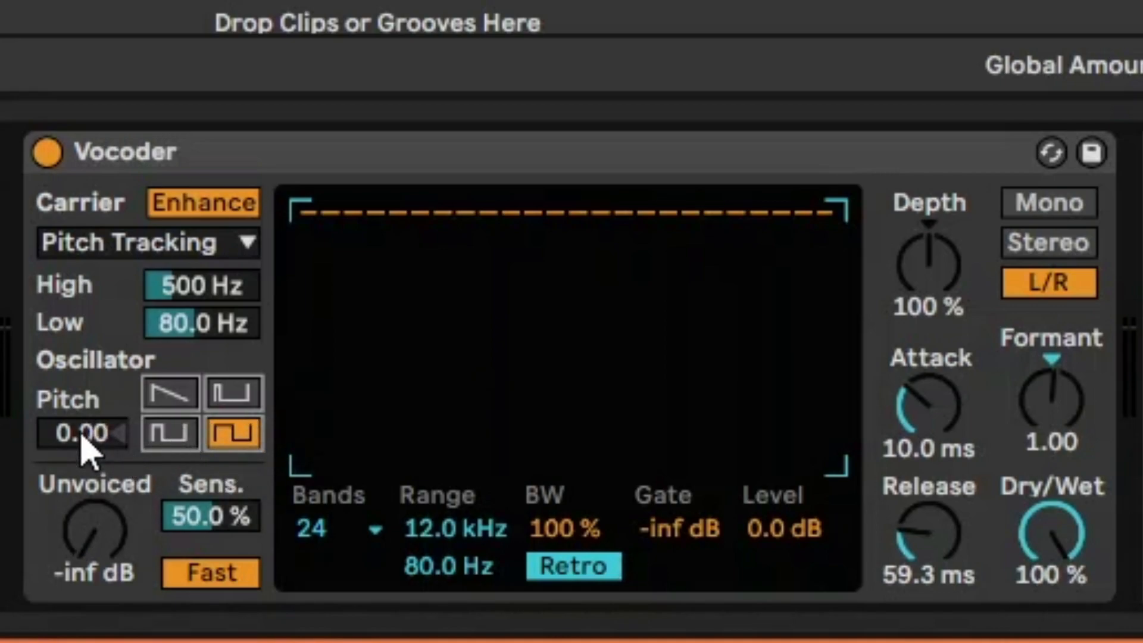
- Raise the pitch-tracking oscillator pitch to 21.4
{"action": "left_click_drag", "start_coordinate": [80, 431], "coordinate": [80, 379]}
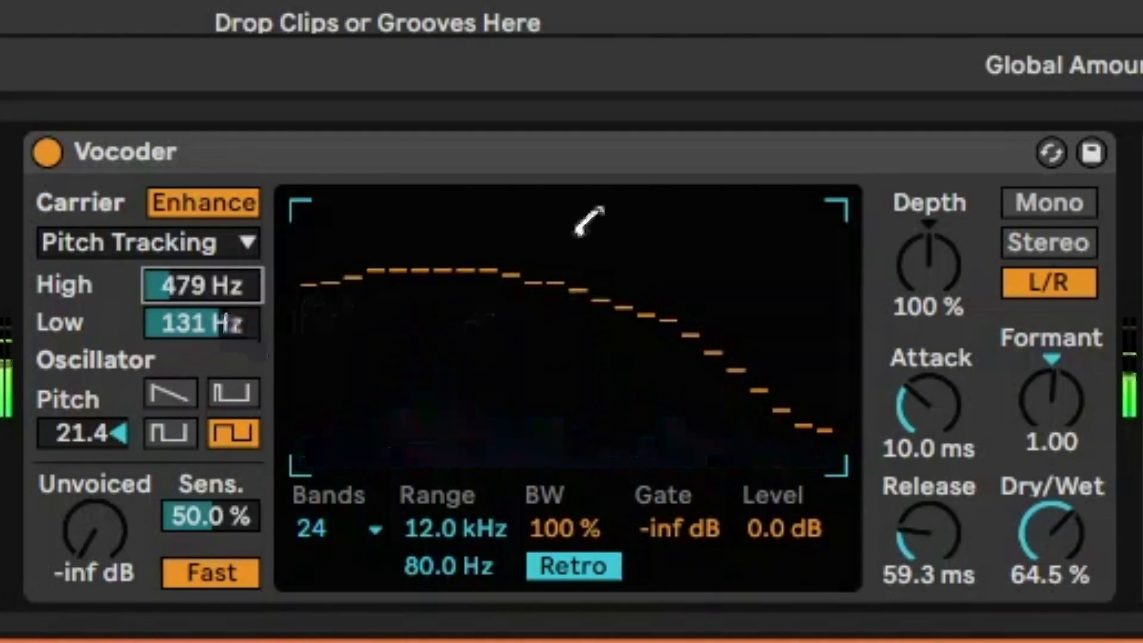
{"action": "left_click", "coordinate": [146, 242]}
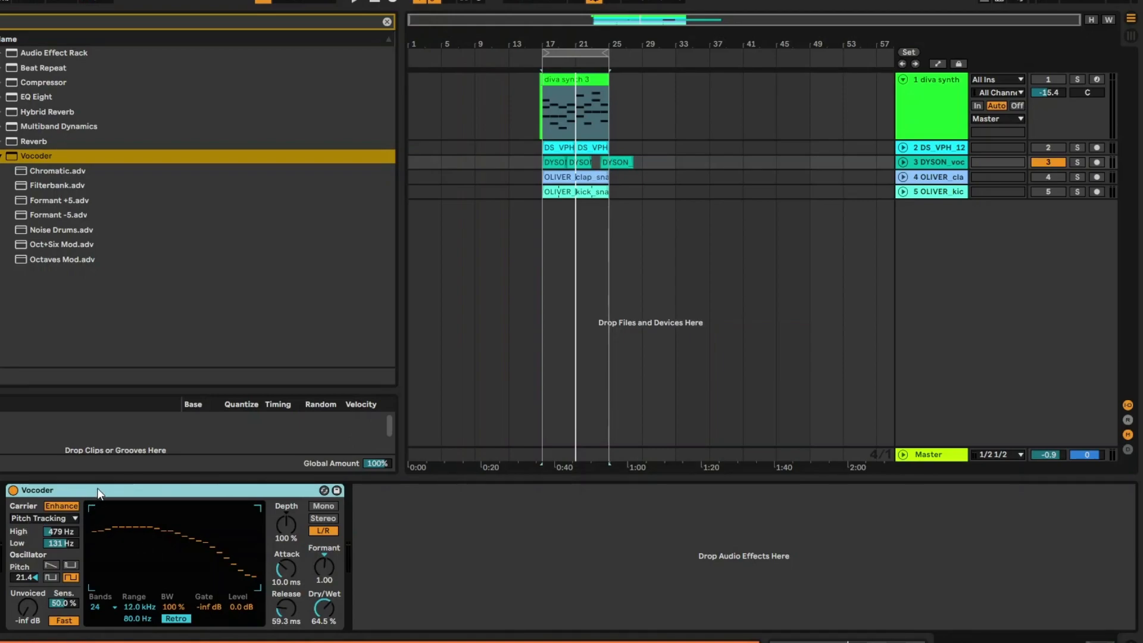
- Adjust the Vocoder controls and try a different pitch-tracking oscillator waveform
{"action": "right_click", "coordinate": [37, 489]}
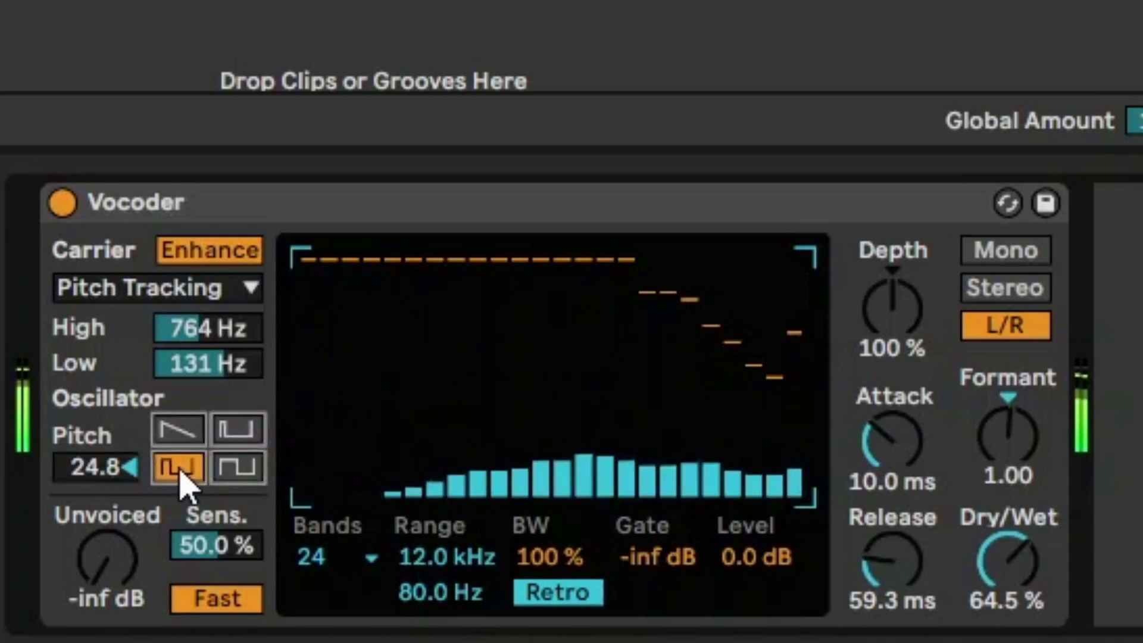
{"action": "left_click", "coordinate": [235, 467]}
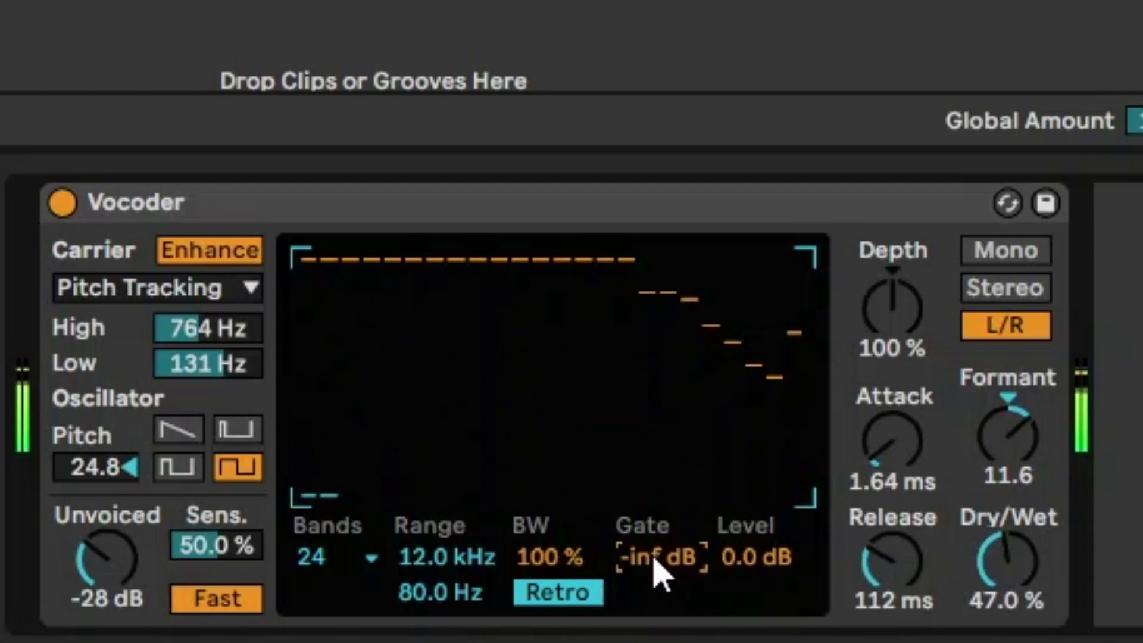
- Adjust the Vocoder's Gate and Depth, then switch the output to Stereo
{"action": "left_click_drag", "start_coordinate": [656, 556], "coordinate": [657, 525]}
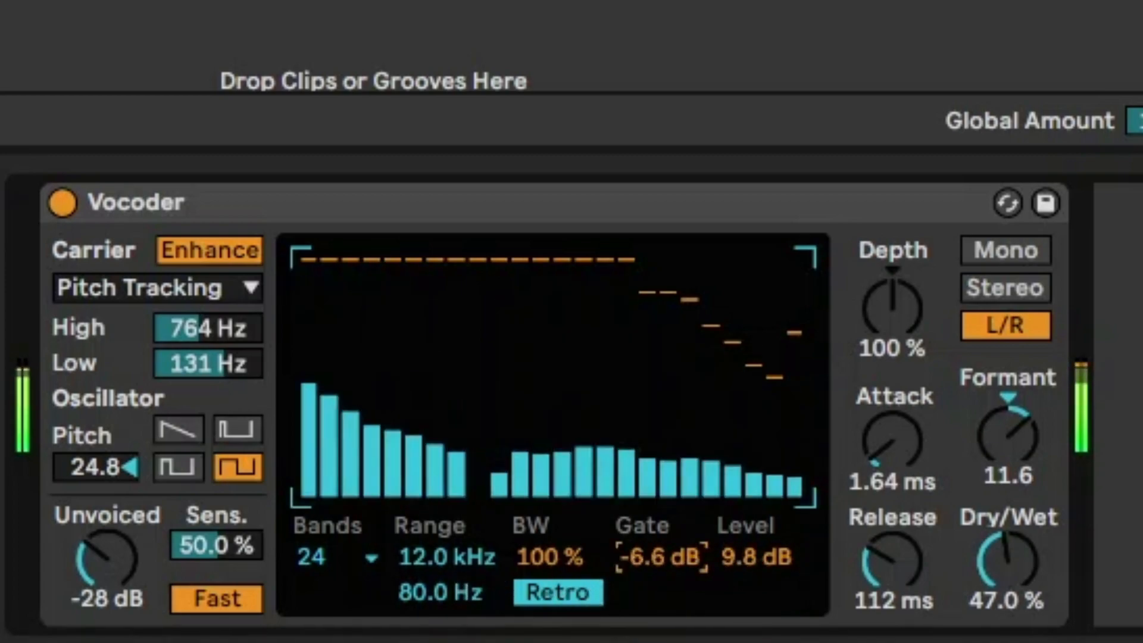
{"action": "left_click_drag", "start_coordinate": [653, 557], "coordinate": [652, 577]}
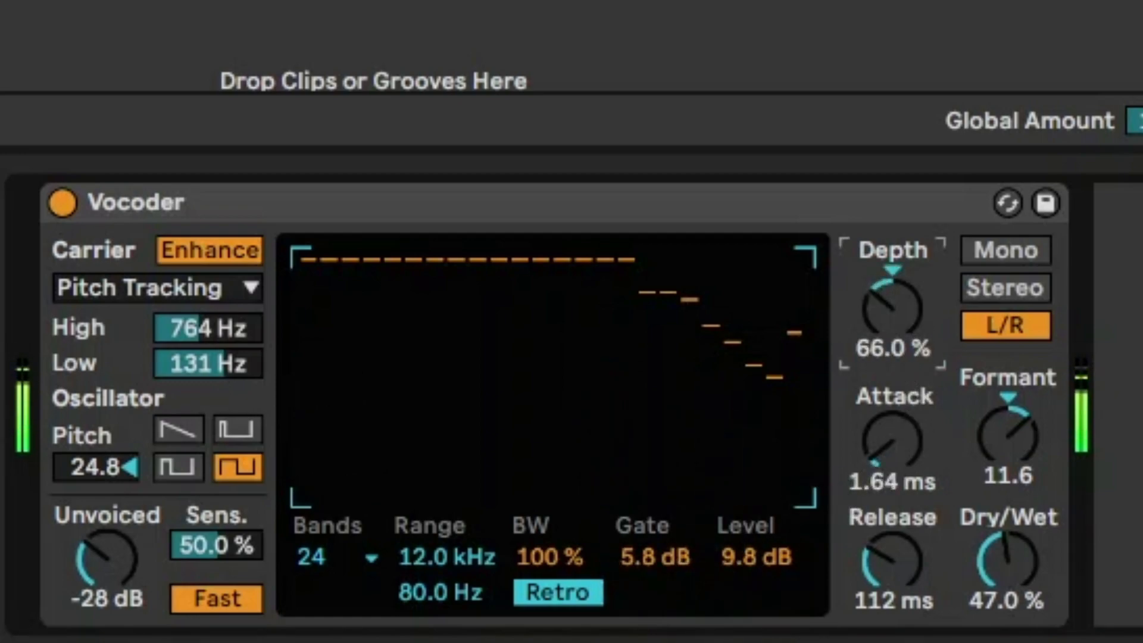
{"action": "left_click", "coordinate": [1005, 287]}
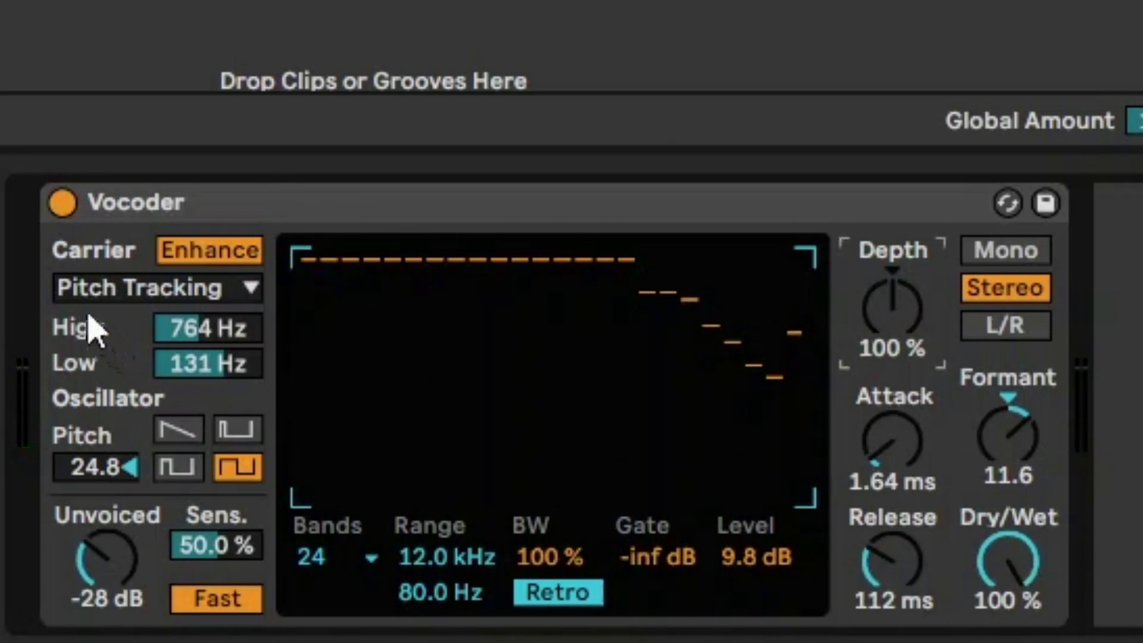
- Audition Noise as the Vocoder carrier, then switch back to Modulator
{"action": "left_click", "coordinate": [155, 287]}
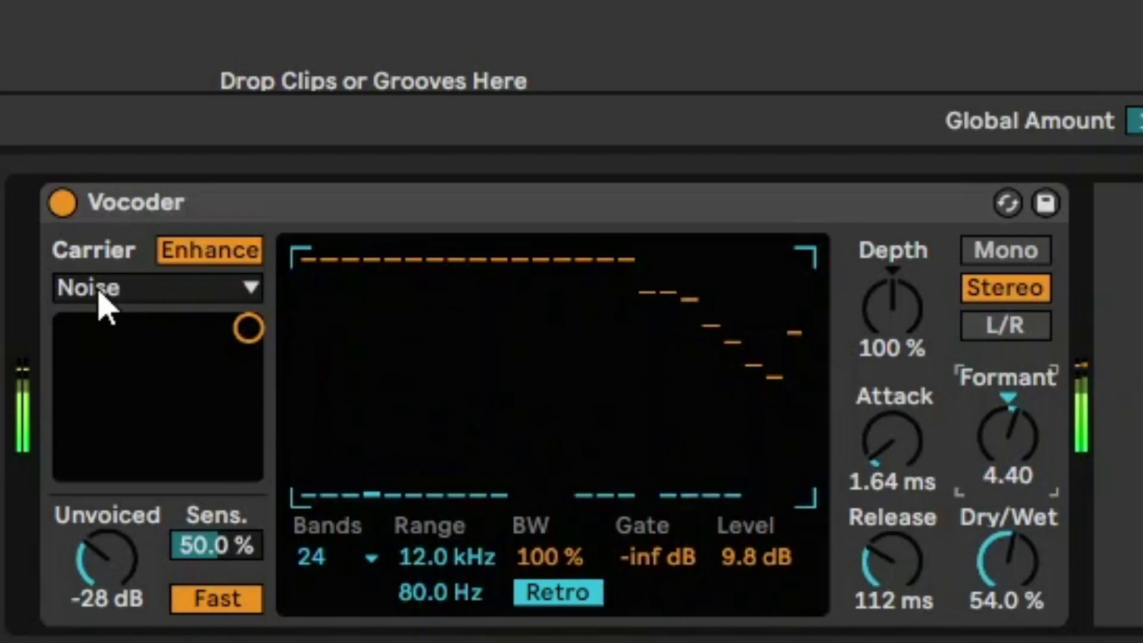
{"action": "left_click", "coordinate": [157, 287]}
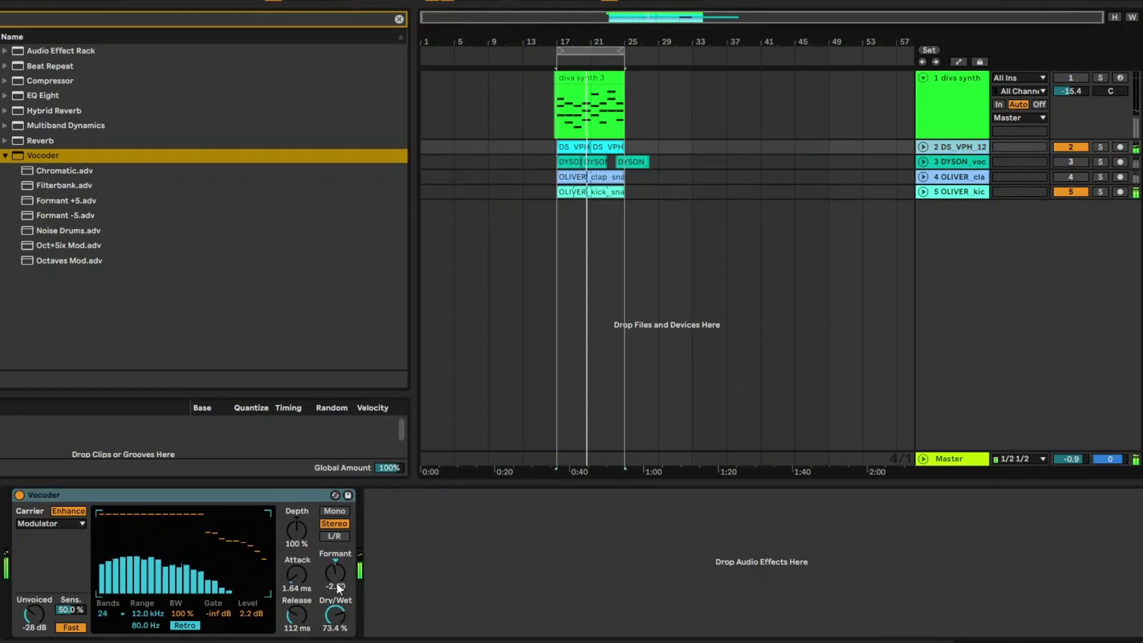
- Raise the Vocoder Dry/Wet to 100% with the External diva synth carrier at 40 bands
{"action": "left_click_drag", "start_coordinate": [334, 574], "coordinate": [335, 554]}
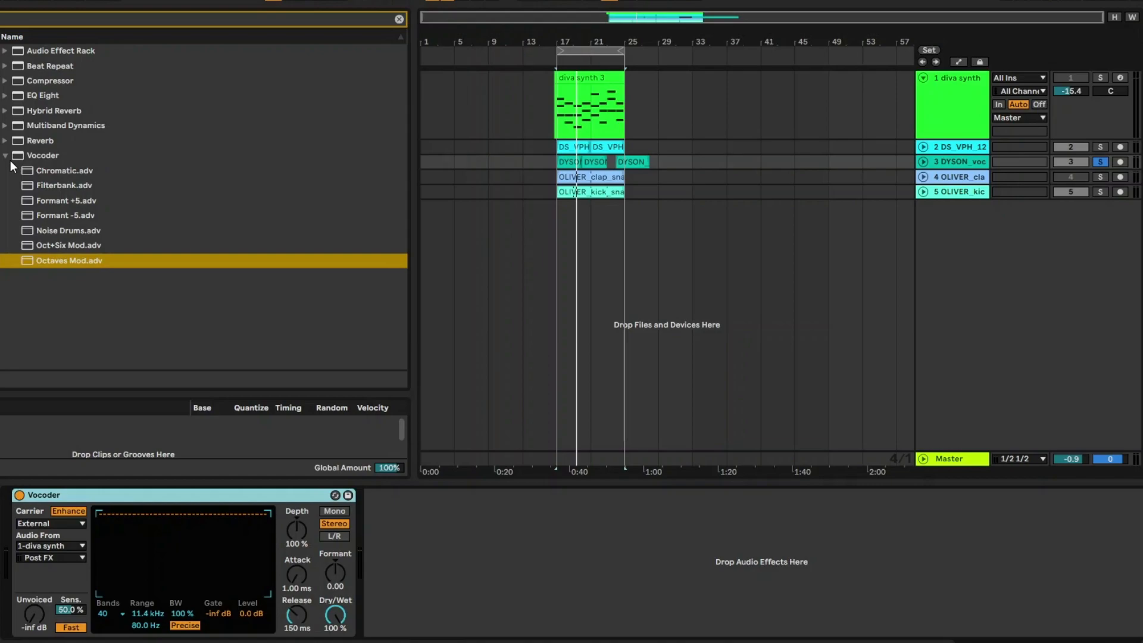
- Place a Reverb after the Vocoder and raise its dry/wet to about 70%
{"action": "left_click", "coordinate": [5, 141]}
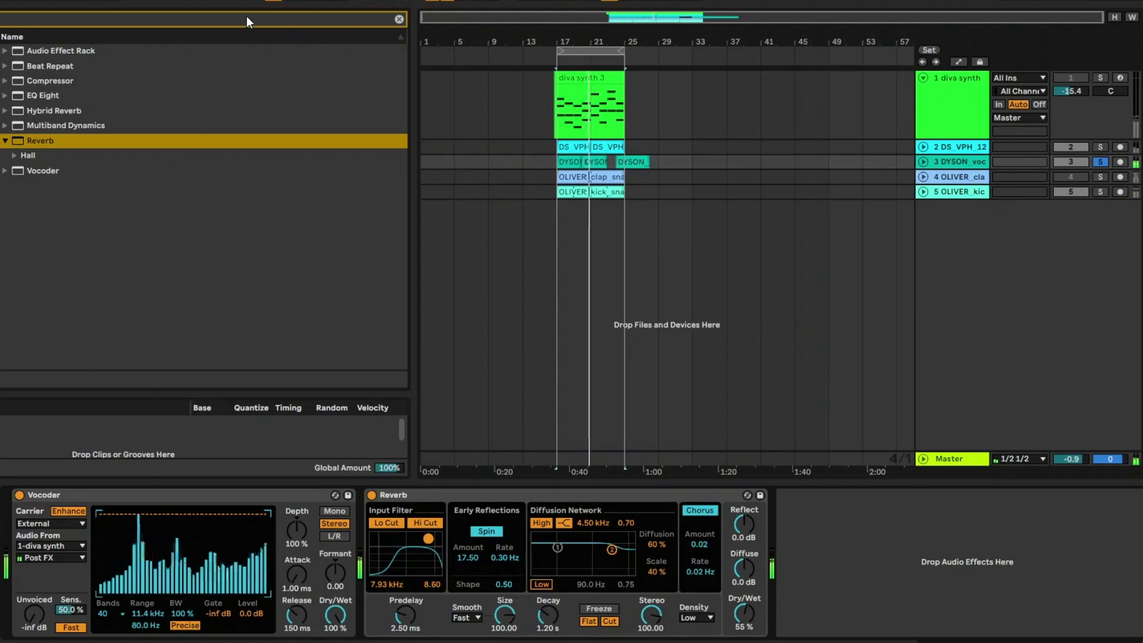
{"action": "left_click_drag", "start_coordinate": [743, 611], "coordinate": [743, 601]}
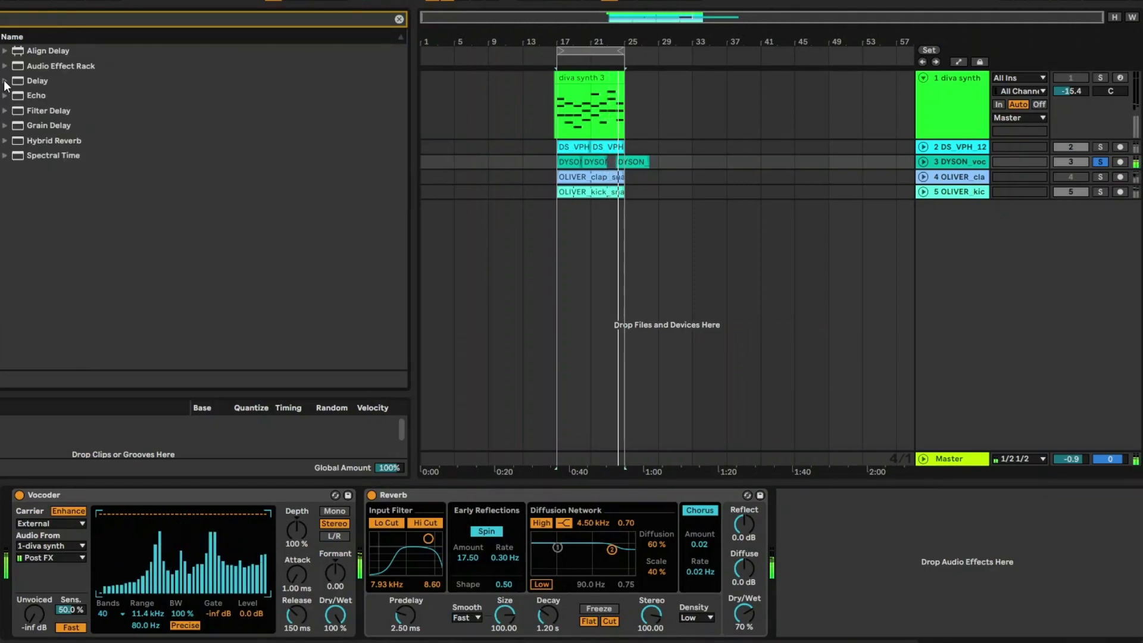
- Expand the Delay folder to reveal preset groups like Clean Delay and Vintage Delay
{"action": "left_click", "coordinate": [4, 80]}
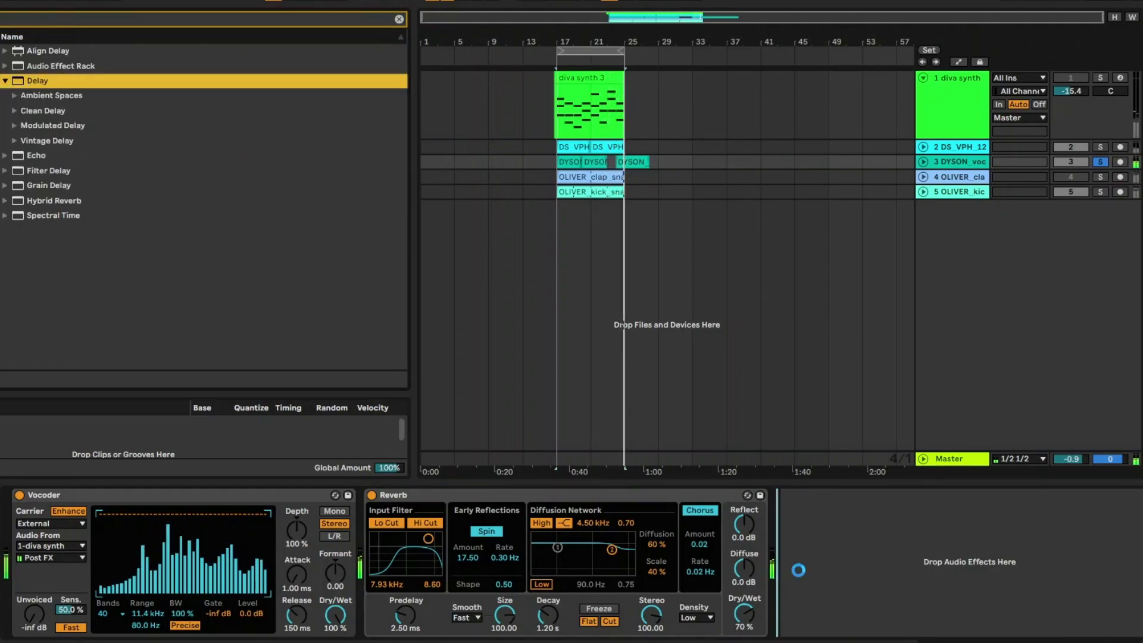